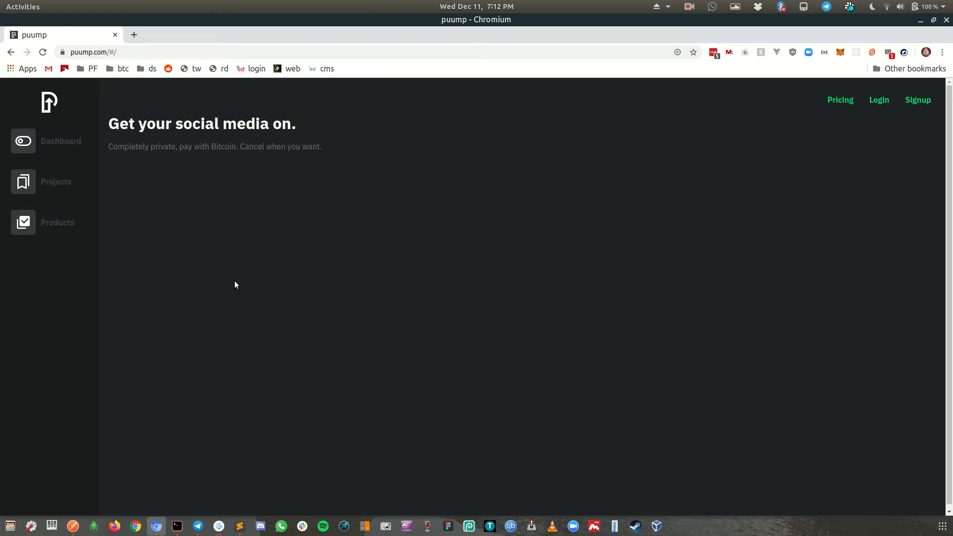
mouse_move(225, 231)
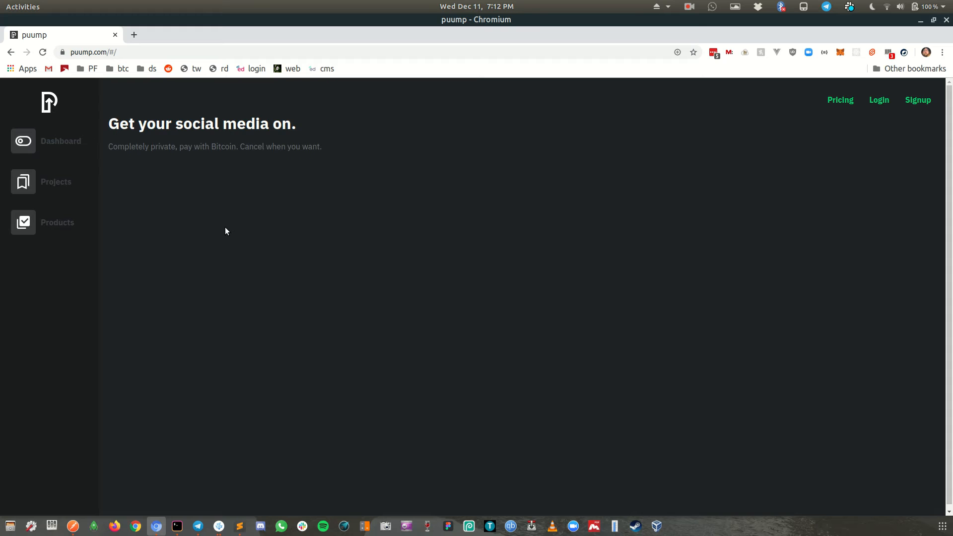
mouse_move(235, 203)
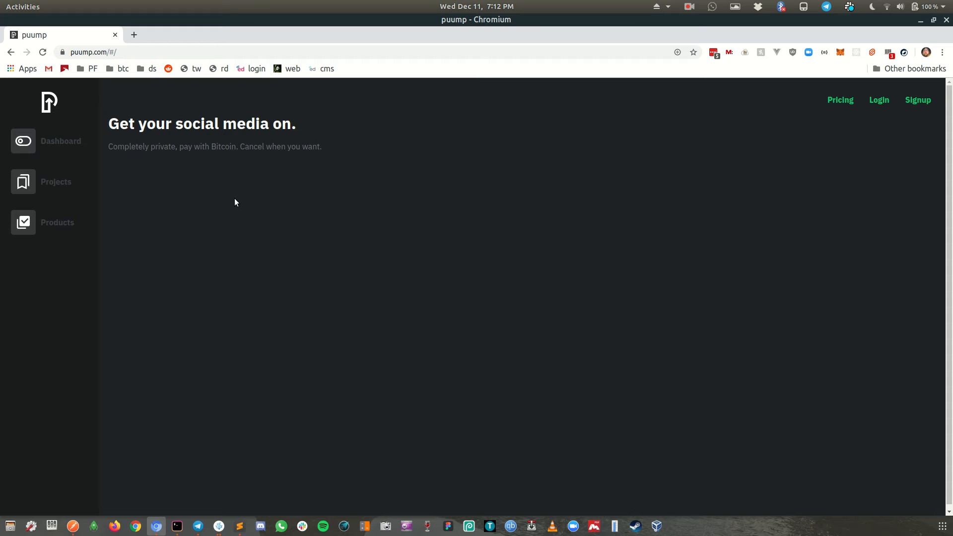
mouse_move(349, 221)
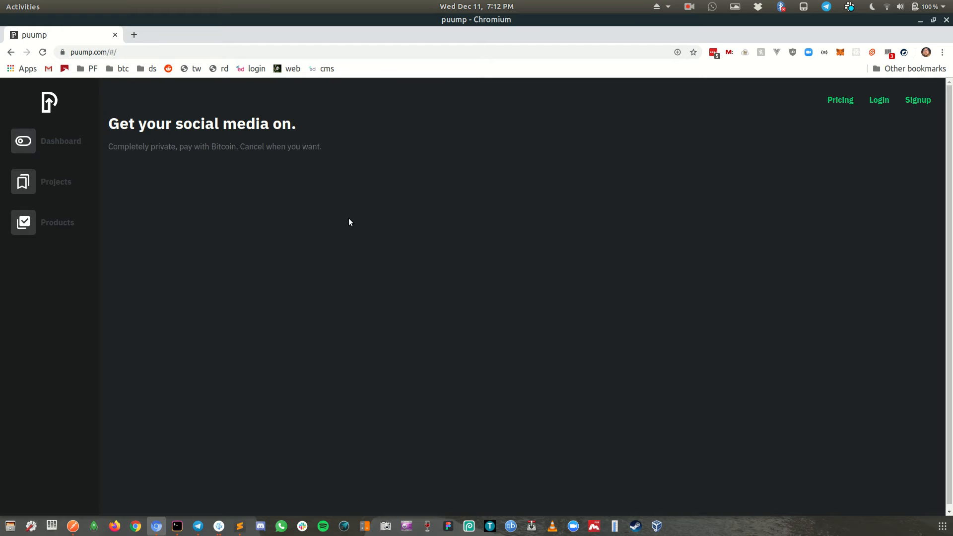
mouse_move(810, 121)
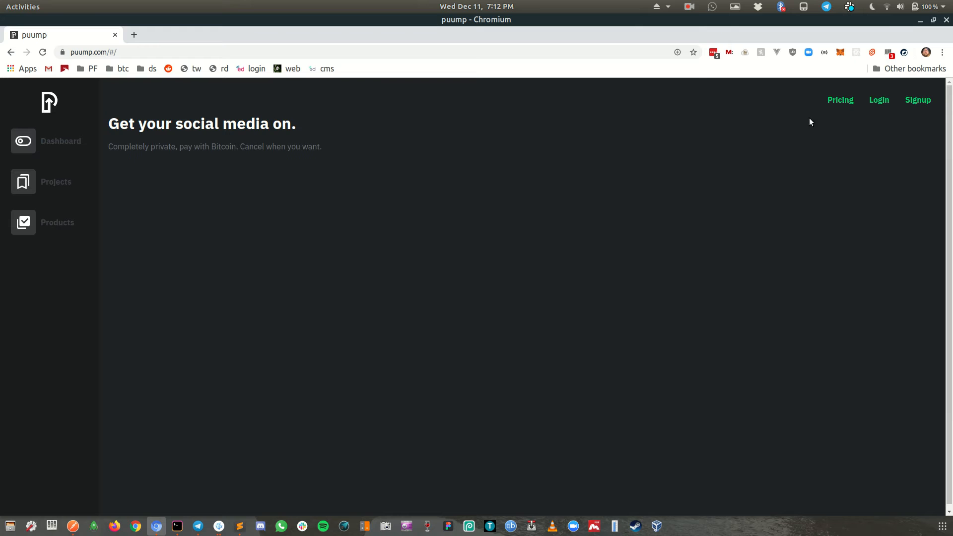
Browse the puump Pricing page's subscription plans, then bring up the login form
click(840, 99)
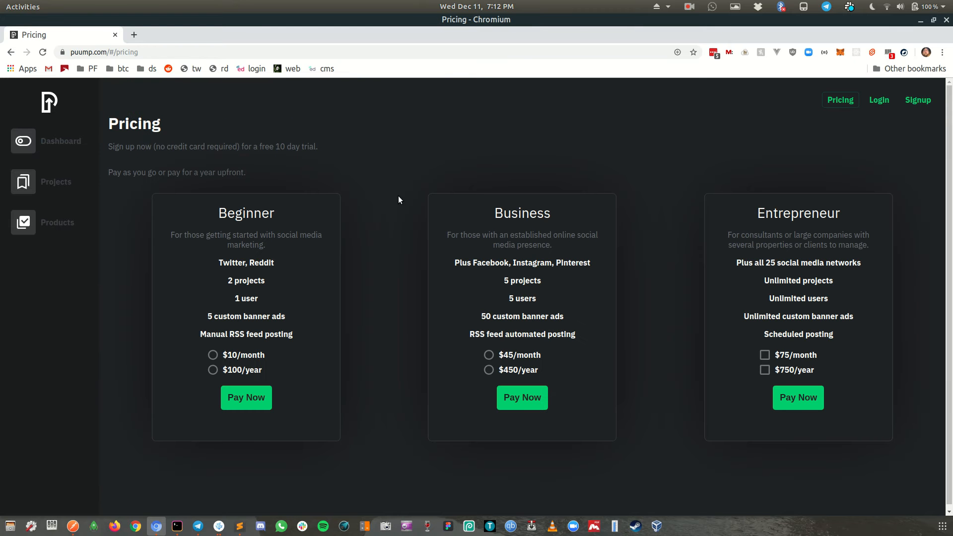
mouse_move(418, 409)
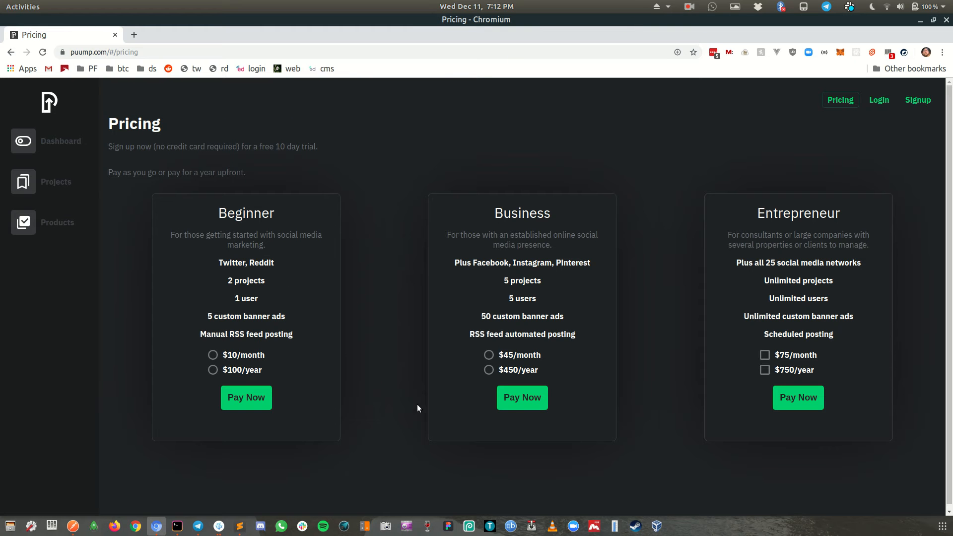
mouse_move(382, 398)
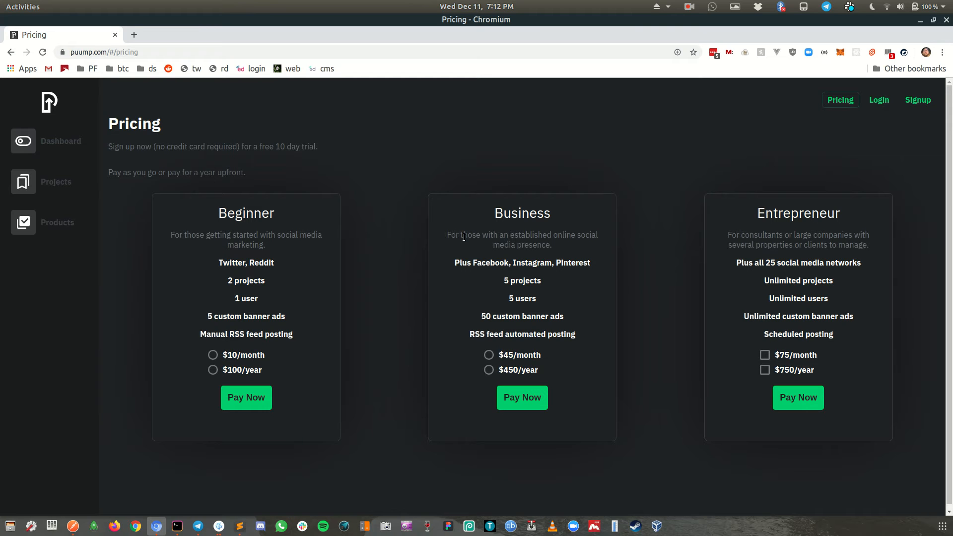
click(918, 99)
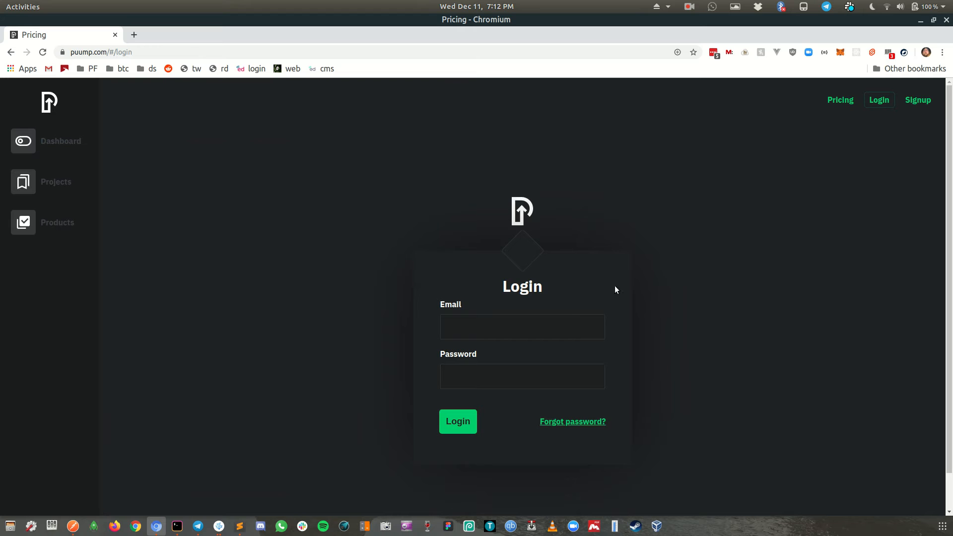
Sign in to puump with the saved email and password
click(598, 327)
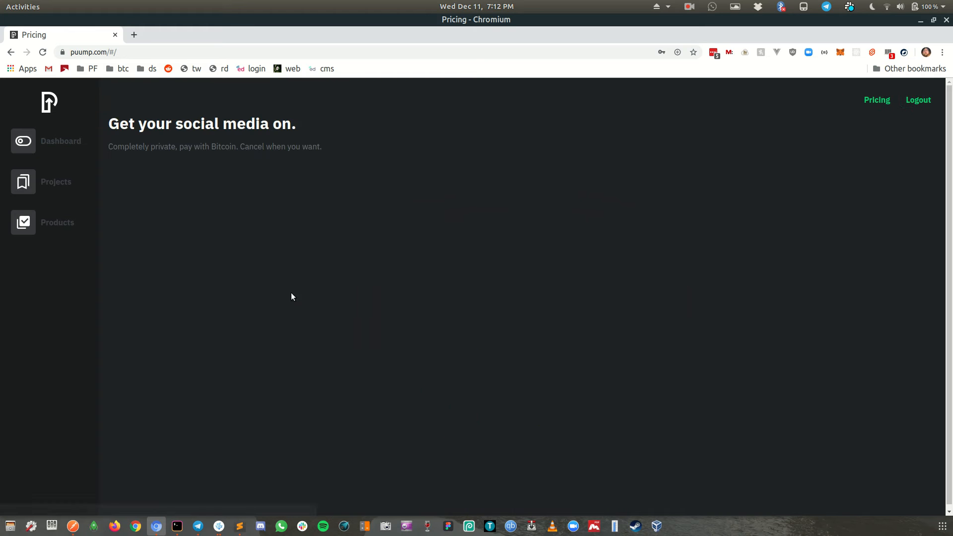
mouse_move(54, 188)
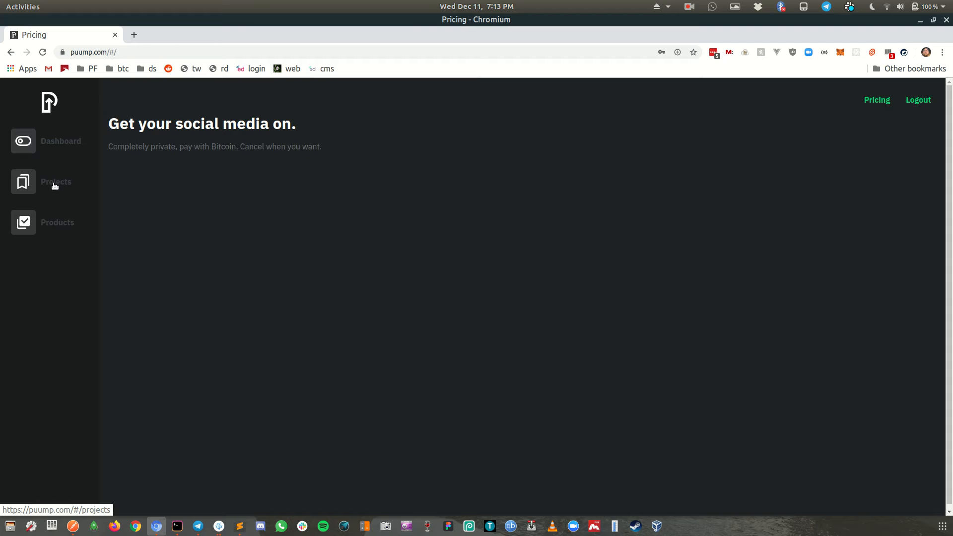
mouse_move(57, 229)
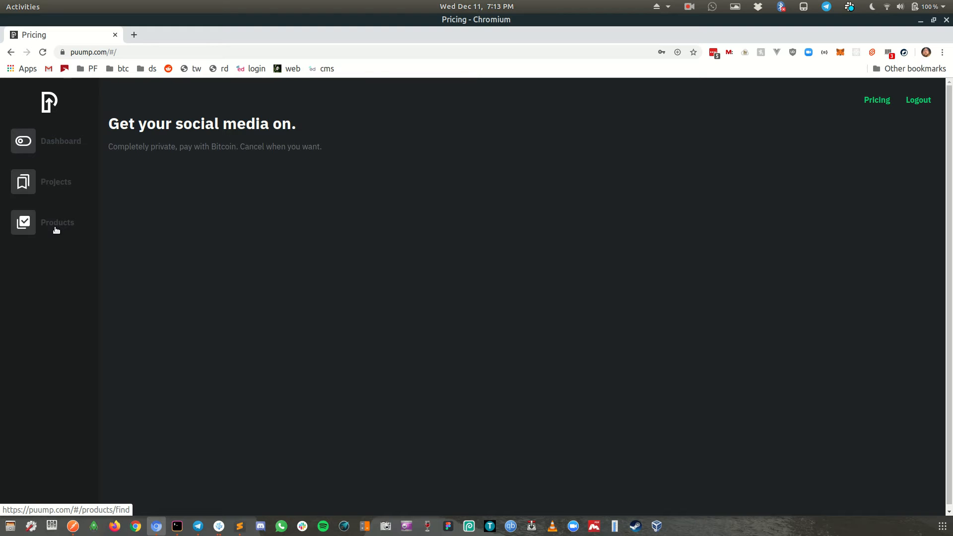
click(47, 221)
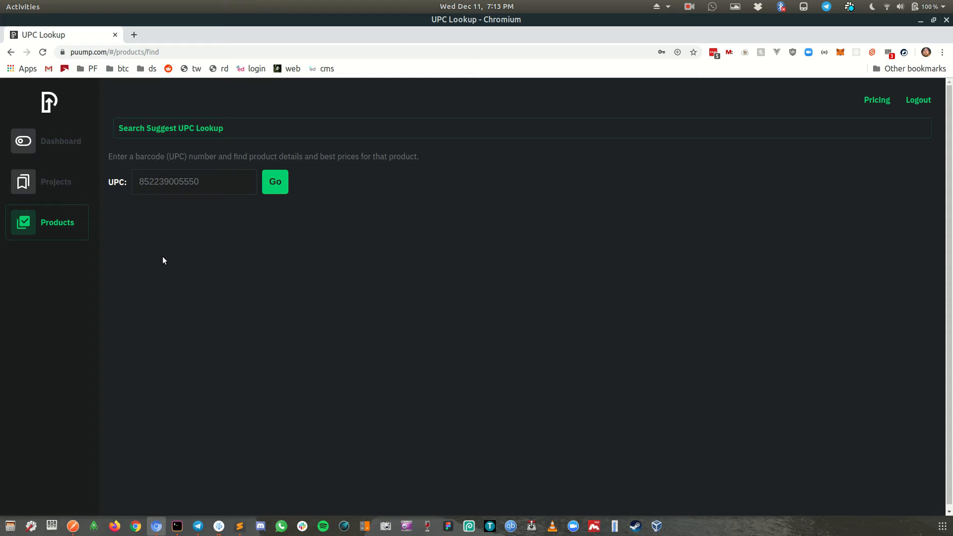
click(195, 181)
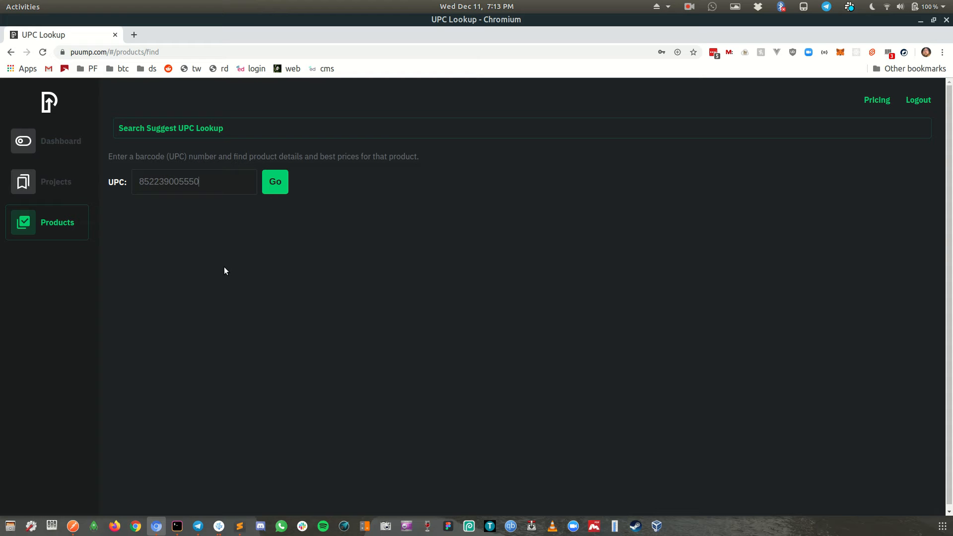
mouse_move(79, 214)
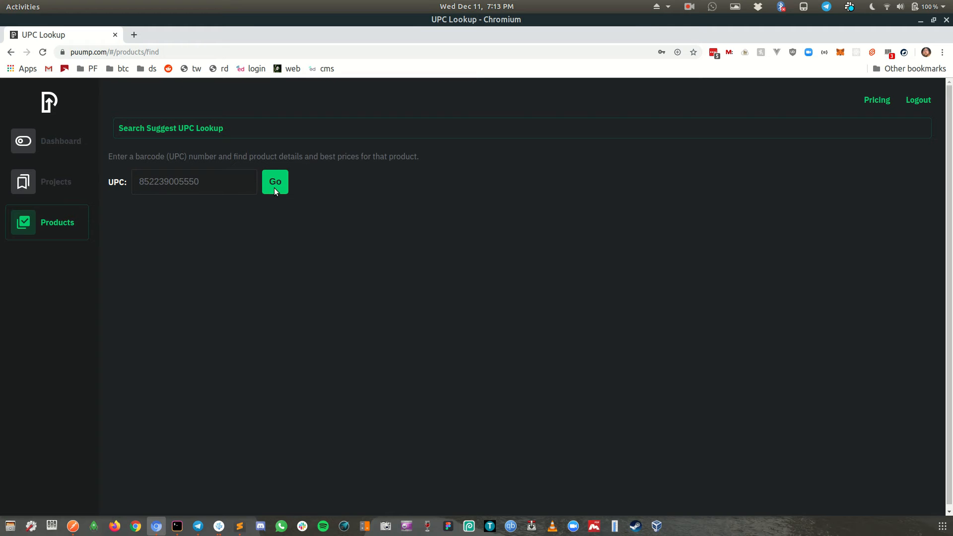
click(274, 182)
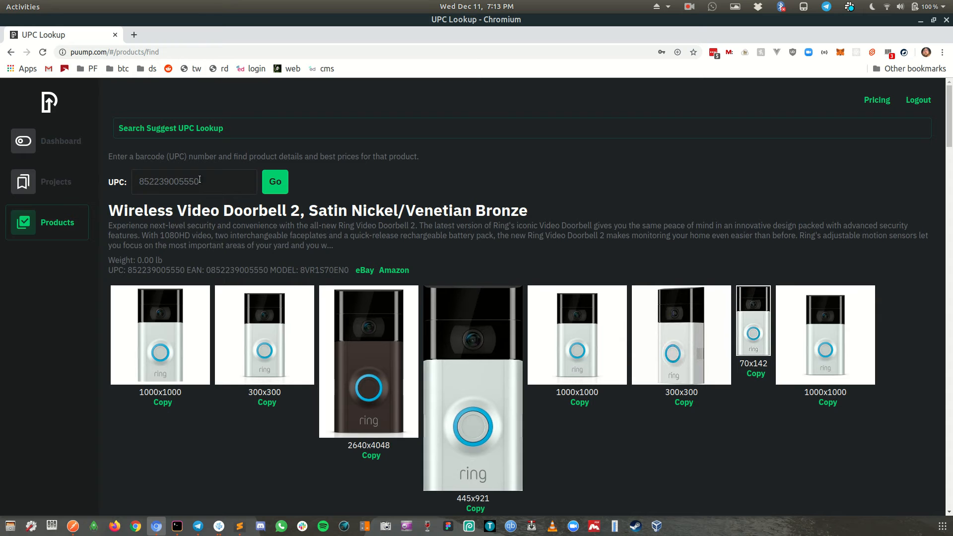
triple_click(168, 182)
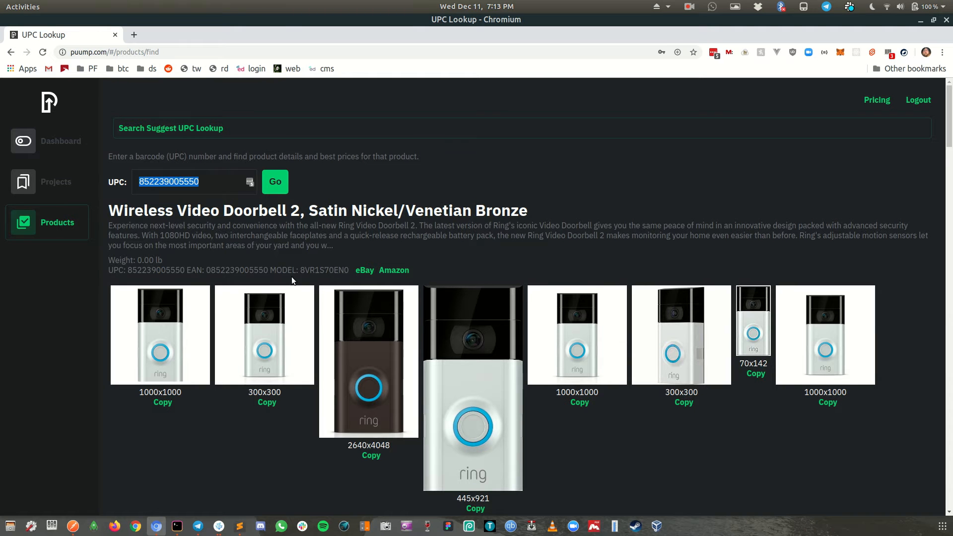
scroll(down, 3)
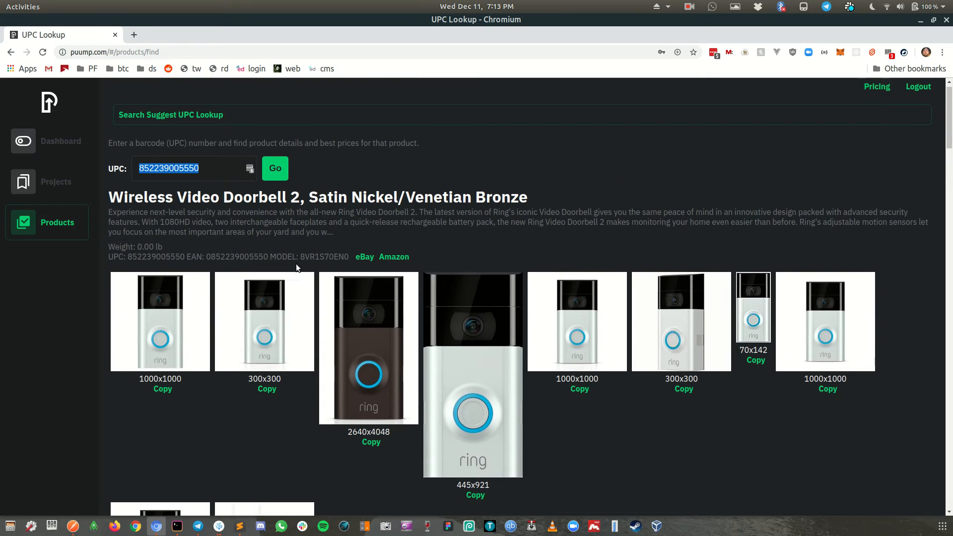
scroll(down, 3)
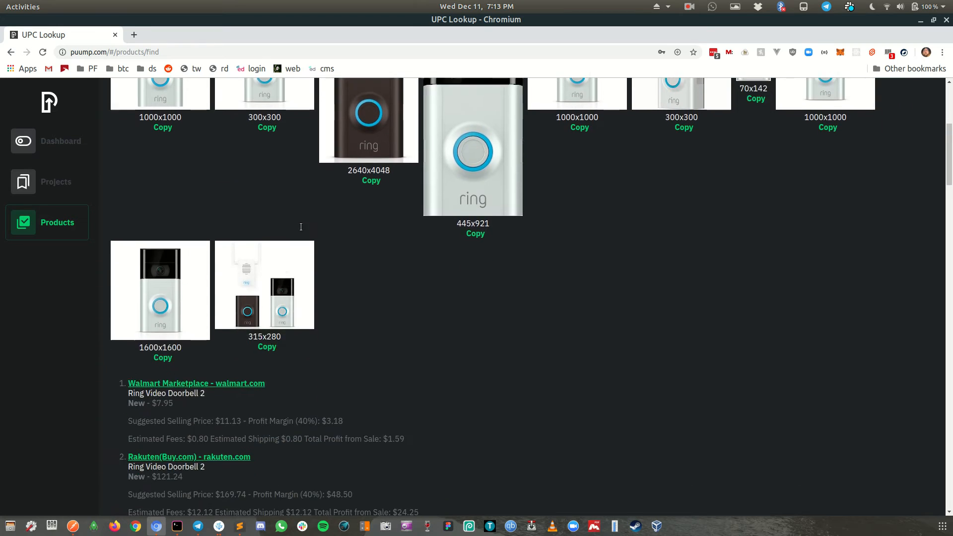
scroll(down, 3)
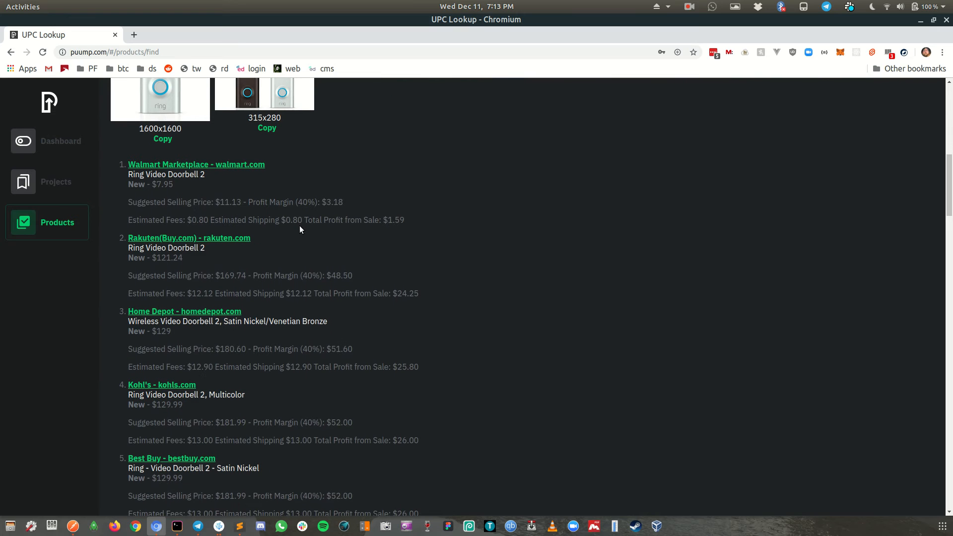
scroll(down, 3)
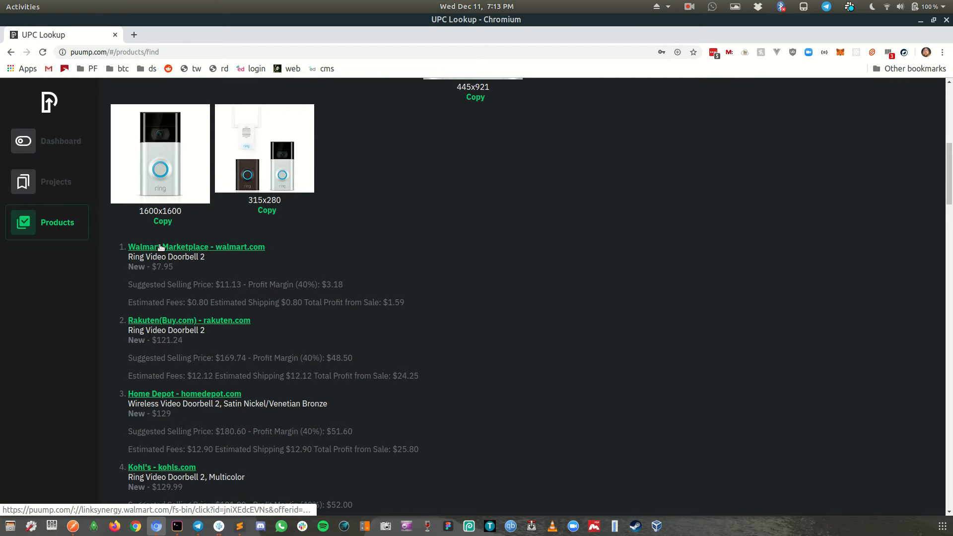
Check the Rakuten ($121.24, sold out) and Home Depot ($129) offers, then return to the lookup results
click(195, 247)
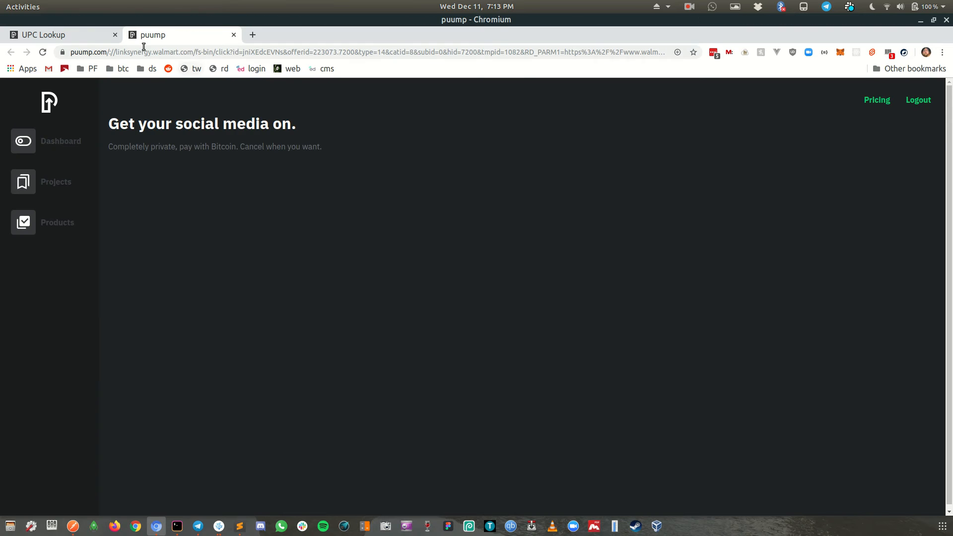
click(40, 35)
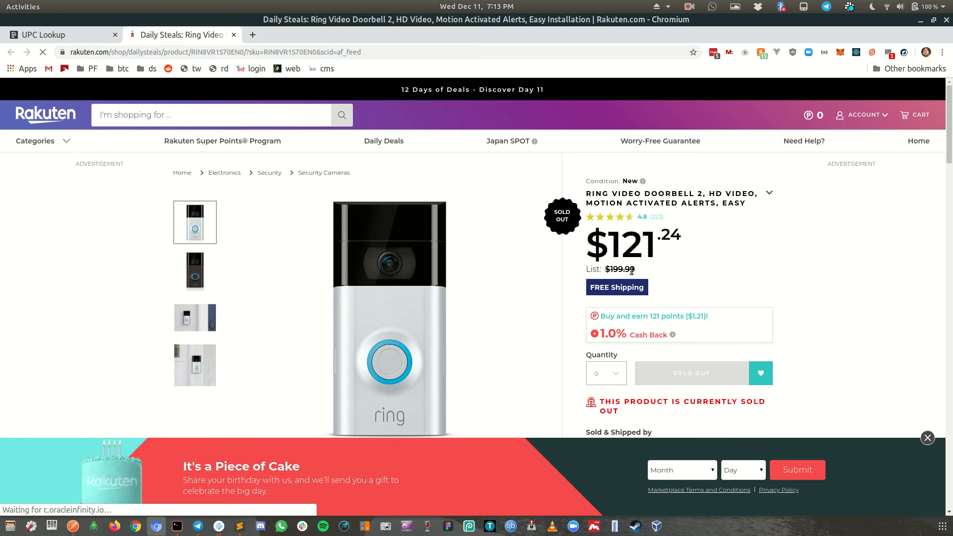
mouse_move(43, 35)
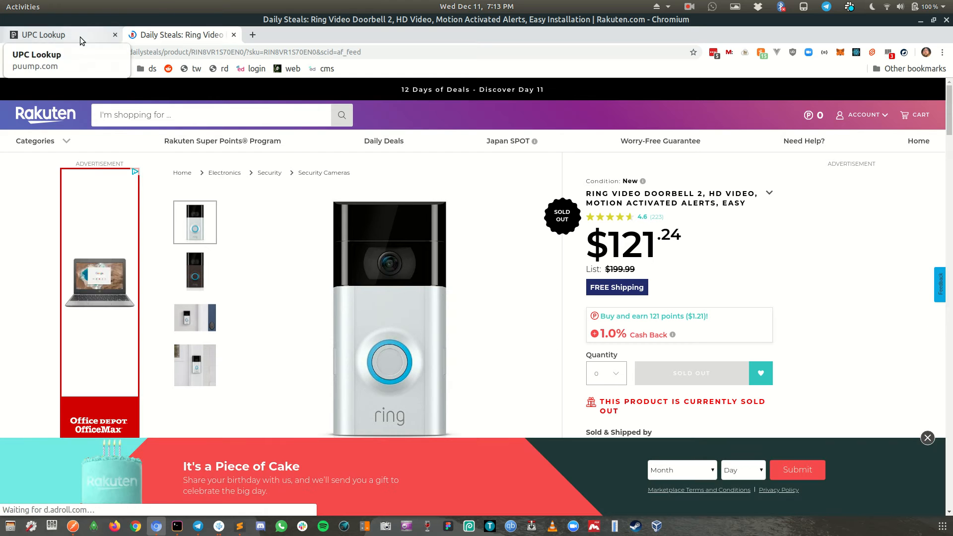
click(40, 35)
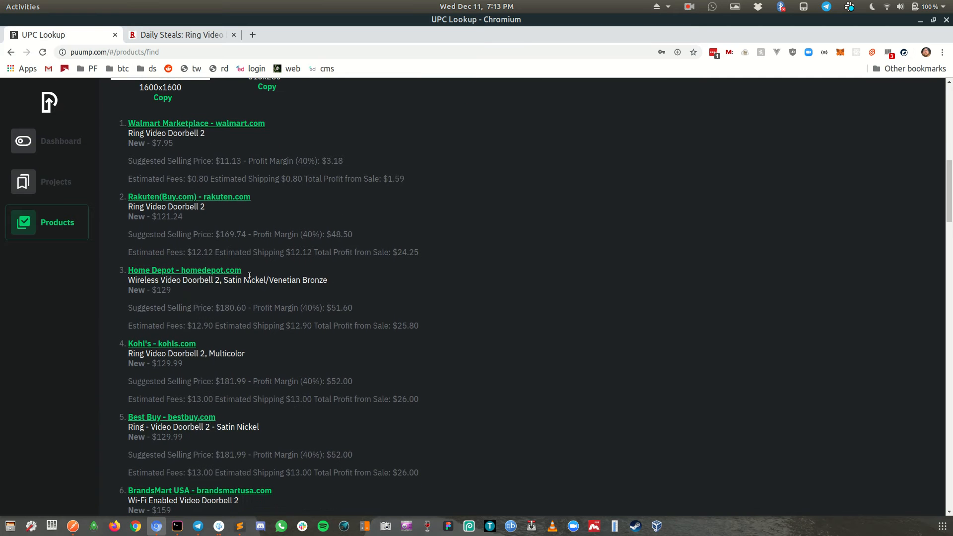
click(179, 35)
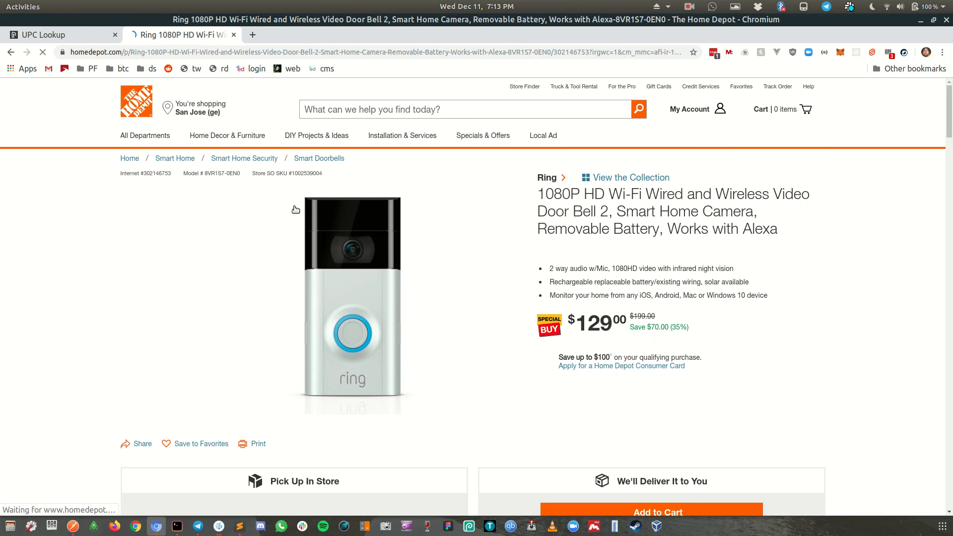
click(43, 35)
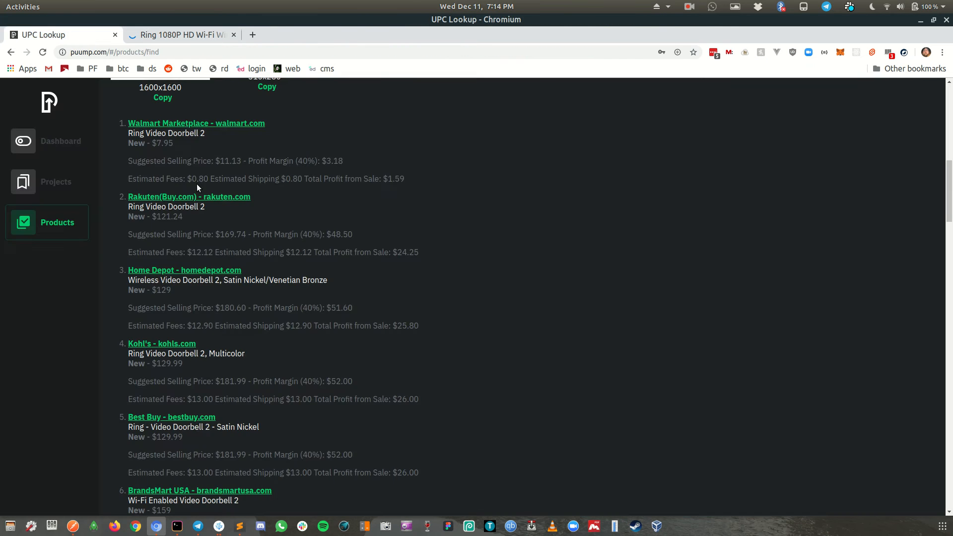
Scroll to the BrandsMart ($159) through Tech For Less ($187.49) offers and select a profit margin
scroll(down, 3)
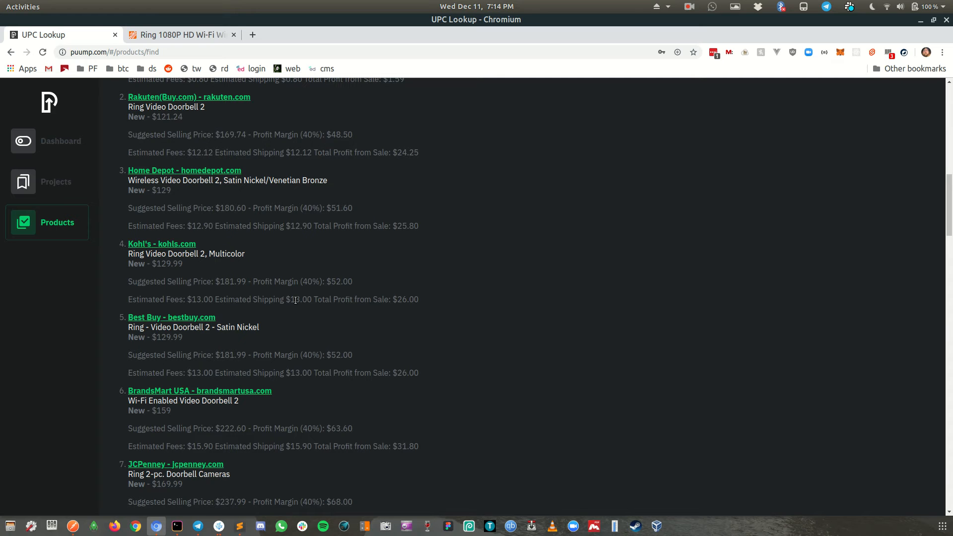
mouse_move(327, 339)
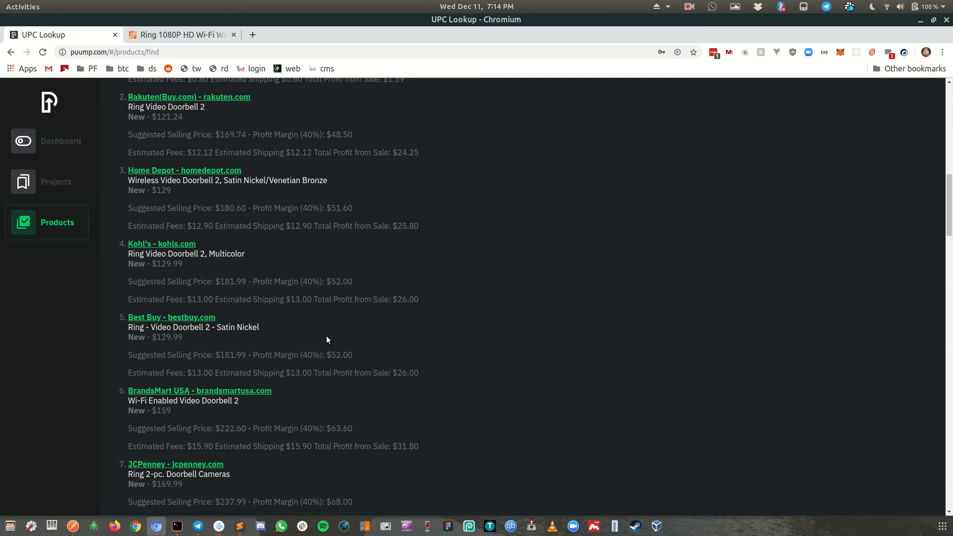
scroll(down, 3)
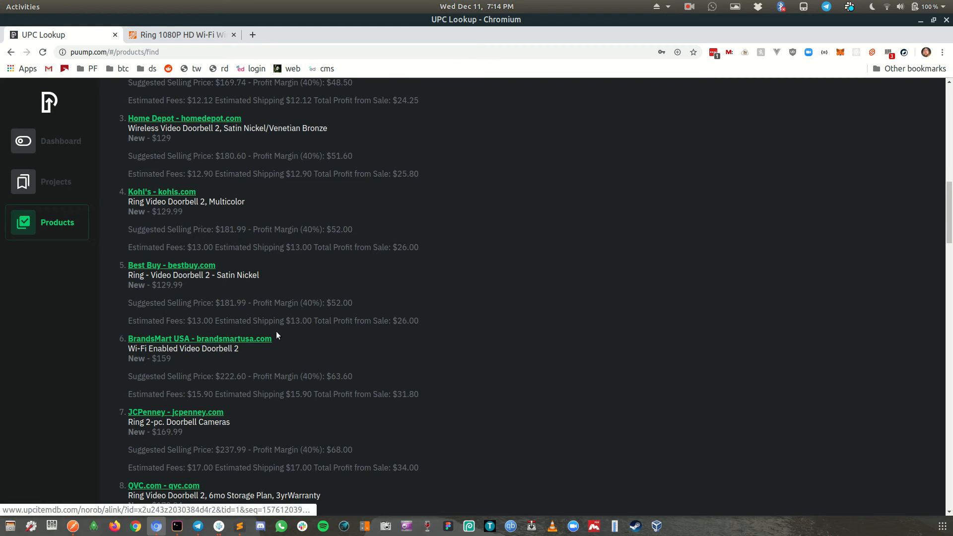
scroll(down, 3)
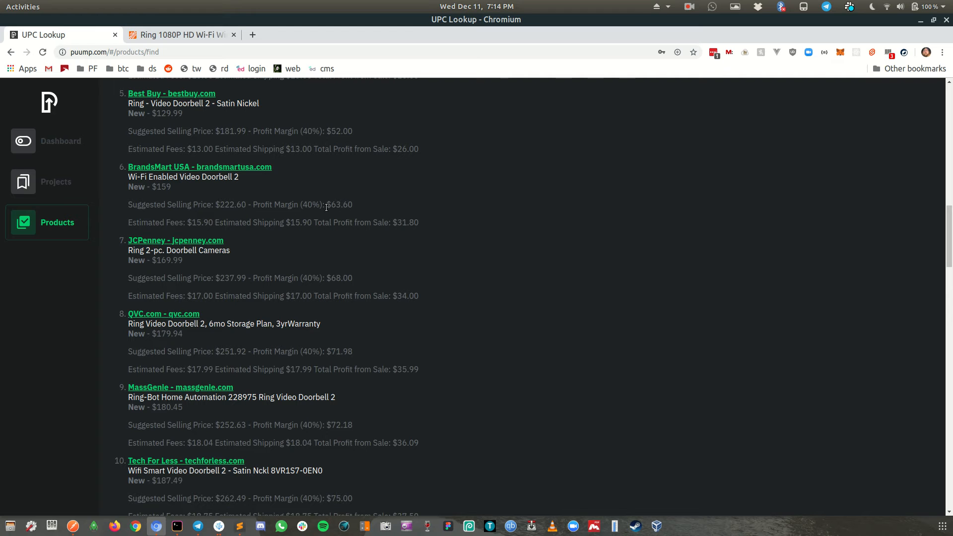
double_click(311, 204)
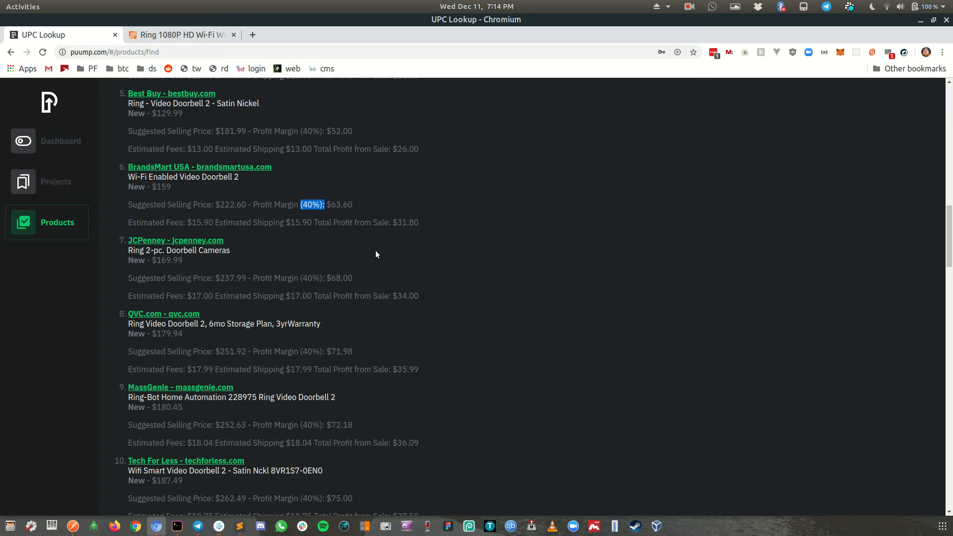
mouse_move(344, 244)
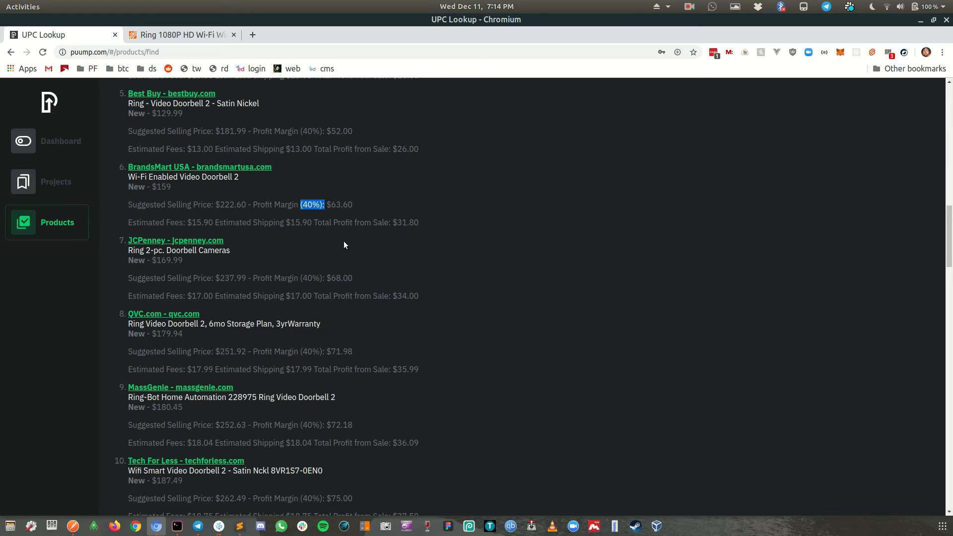
double_click(299, 222)
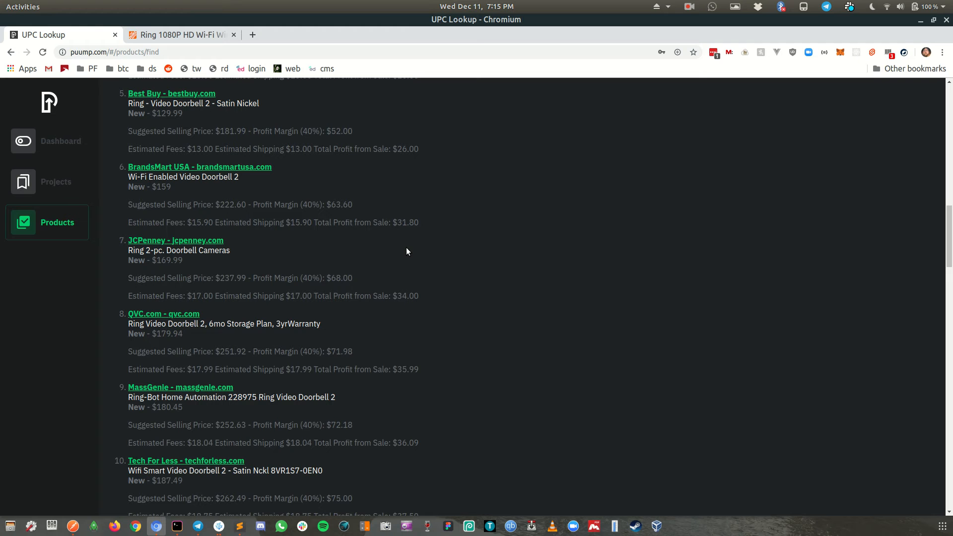
mouse_move(212, 198)
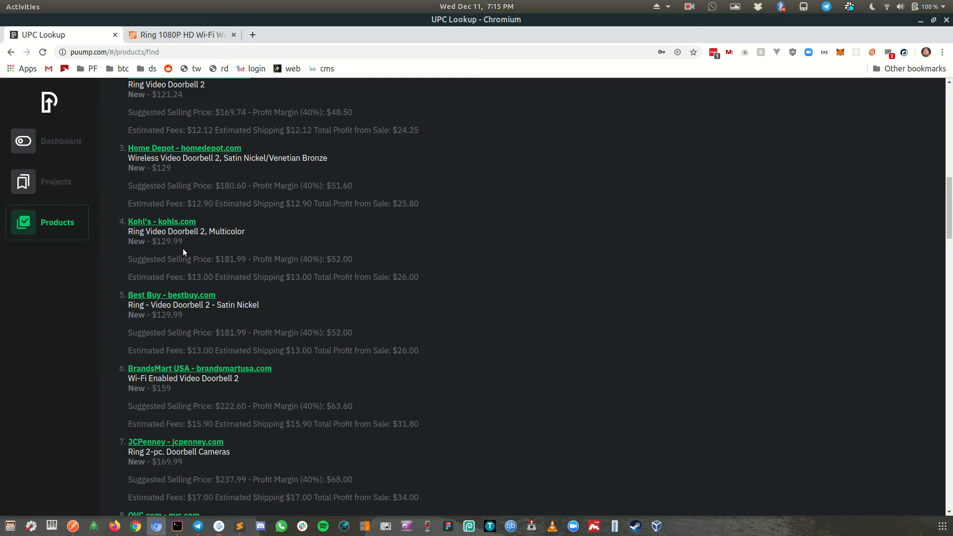
mouse_move(217, 258)
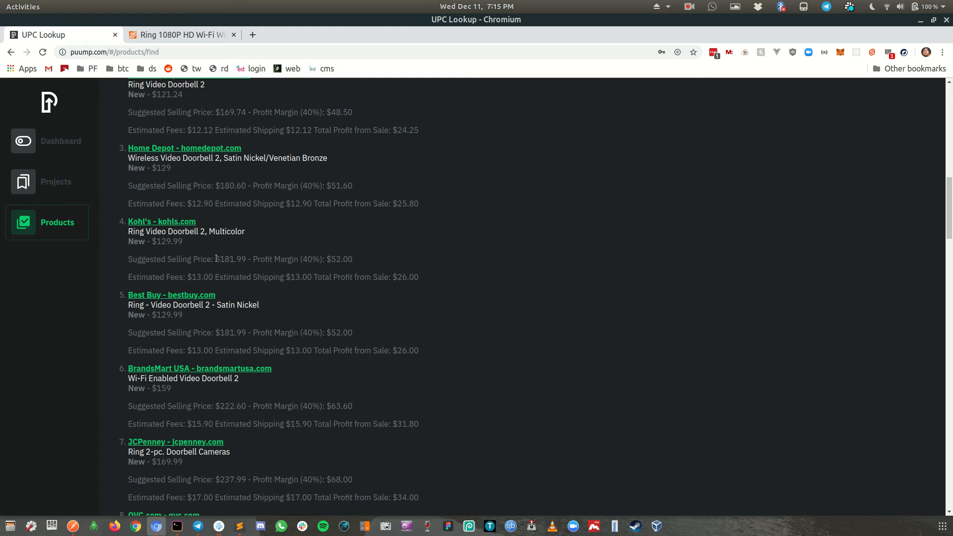
double_click(229, 259)
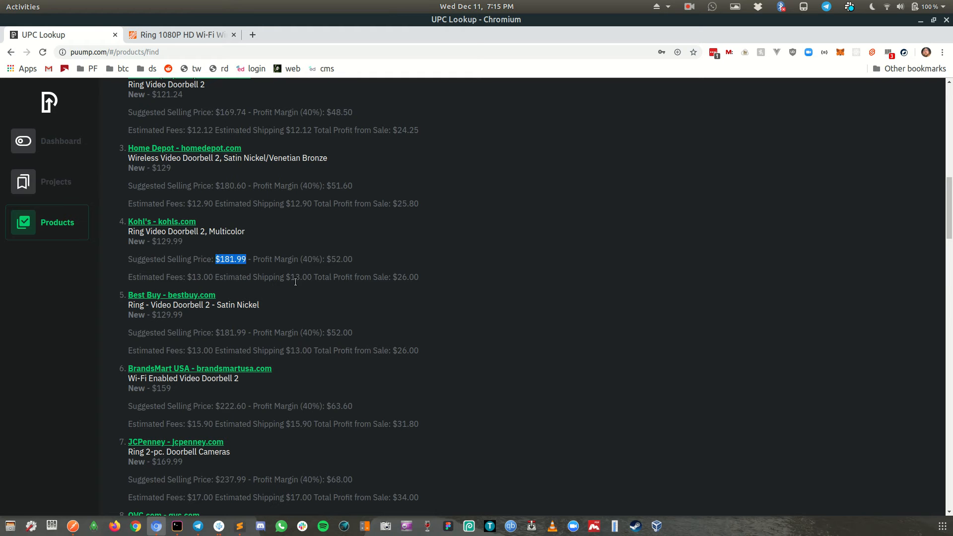
mouse_move(311, 296)
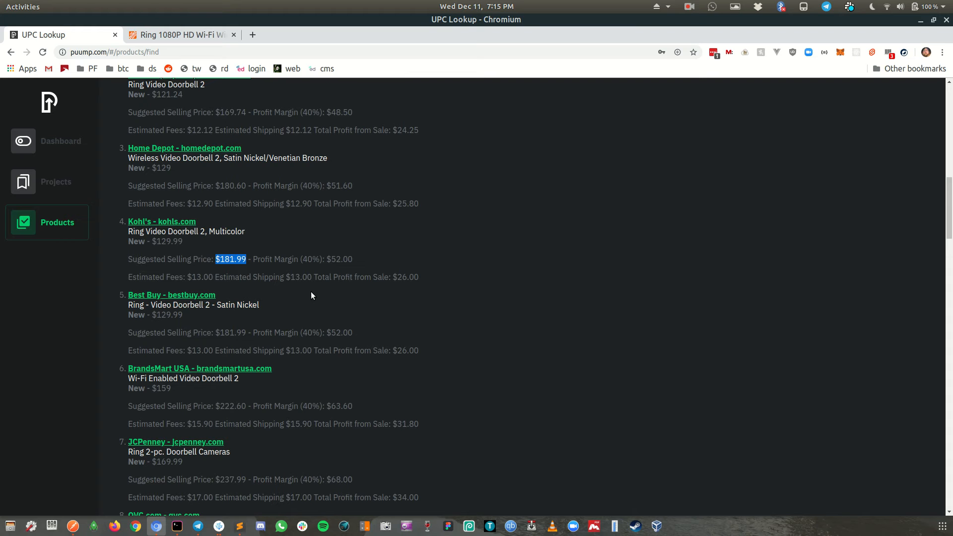
double_click(342, 260)
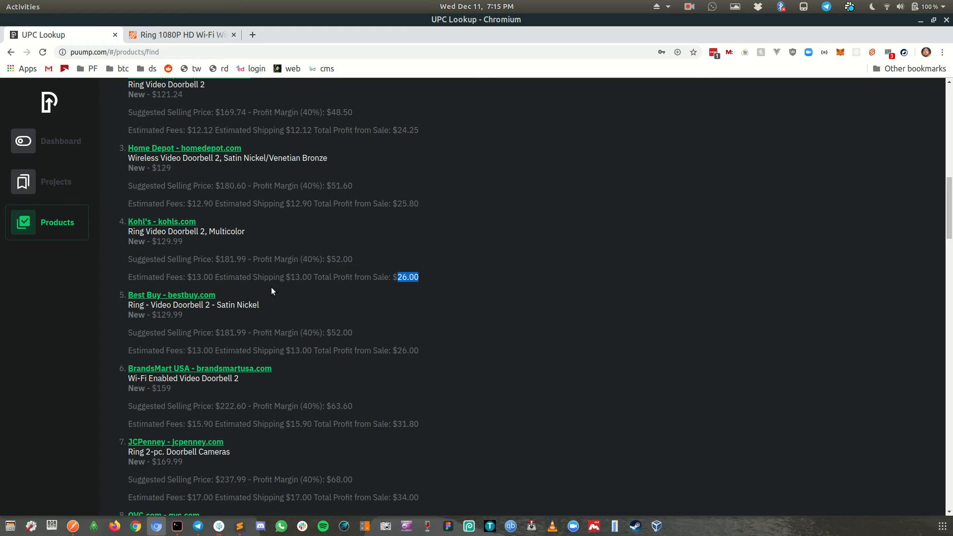
mouse_move(177, 274)
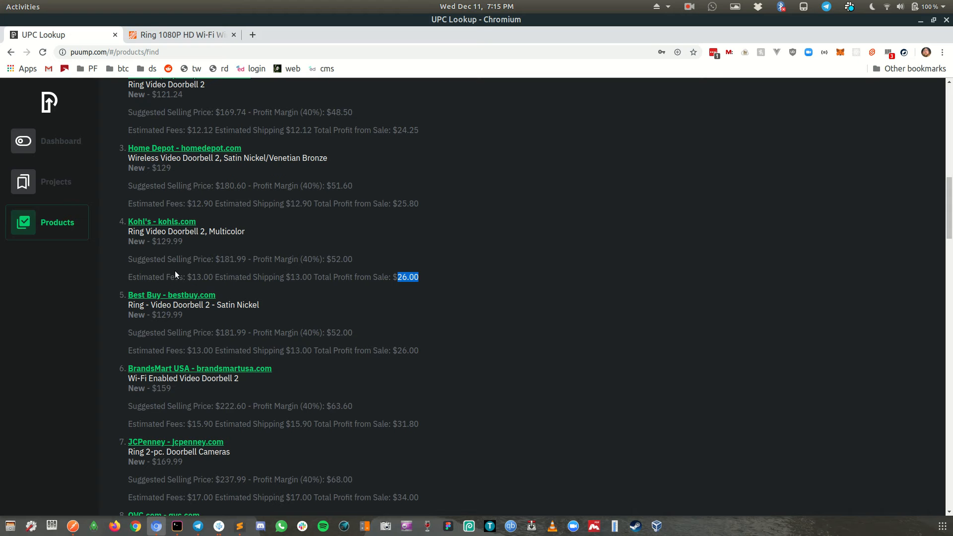
mouse_move(312, 317)
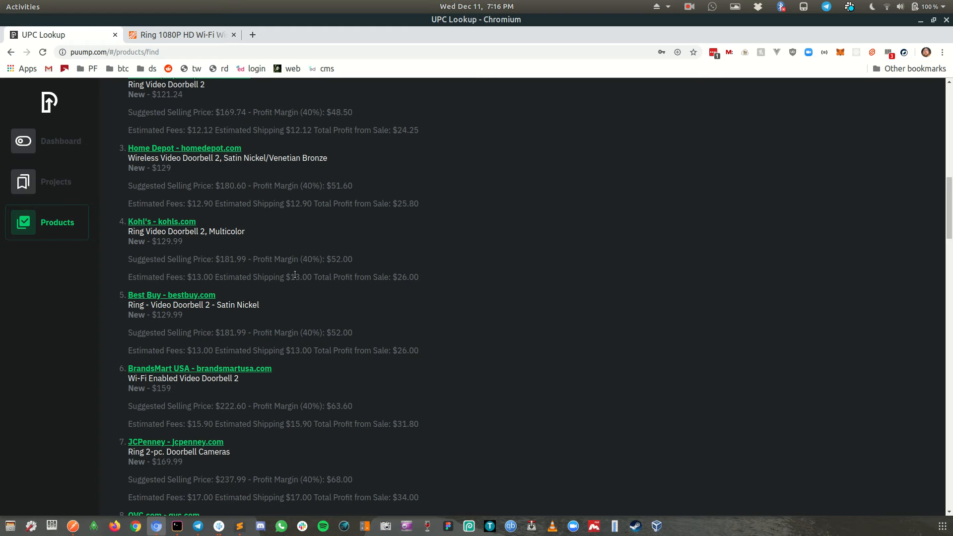
double_click(301, 276)
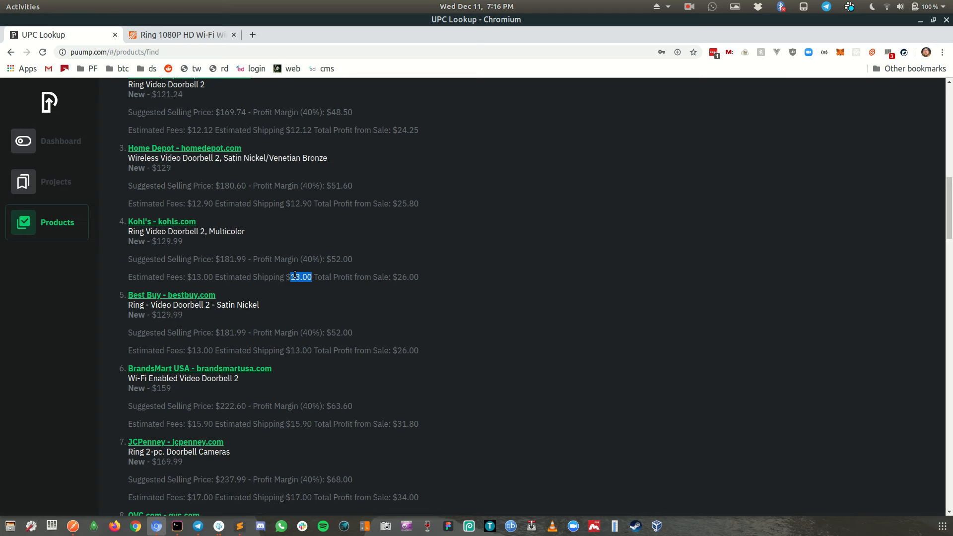
mouse_move(375, 346)
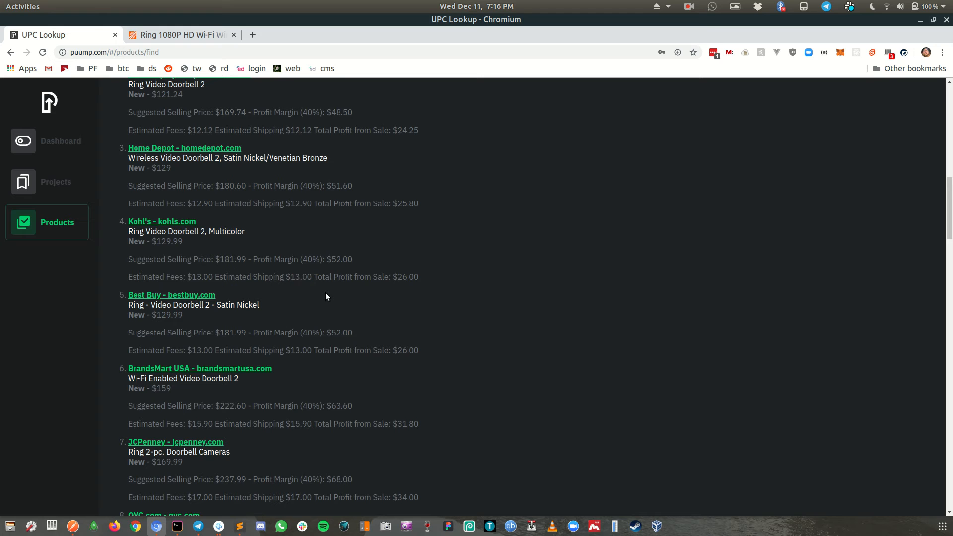
mouse_move(213, 245)
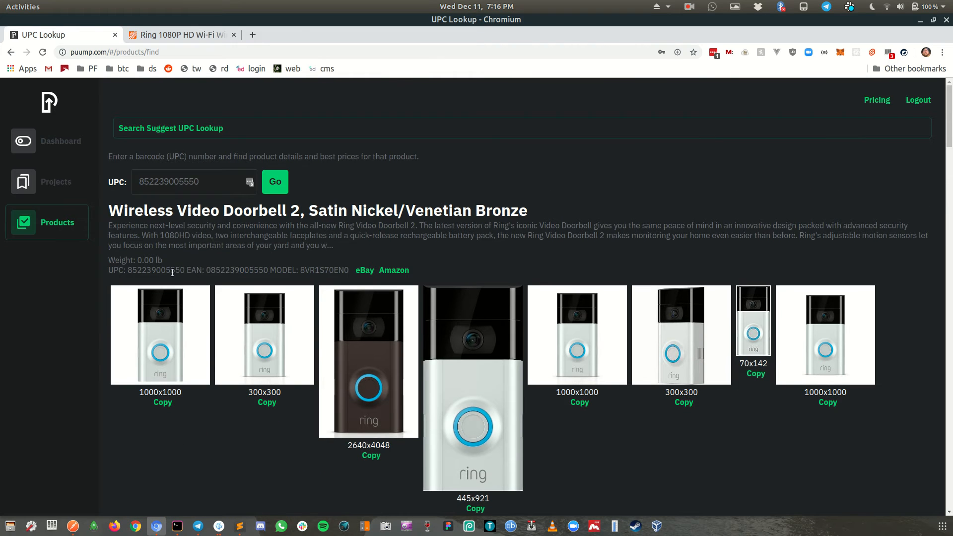
right_click(157, 270)
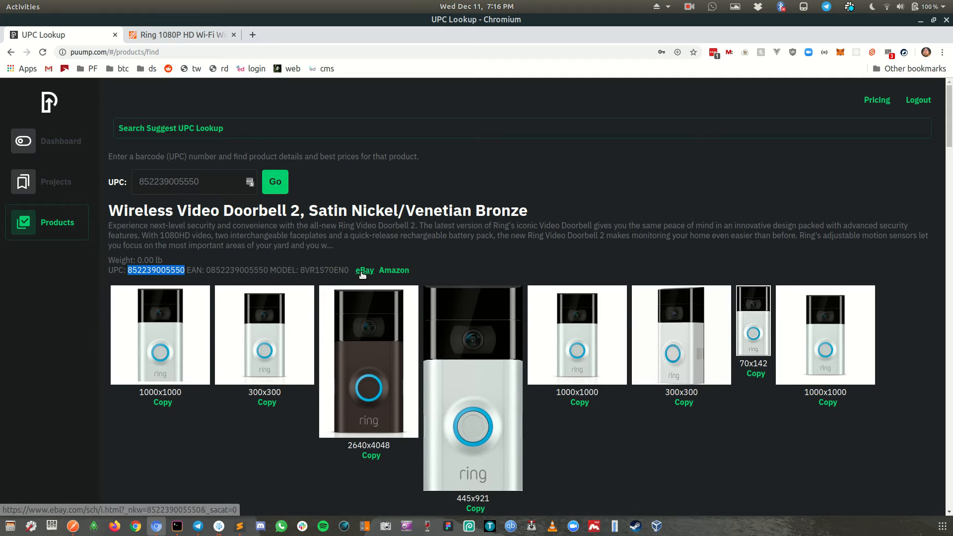
mouse_move(325, 257)
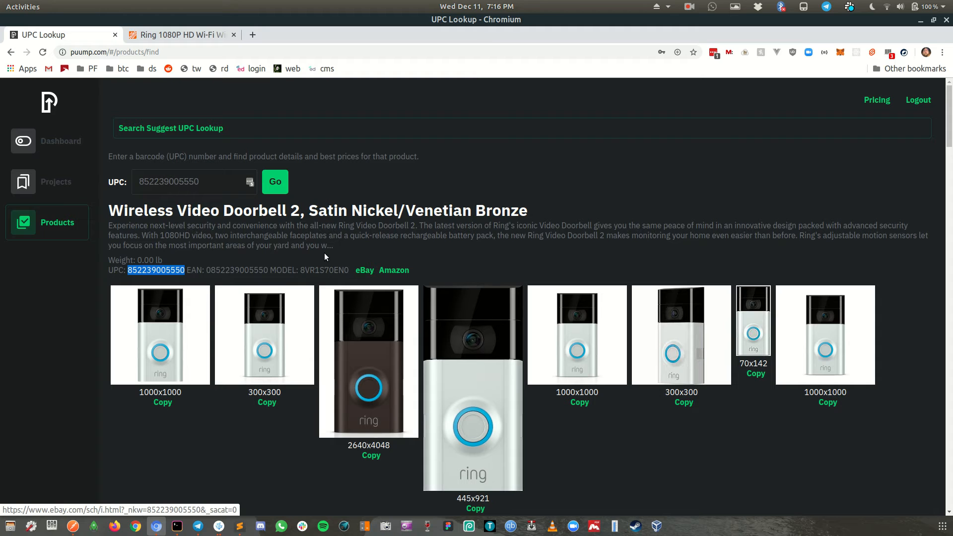
mouse_move(272, 269)
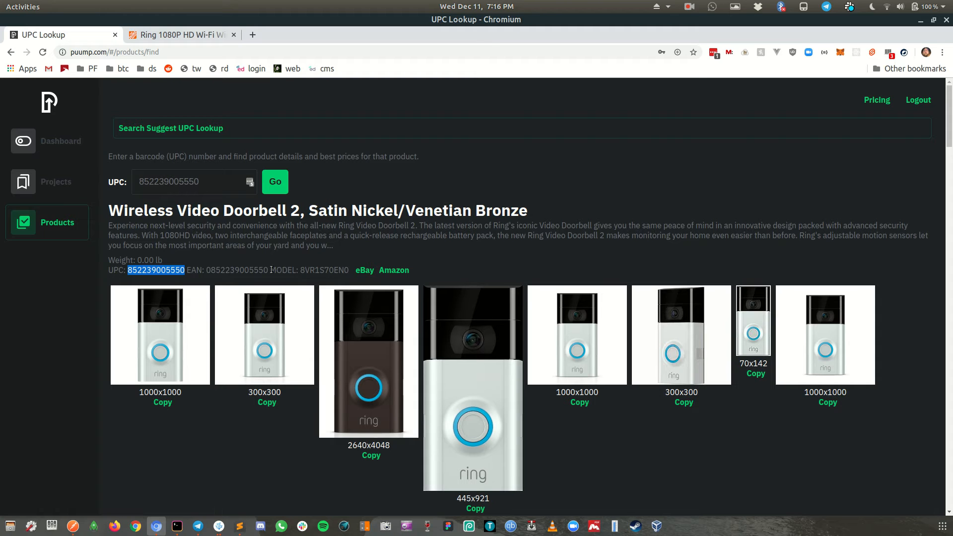
mouse_move(200, 128)
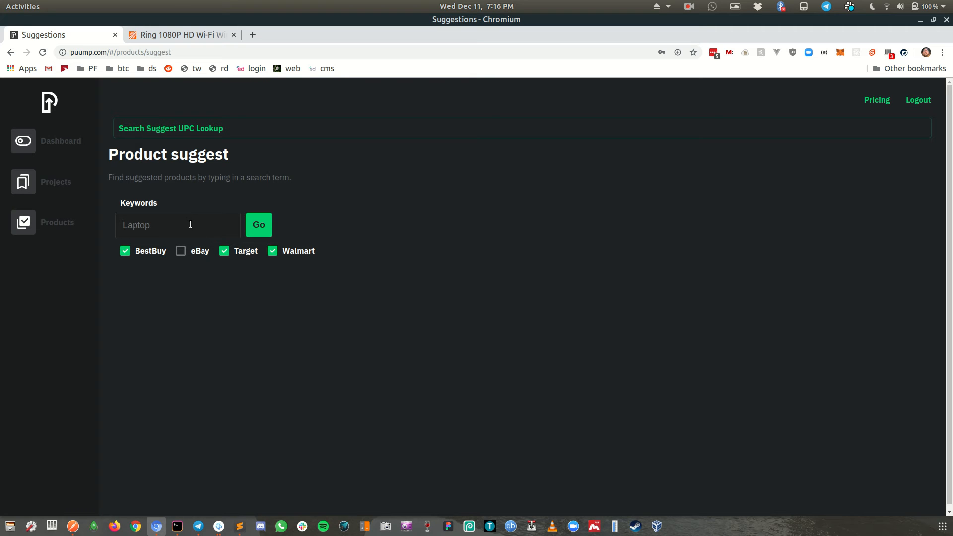
mouse_move(187, 220)
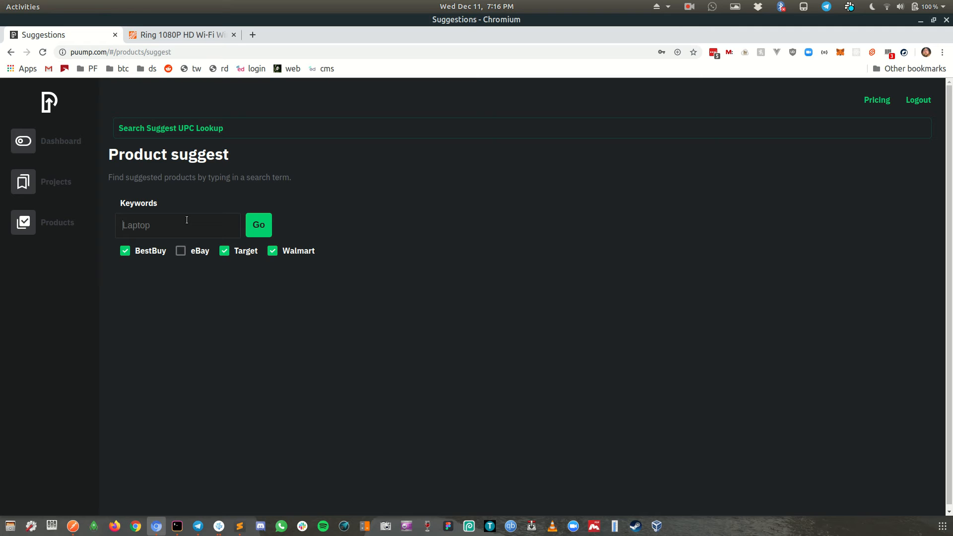
Run a product suggest search for 'apple iphone 11 pro case' with eBay left unchecked
text(apple iphone 11 pro case)
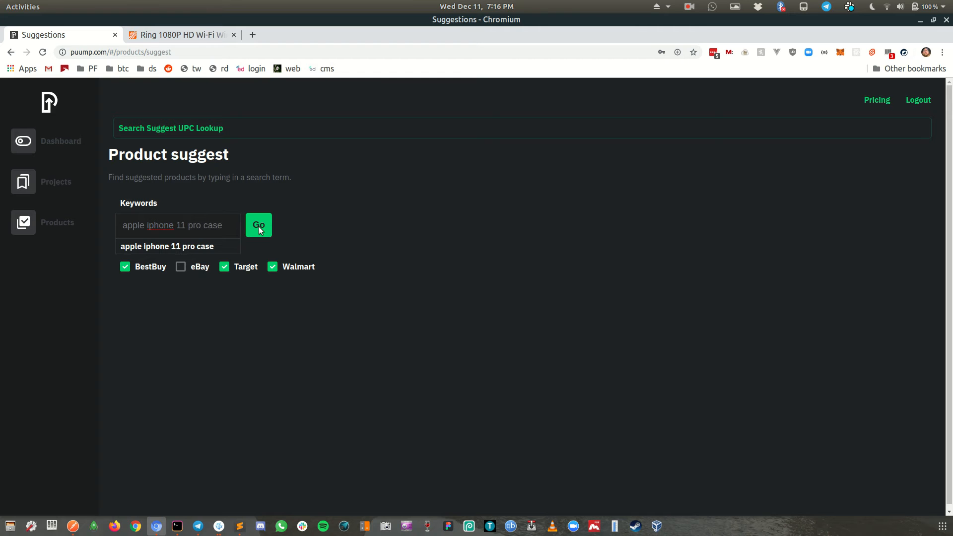
click(181, 266)
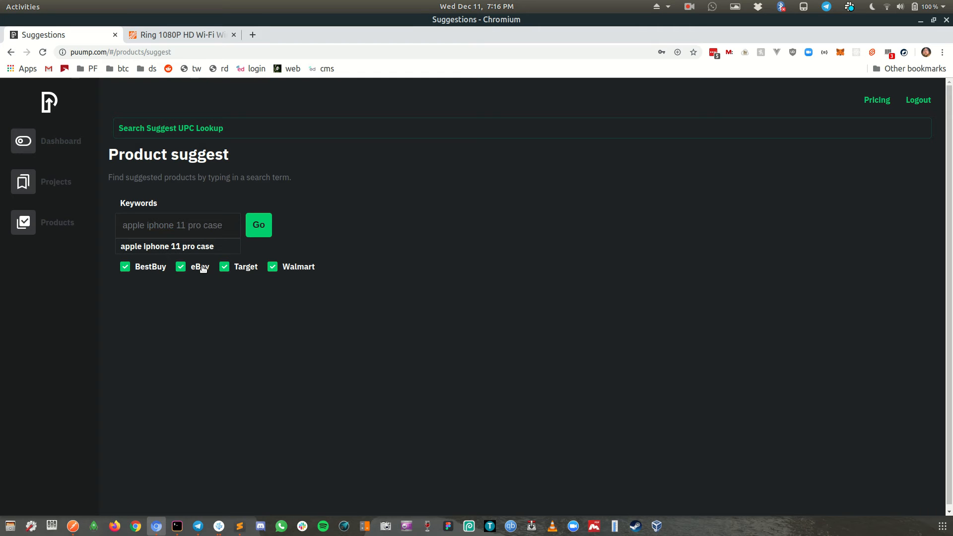
click(180, 267)
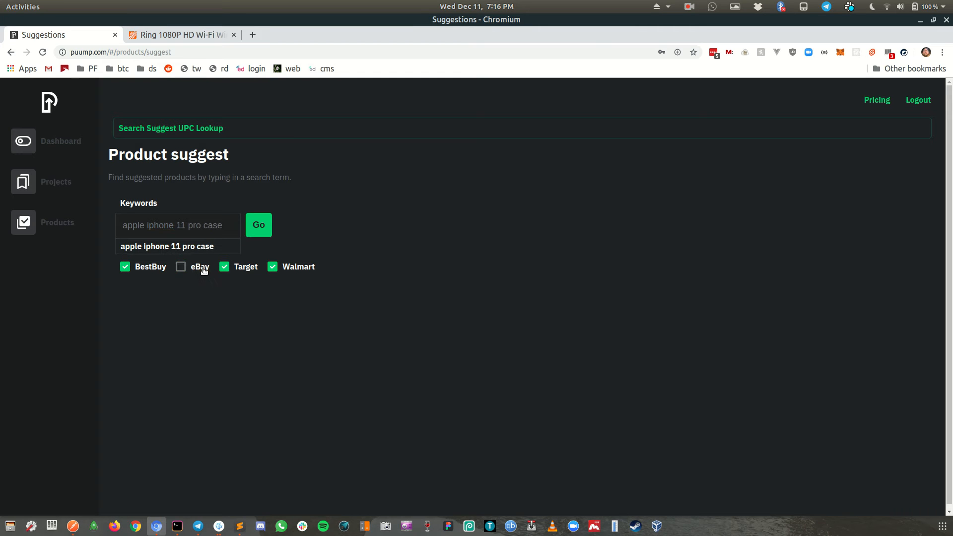
click(258, 225)
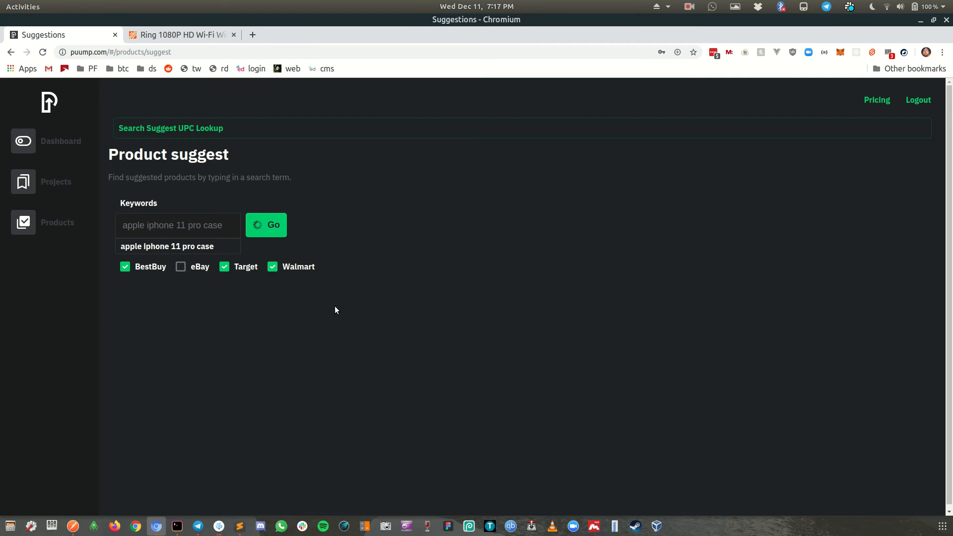
click(266, 225)
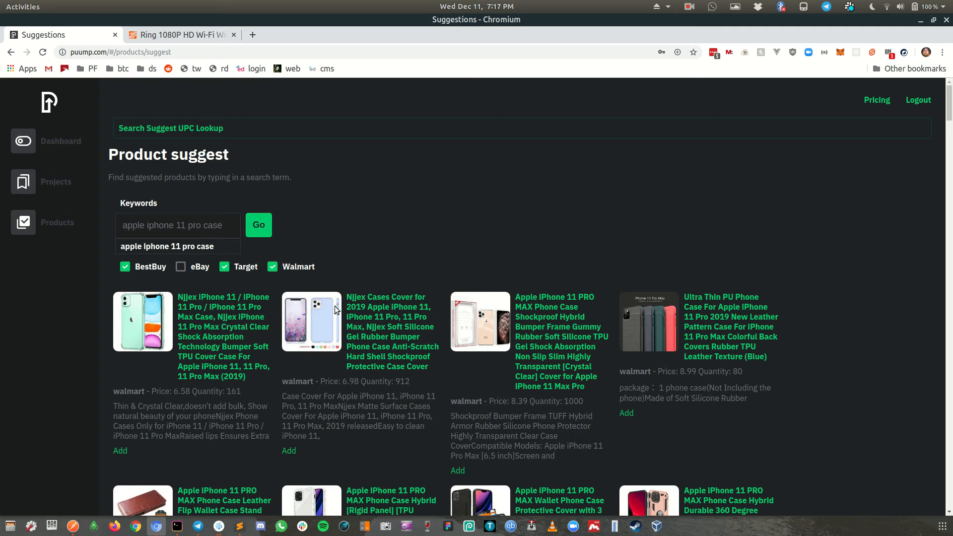
mouse_move(369, 345)
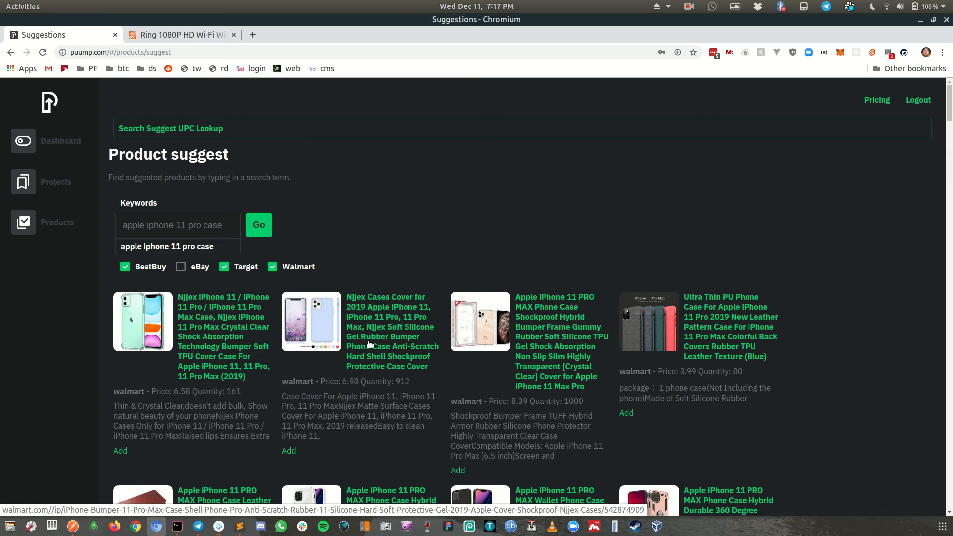
mouse_move(304, 336)
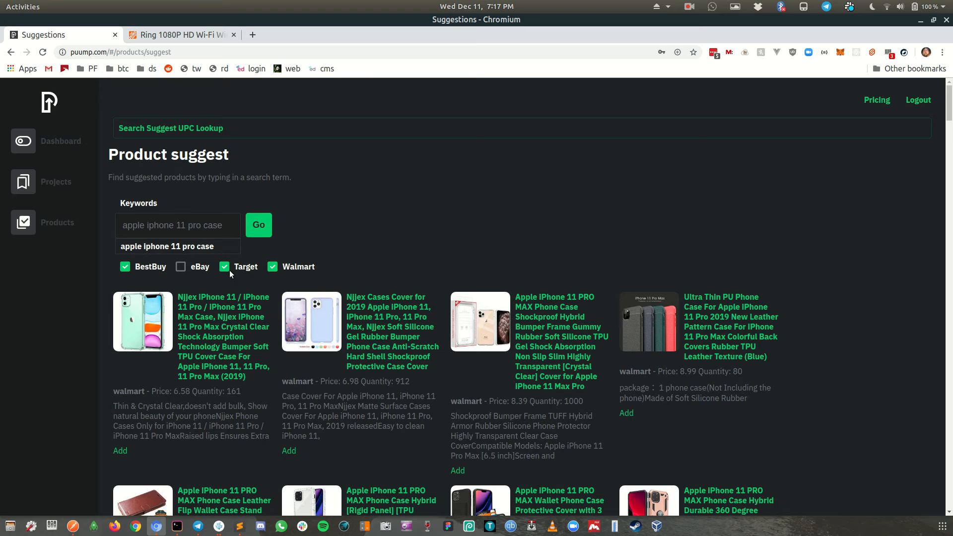
mouse_move(302, 379)
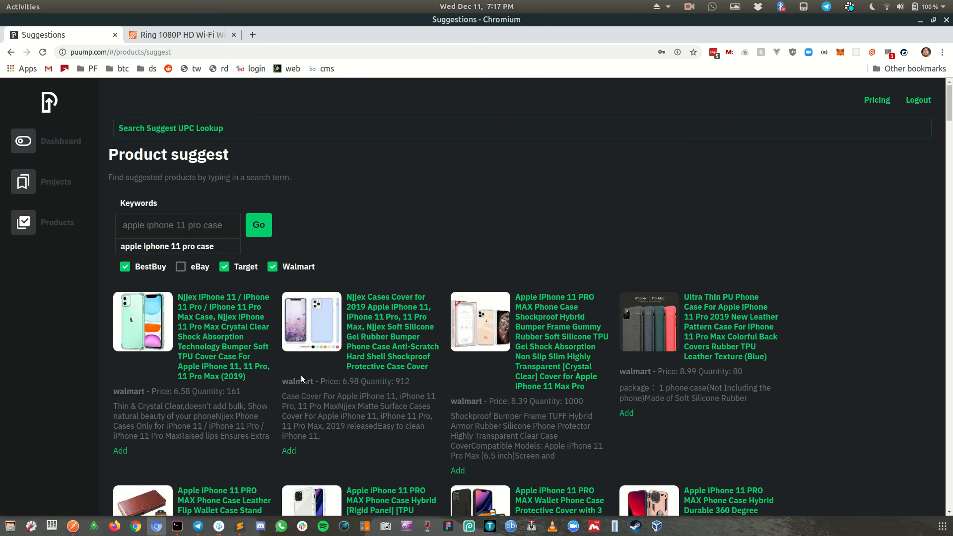
Scroll the suggestions and open the first Njjex iPhone 11 Pro Max clear case ($6.58) on Walmart
scroll(down, 3)
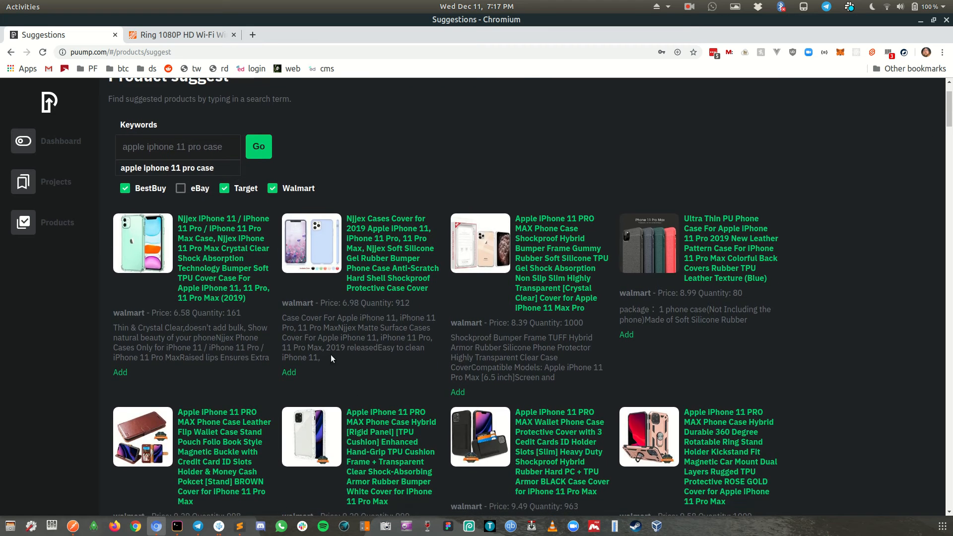
scroll(down, 3)
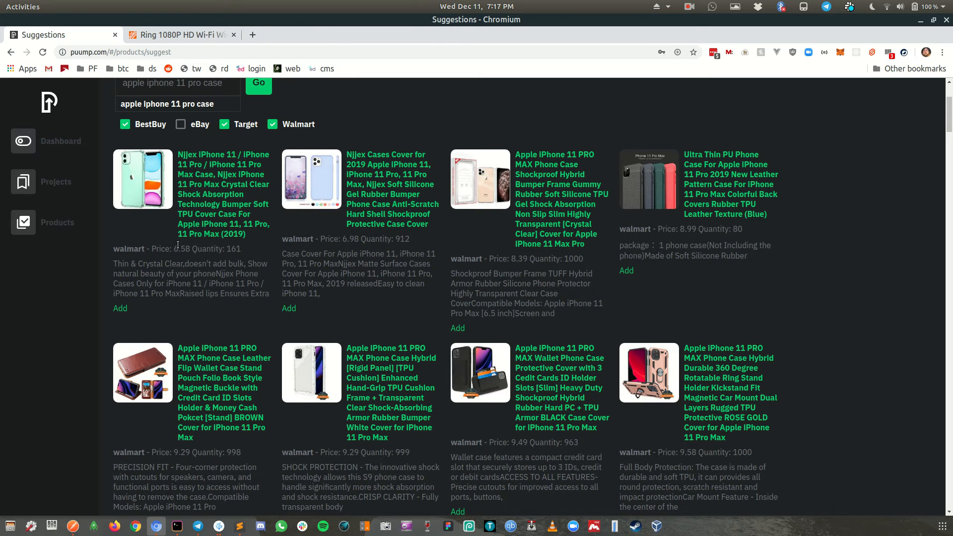
double_click(181, 248)
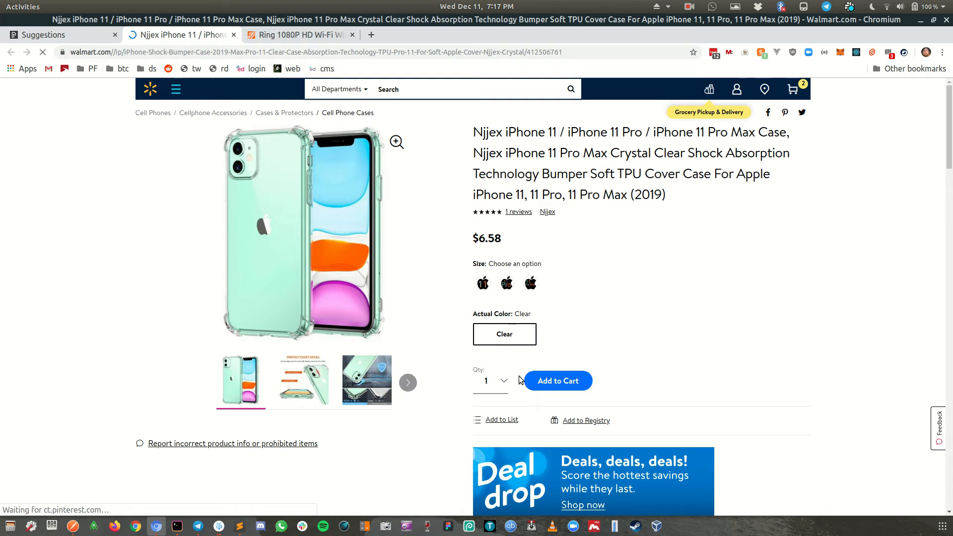
Select the iPhone 11 Pro Max size of the Njjex clear case and add it to the cart
click(557, 381)
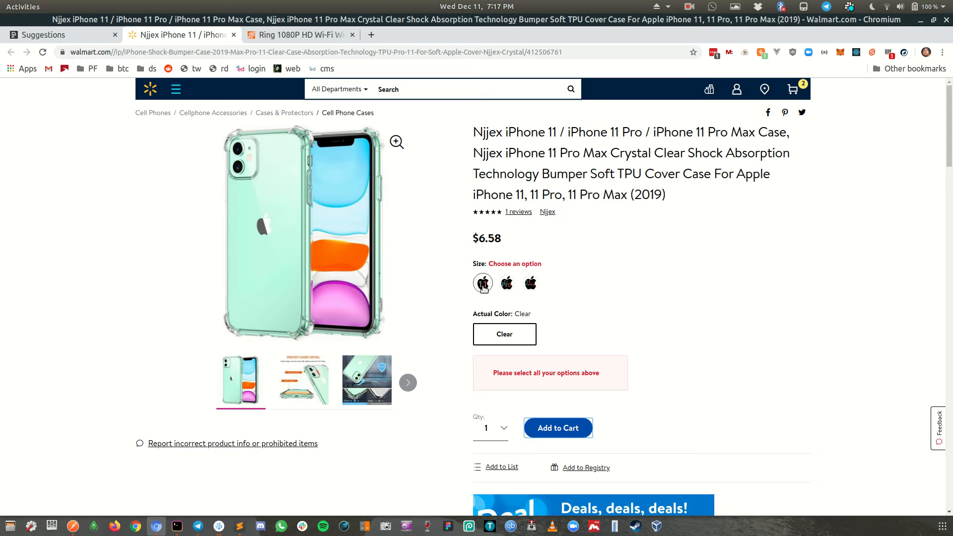
click(506, 284)
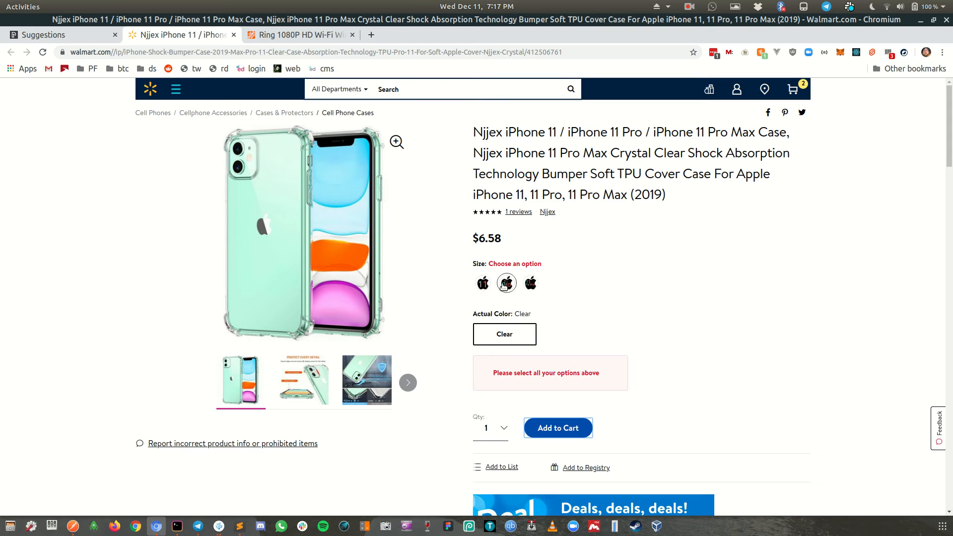
click(506, 282)
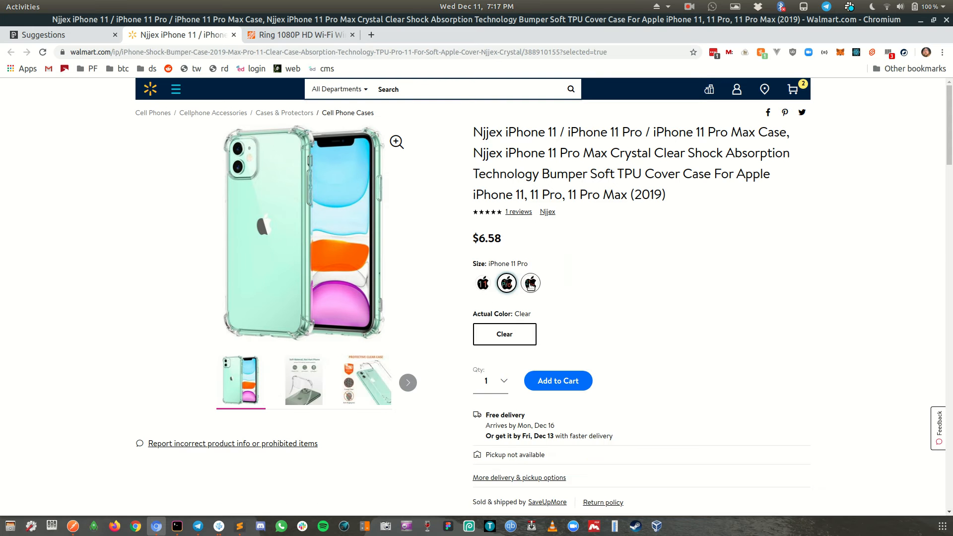
click(506, 282)
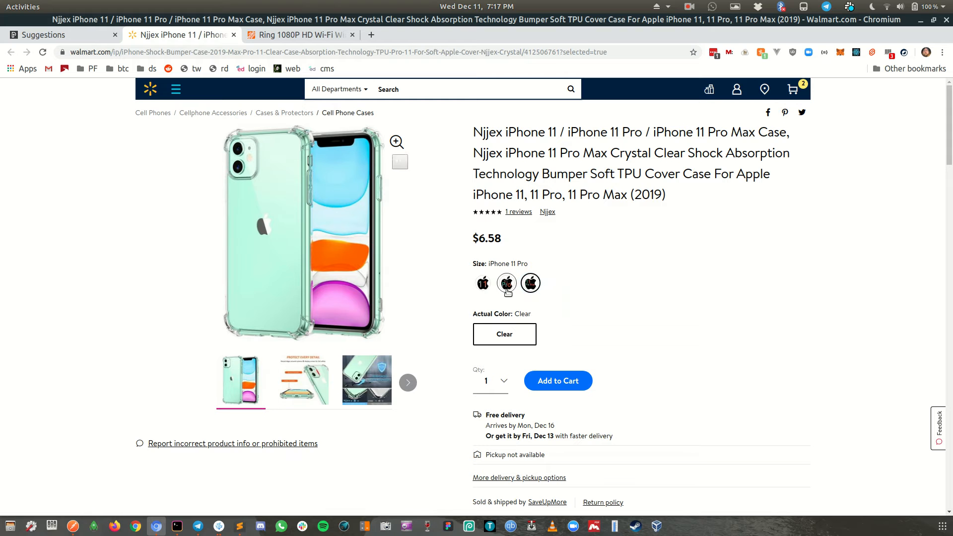
click(506, 284)
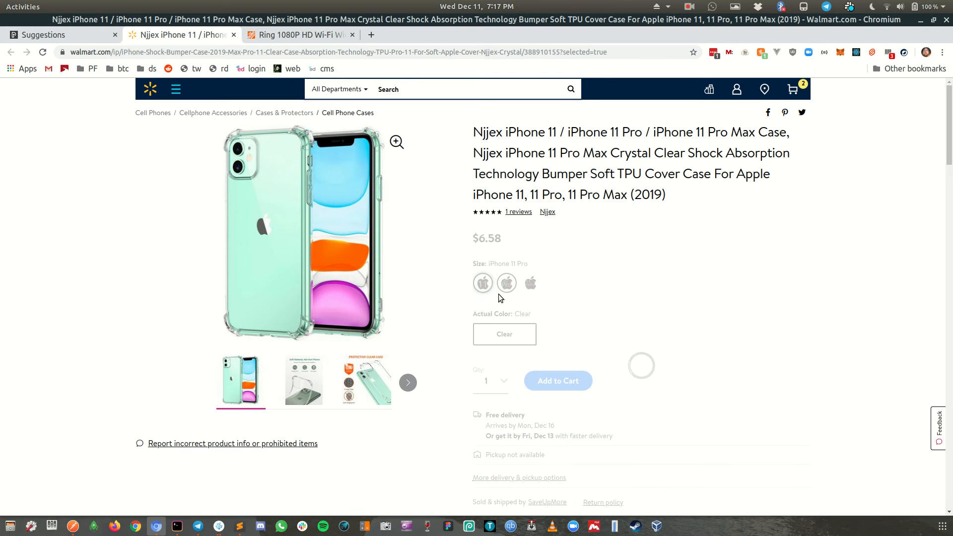
click(506, 282)
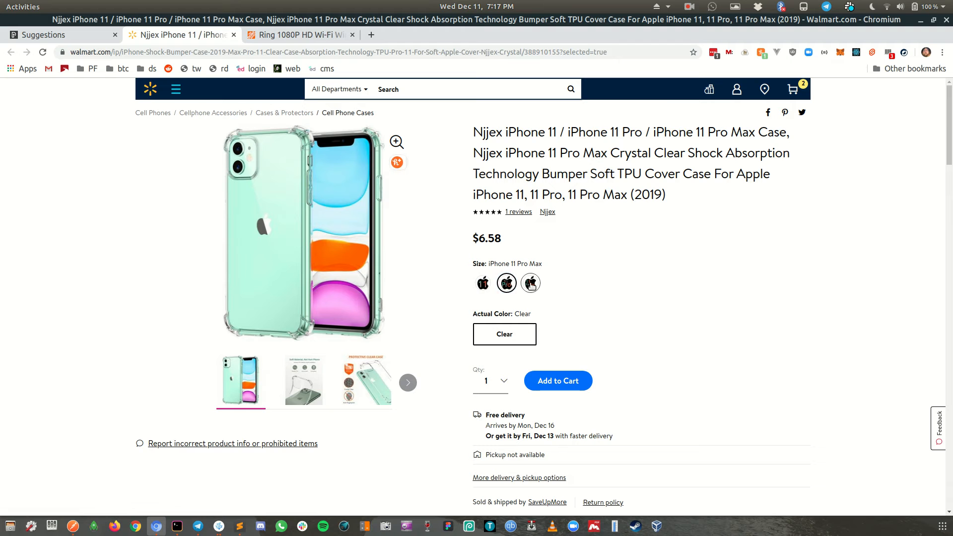
click(530, 282)
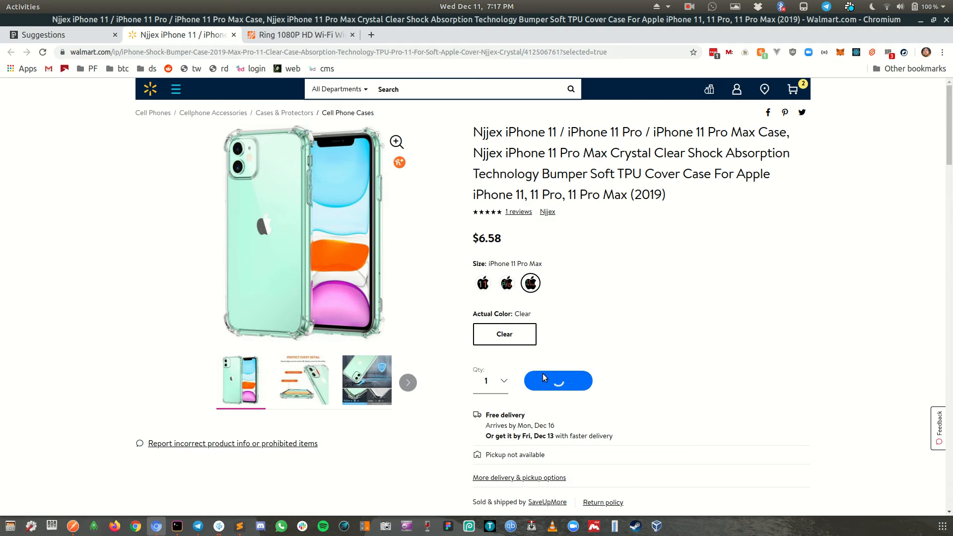
click(557, 380)
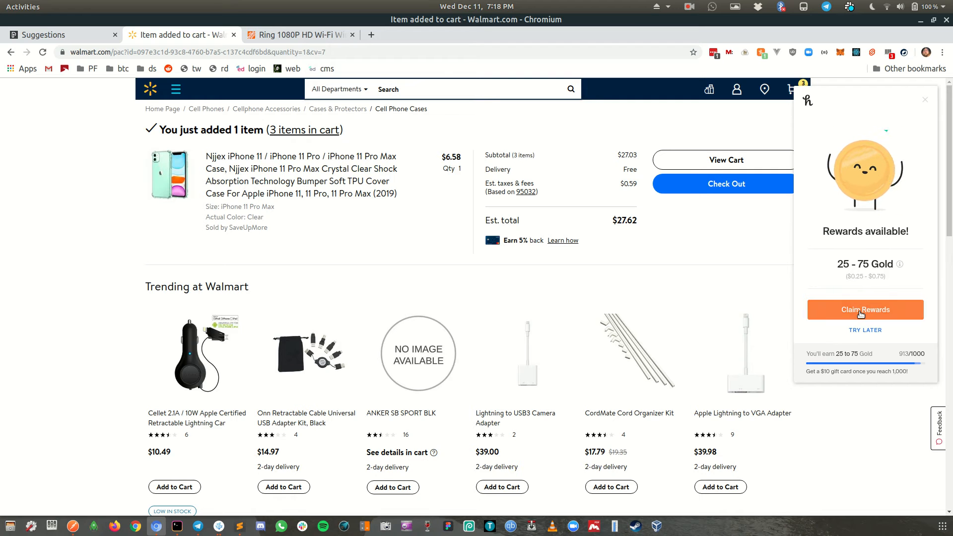
Dismiss the Honey rewards popup and view the cart of two items totaling $27.62
click(864, 309)
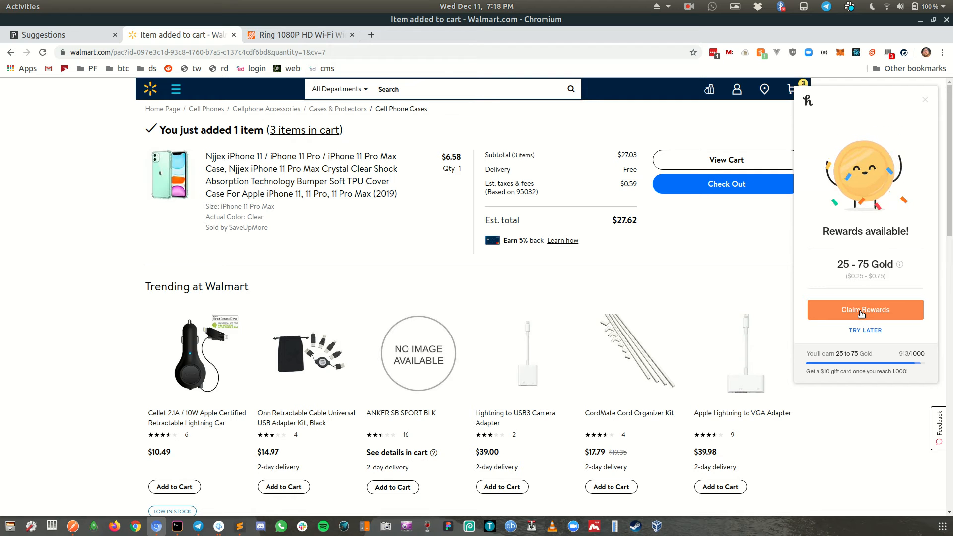
click(864, 310)
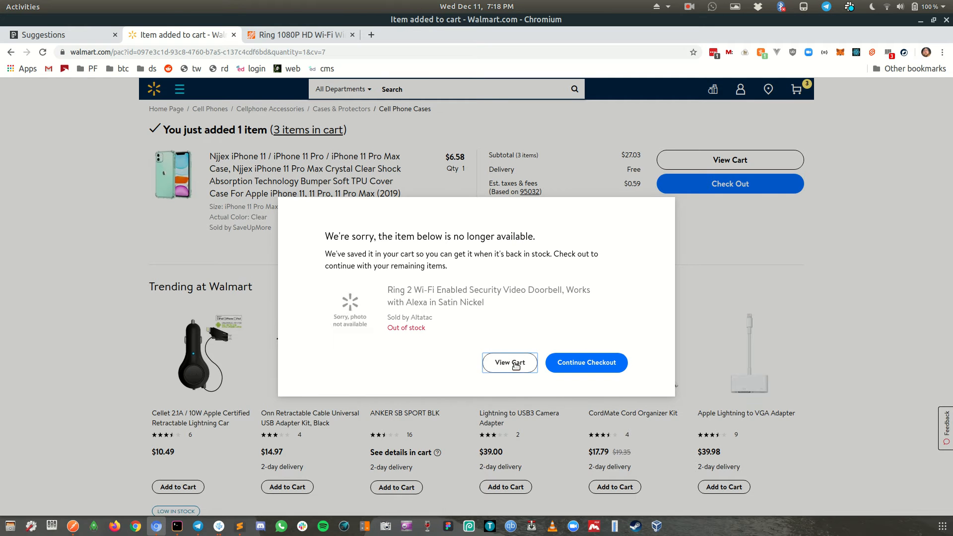
click(509, 362)
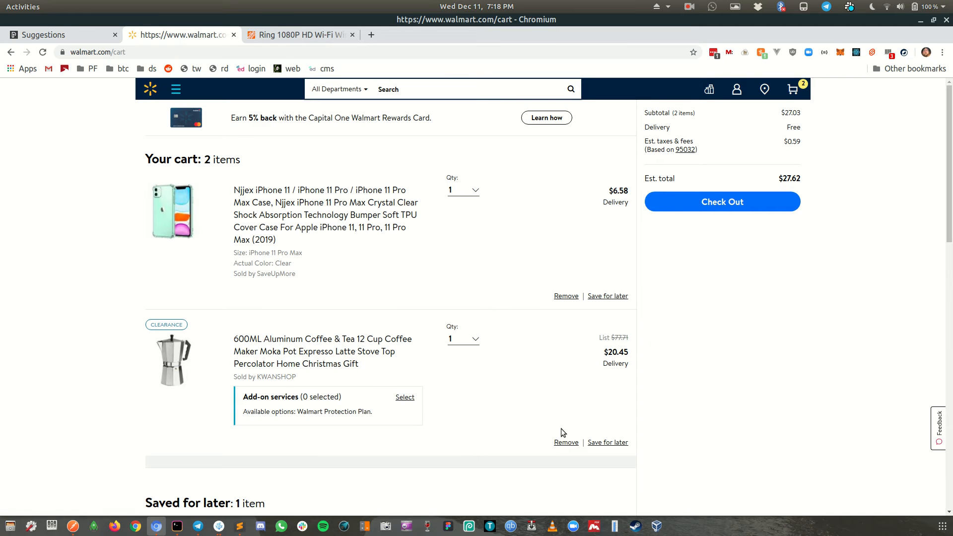
Remove the moka pot from the cart and start checkout, signing in with the saved account
click(565, 442)
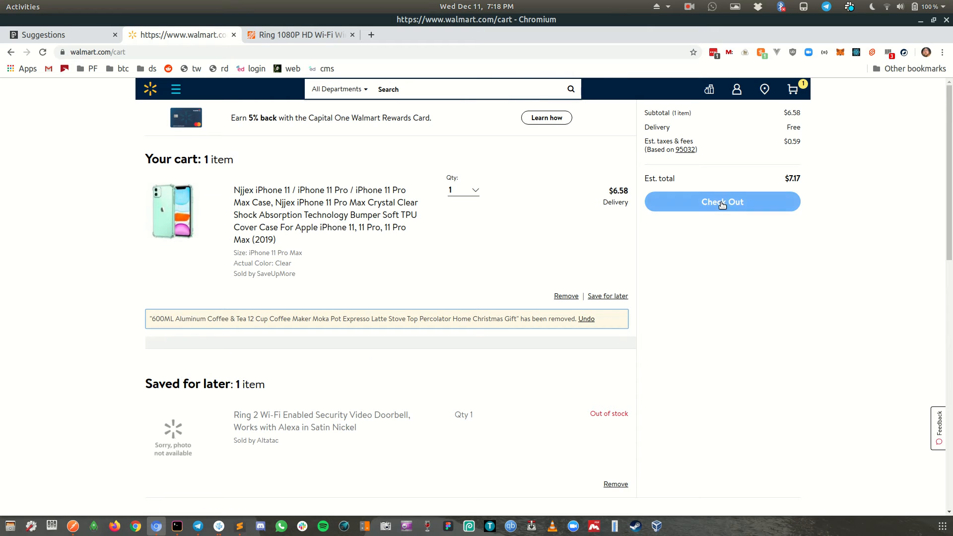
click(722, 201)
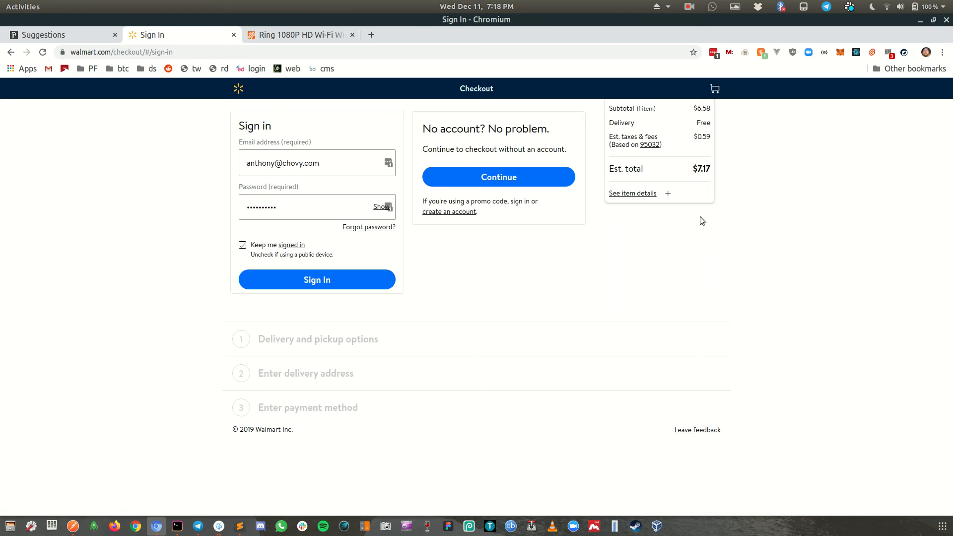
click(316, 279)
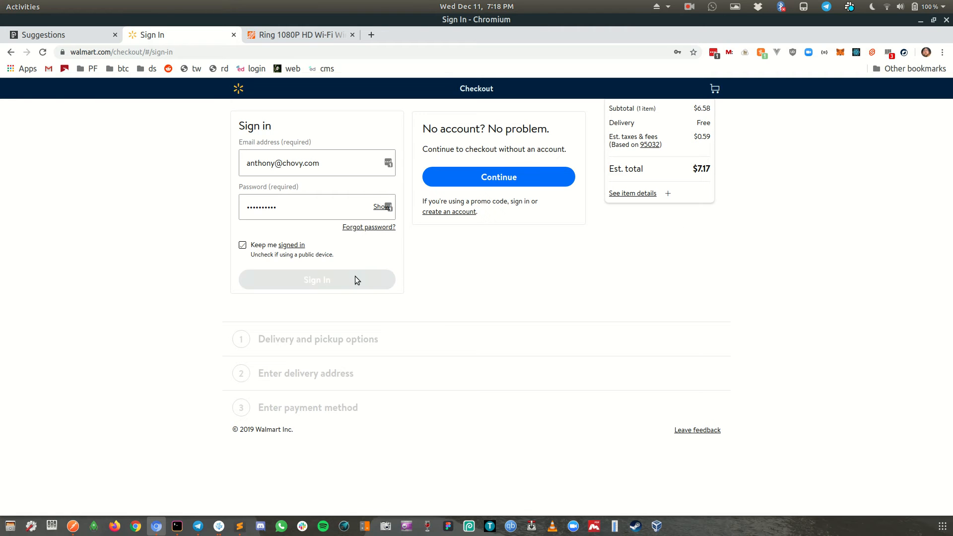
Keep free Thu Dec 19 delivery for the Njjex case and continue to the address step
click(316, 280)
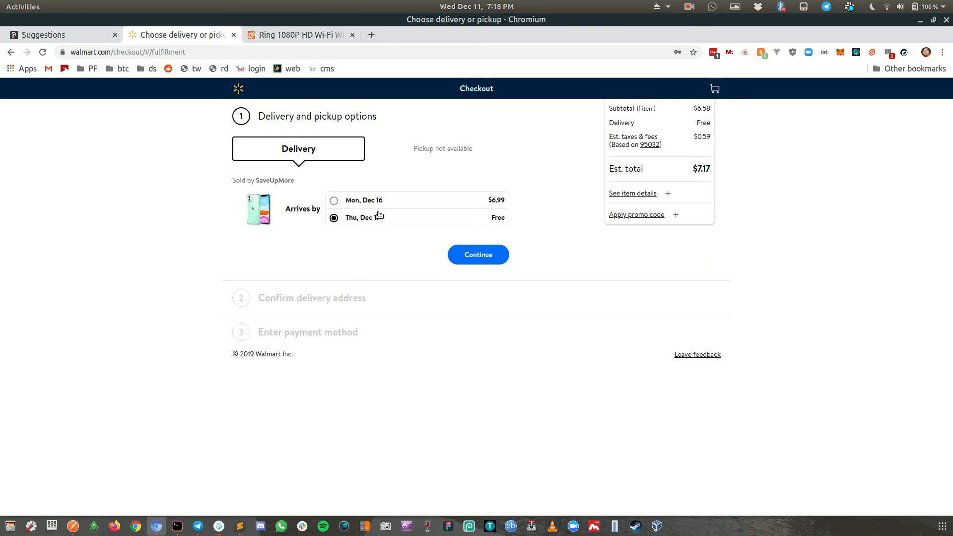
click(477, 254)
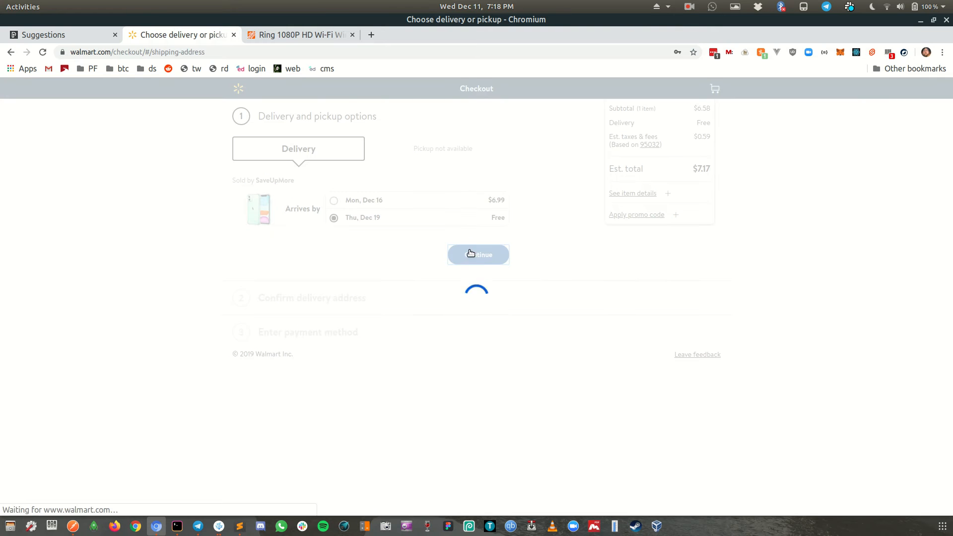
click(478, 254)
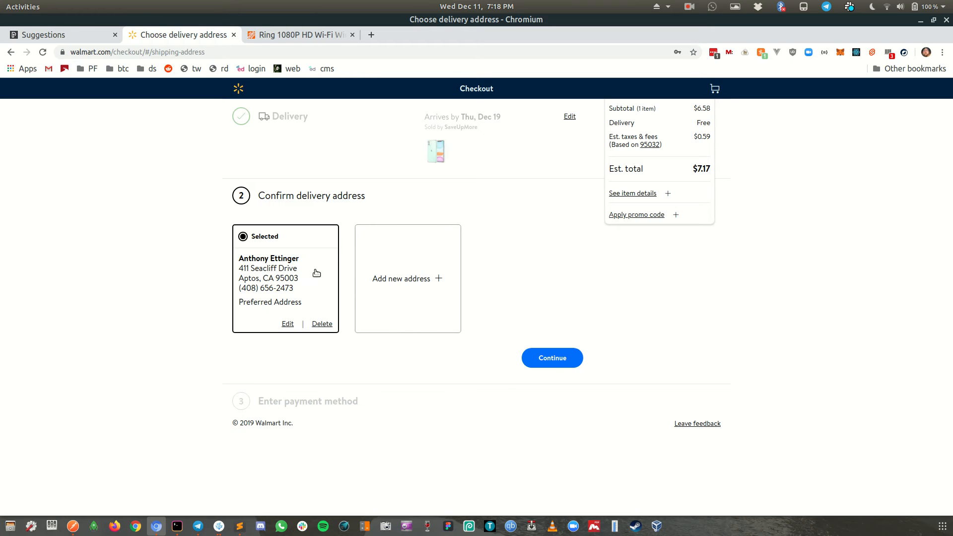
Open the blank new-address form, then check the free delivery line in the order summary
click(406, 279)
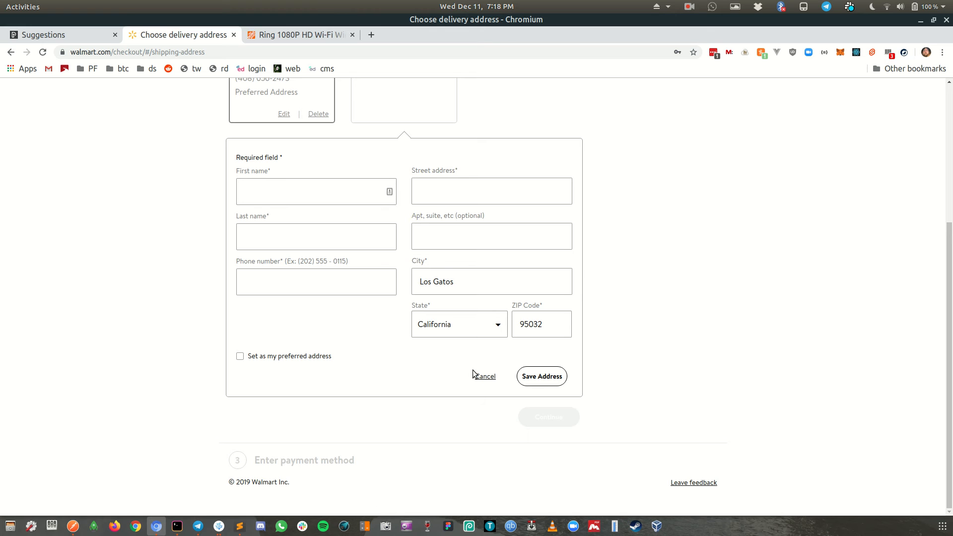
scroll(up, 3)
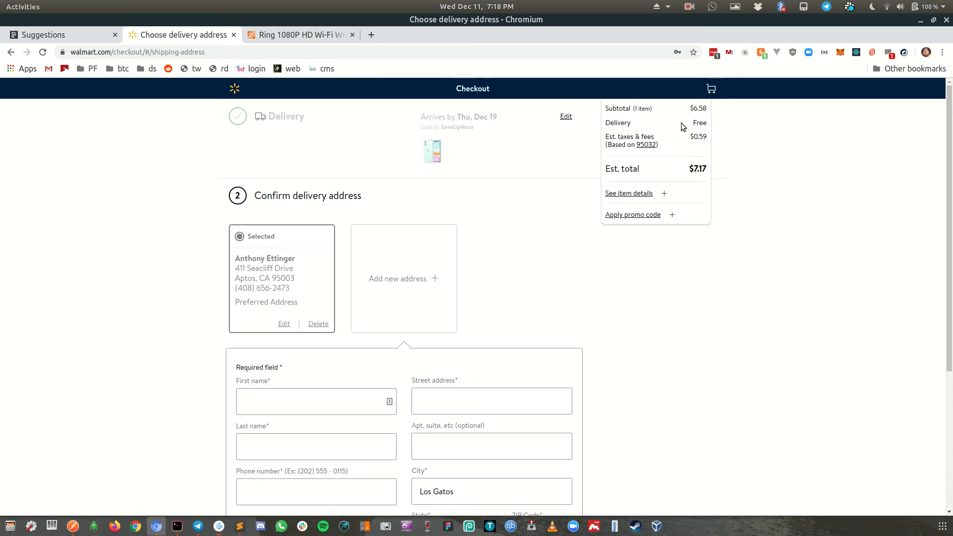
double_click(699, 136)
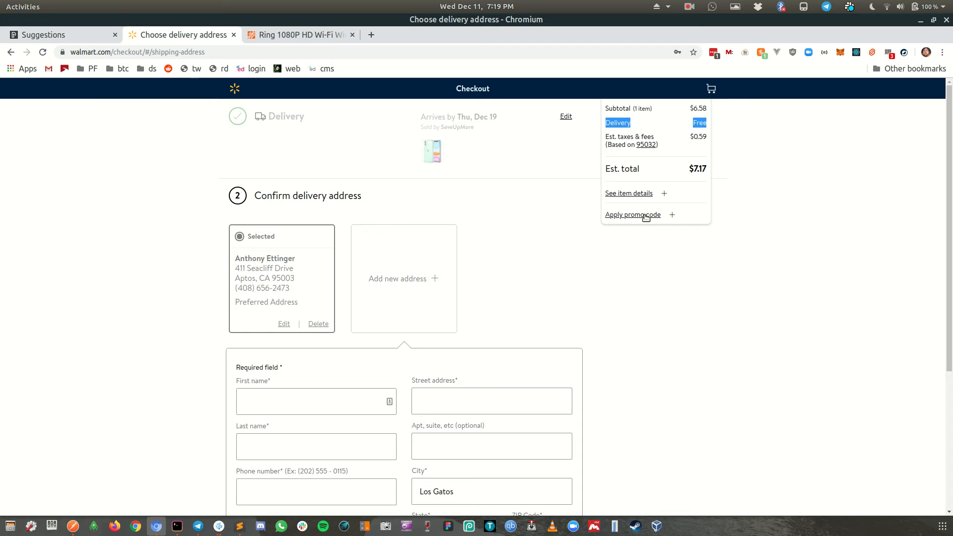
click(60, 35)
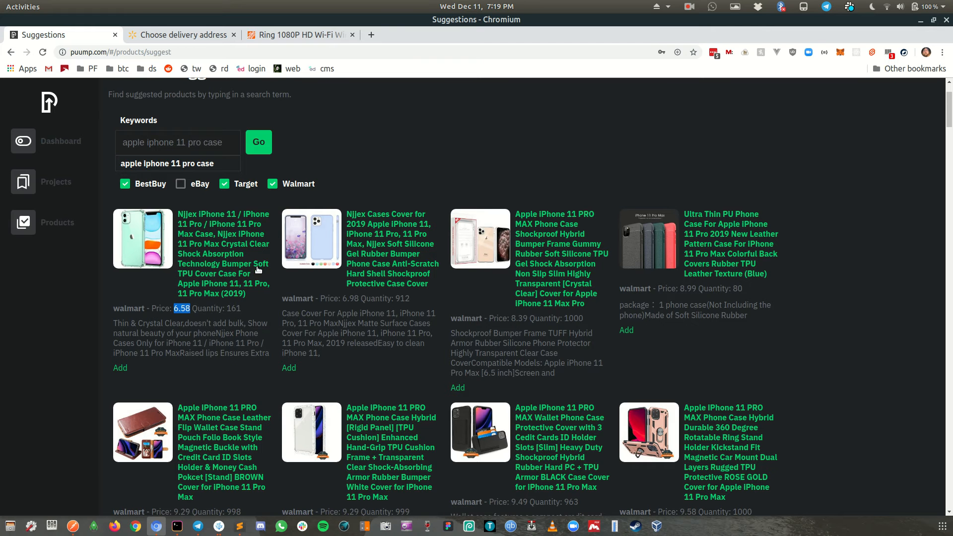
Return to the Walmart tab and go back to the $6.58 Njjex clear case page
click(299, 35)
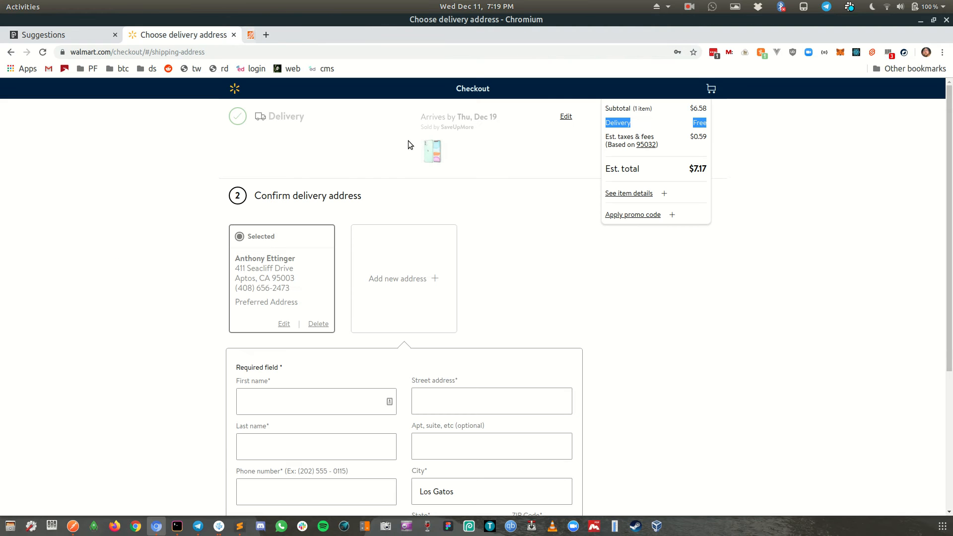
mouse_move(664, 186)
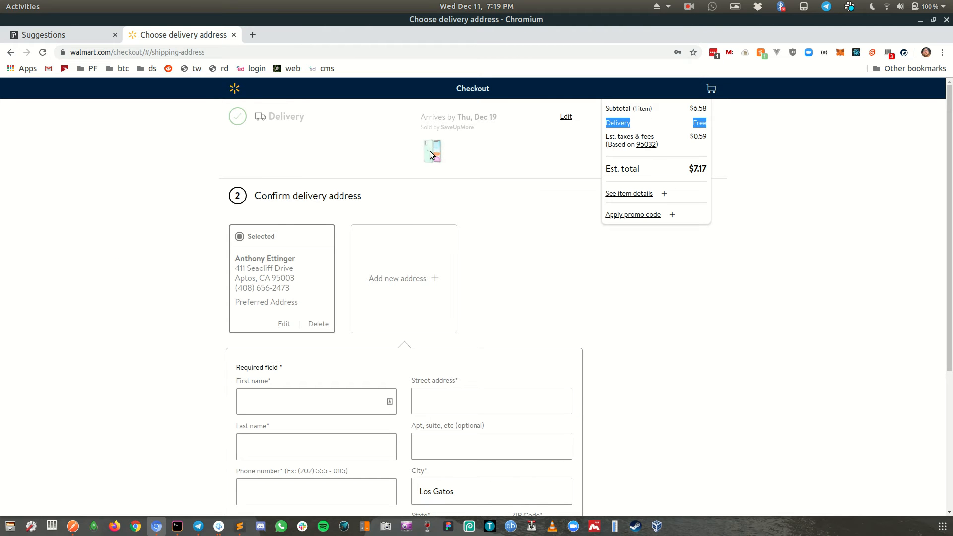
scroll(down, 3)
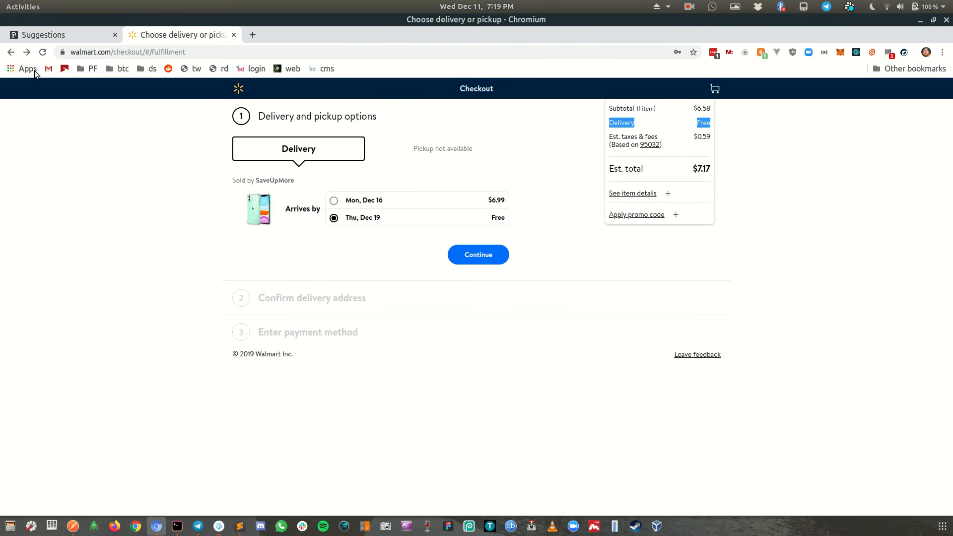
click(477, 254)
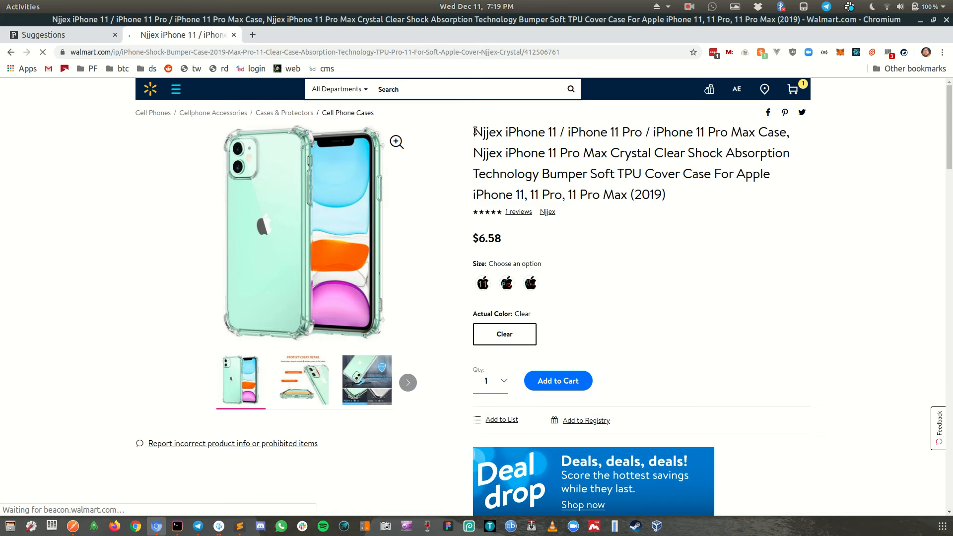
Select 'Njjex iPhone 11 Pro Max' in the case title and switch back to puump Suggestions
double_click(514, 132)
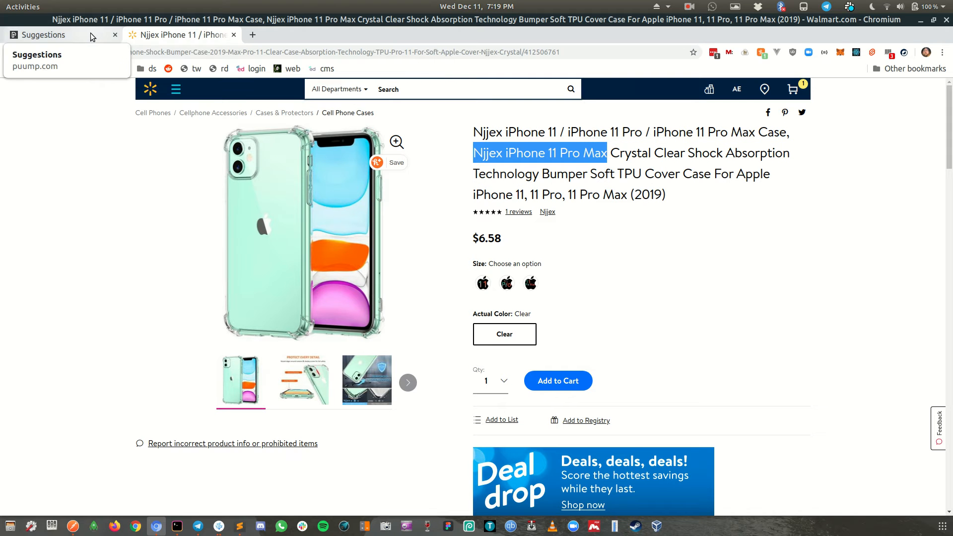
click(43, 35)
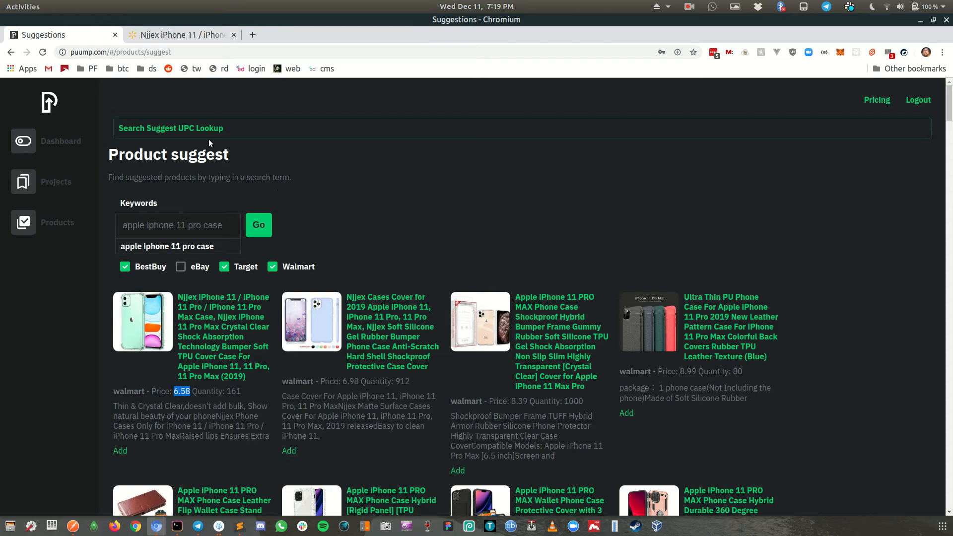
Paste 'Njjex iPhone 11 Pro Max' into puump's UPC lookup and run the name search
click(205, 128)
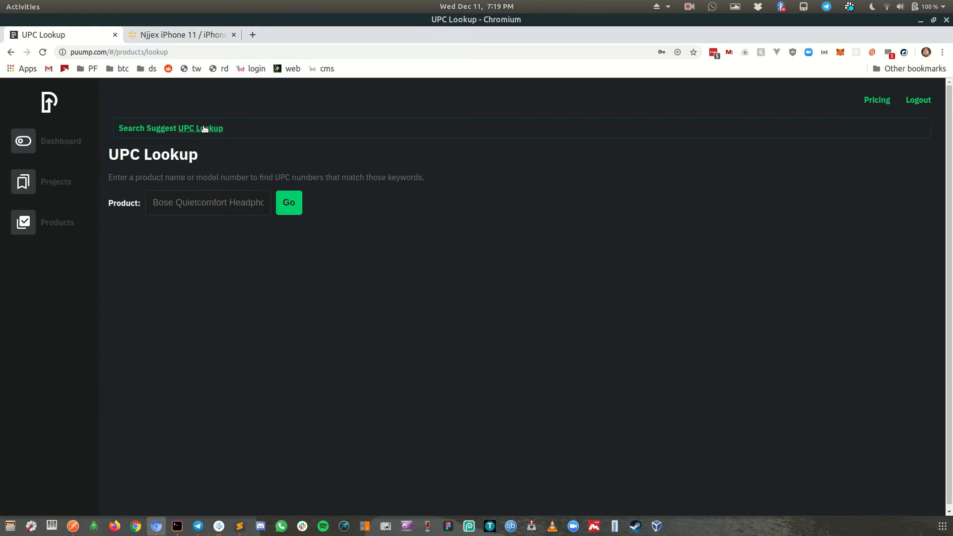
right_click(208, 202)
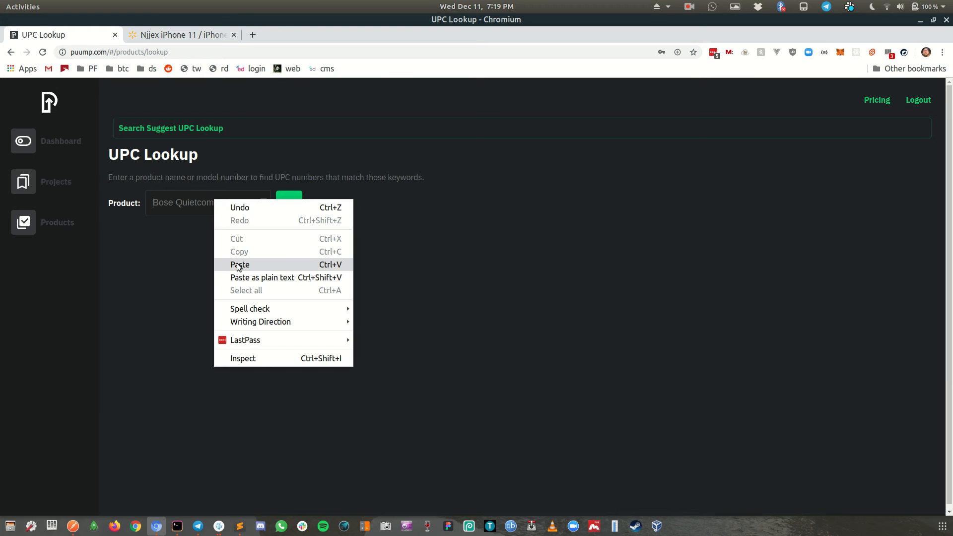
click(240, 265)
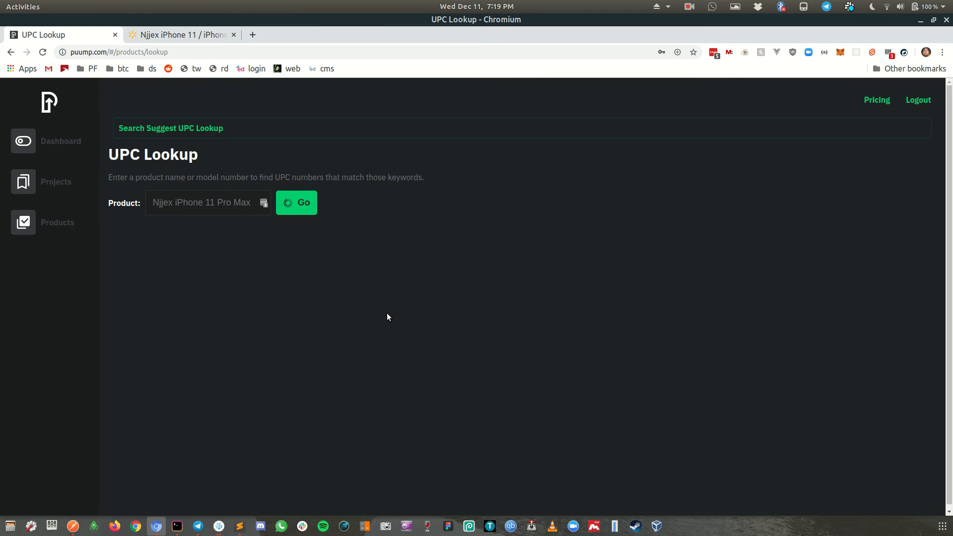
click(296, 202)
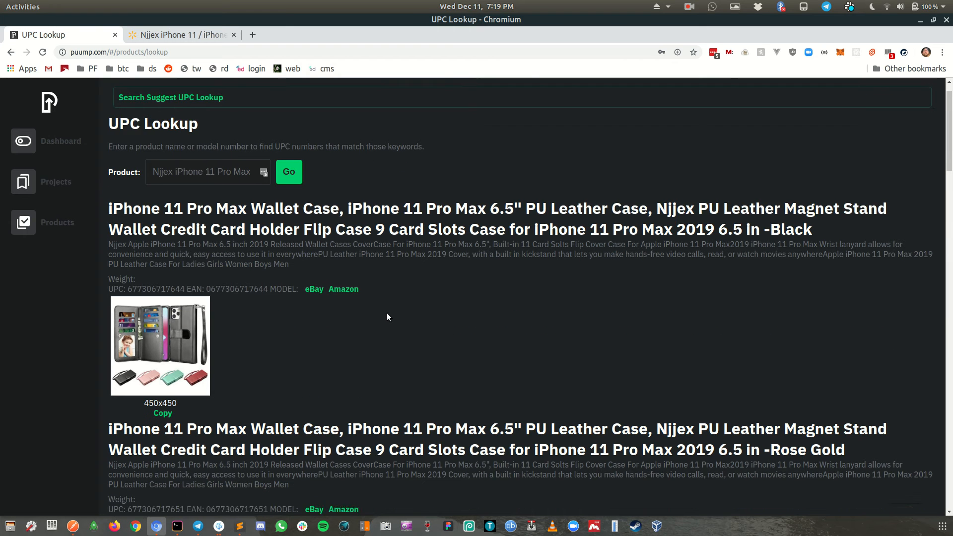
Scroll the name-search results and copy the black Njjex wallet case's UPC
scroll(down, 3)
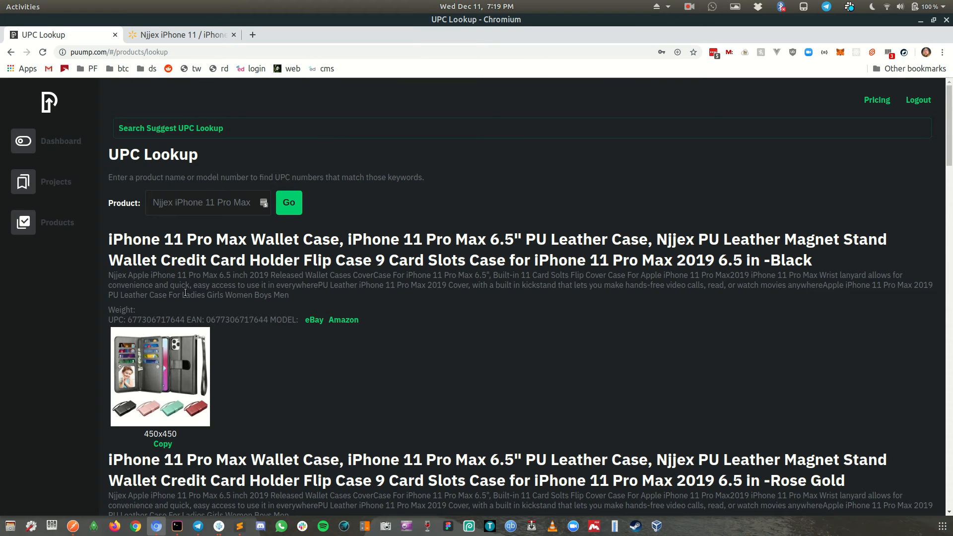
scroll(down, 3)
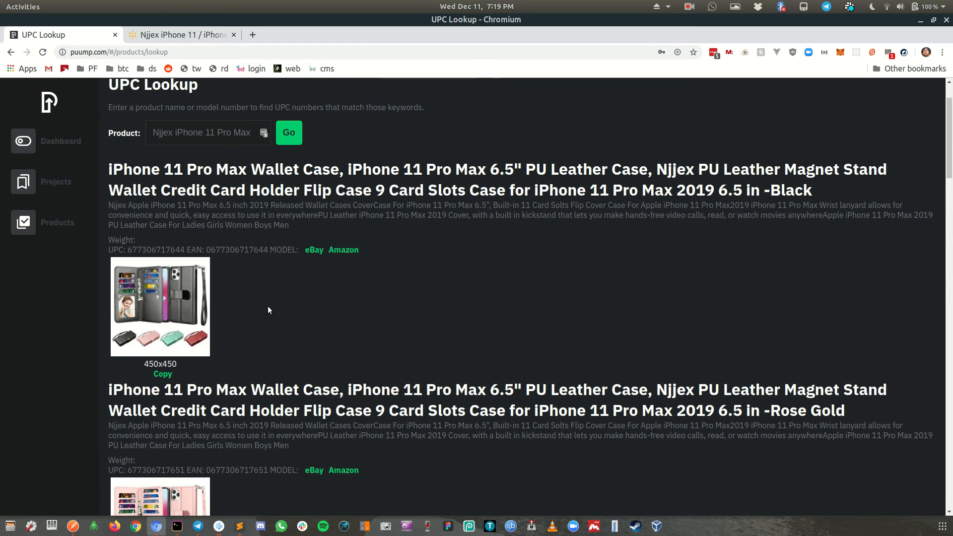
mouse_move(203, 277)
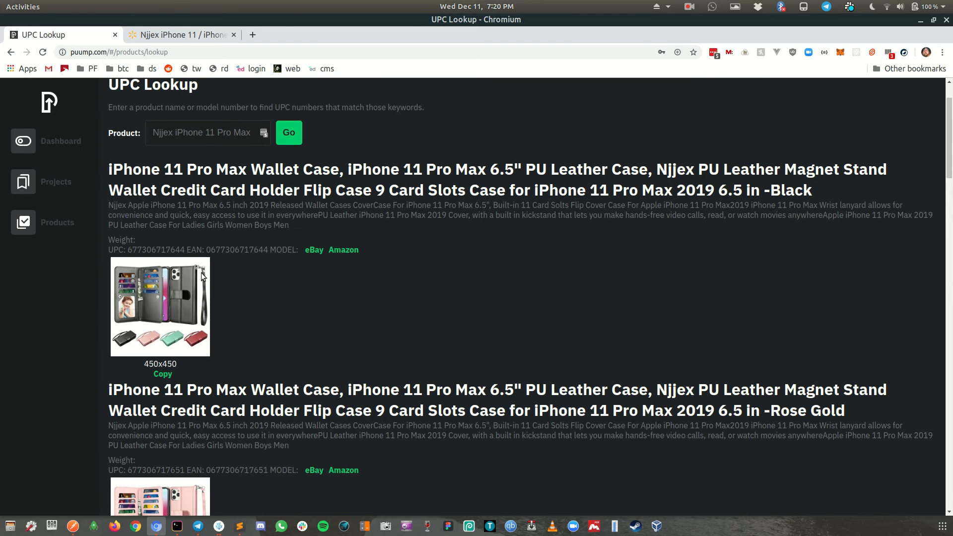
scroll(down, 3)
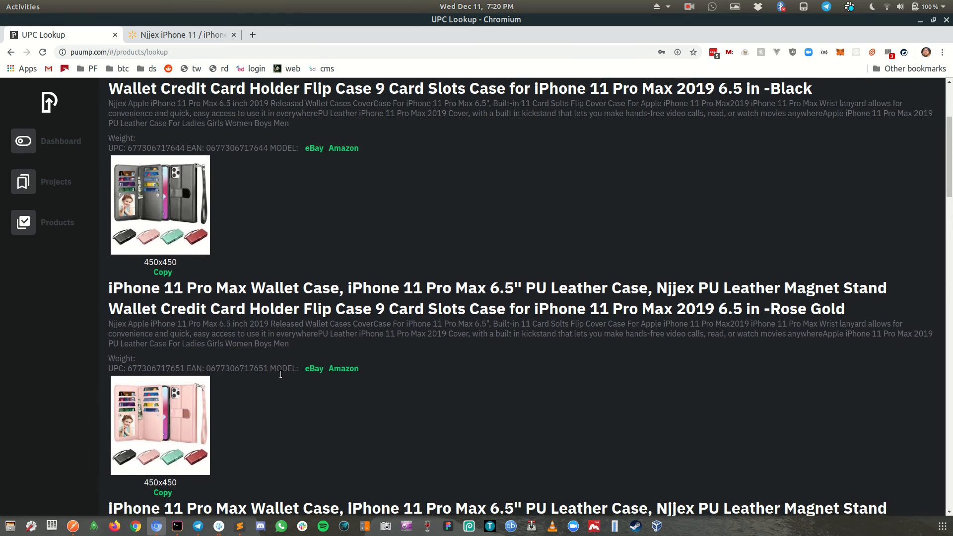
scroll(down, 3)
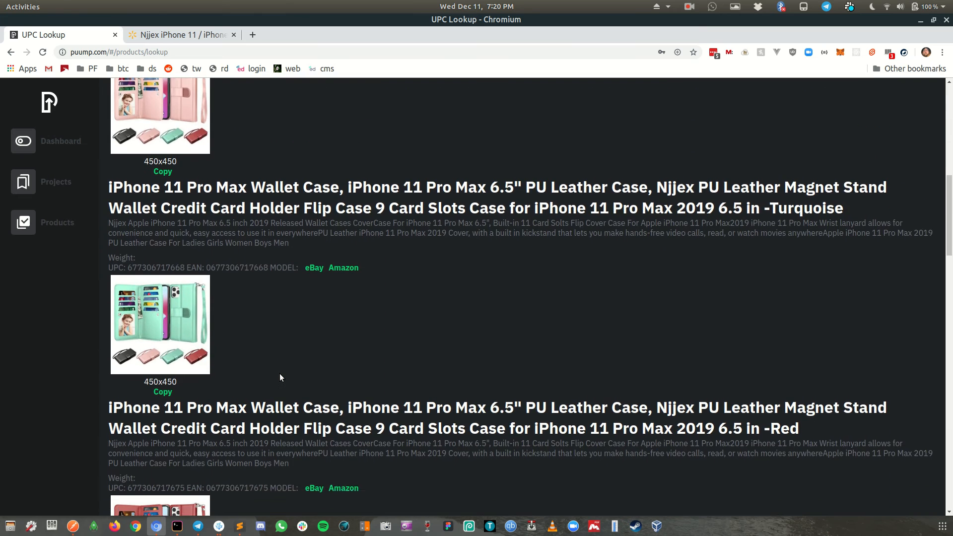
scroll(down, 3)
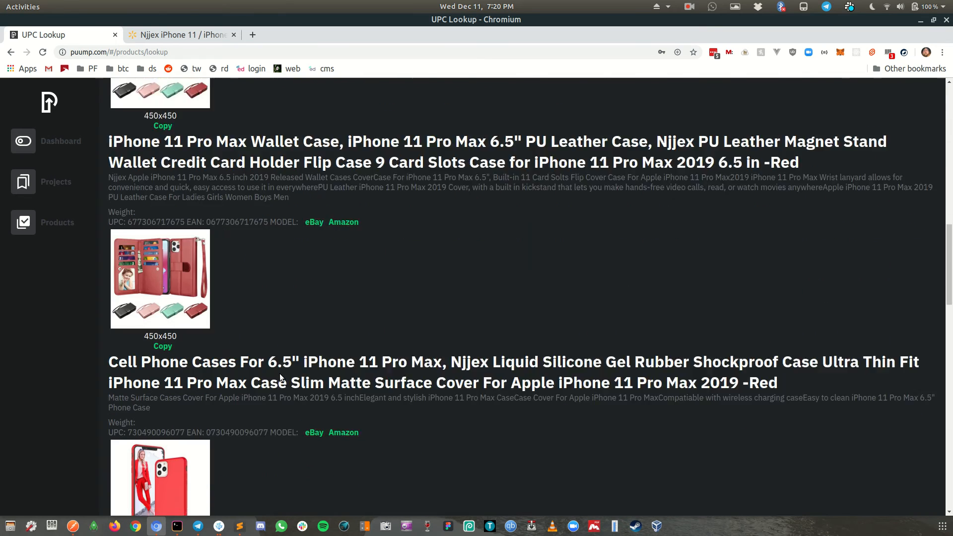
scroll(down, 3)
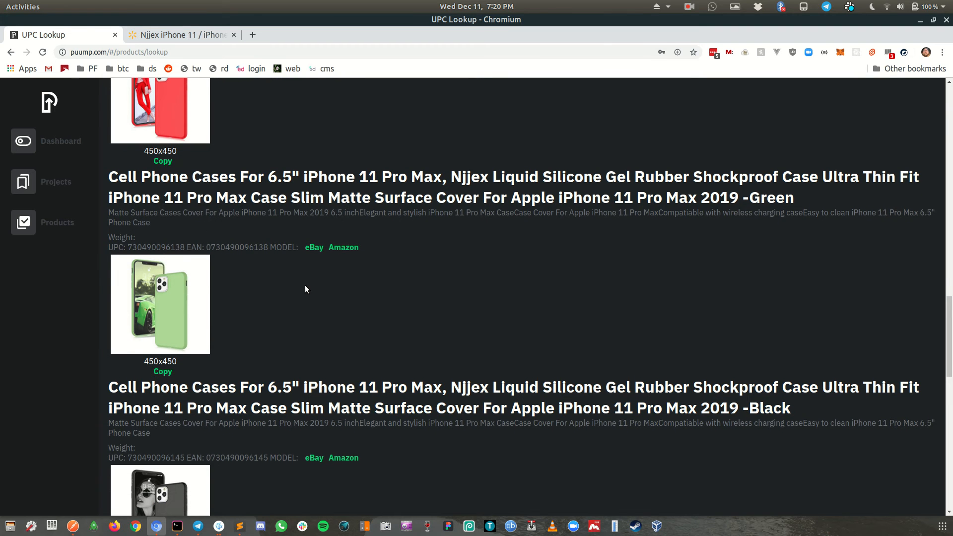
scroll(down, 3)
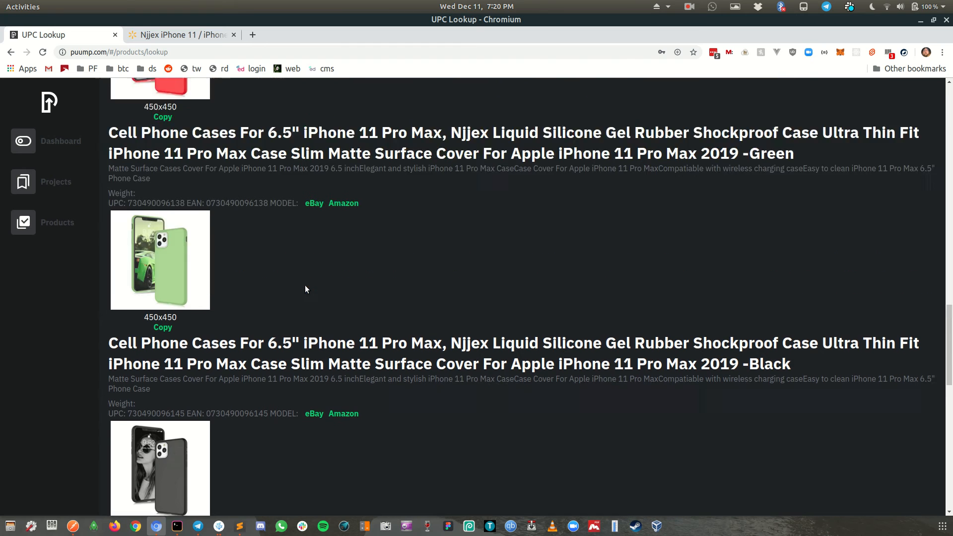
scroll(down, 3)
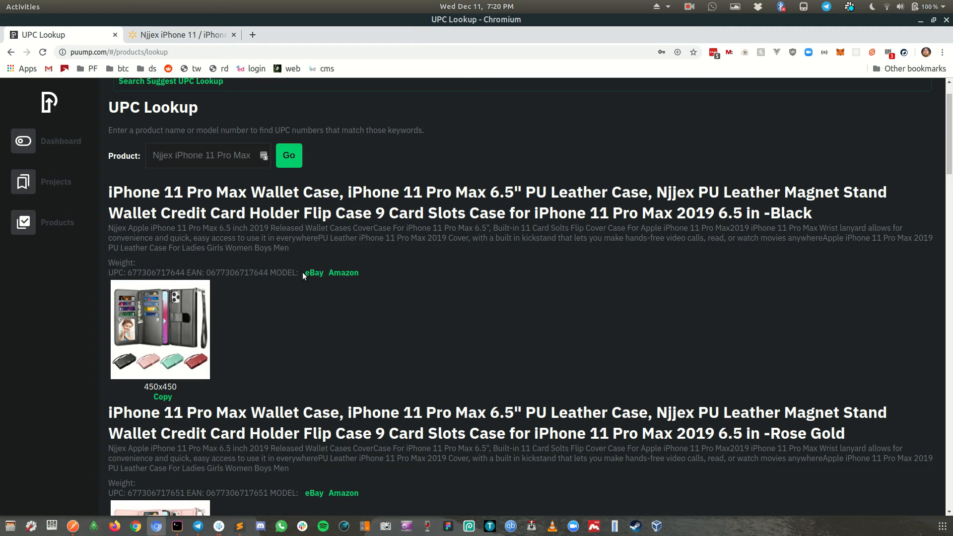
right_click(153, 273)
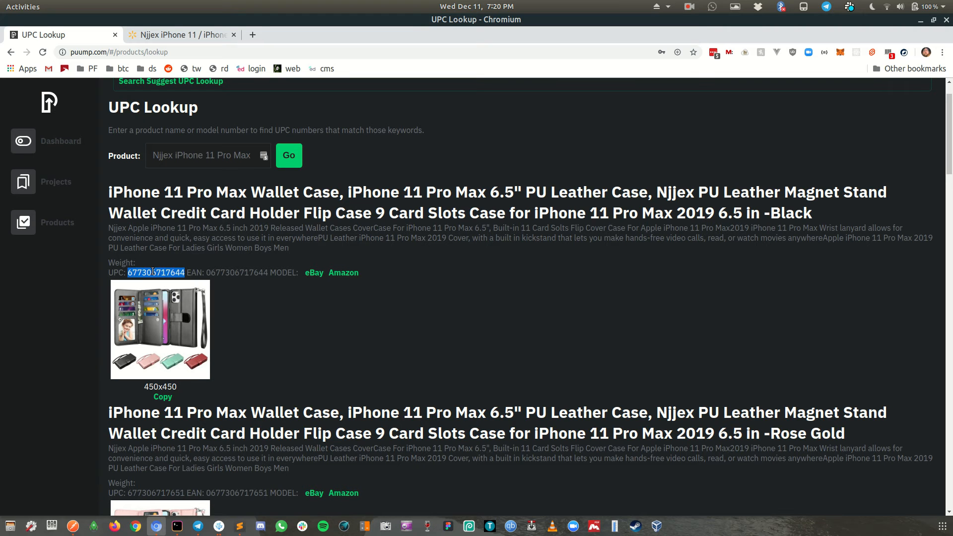
right_click(155, 272)
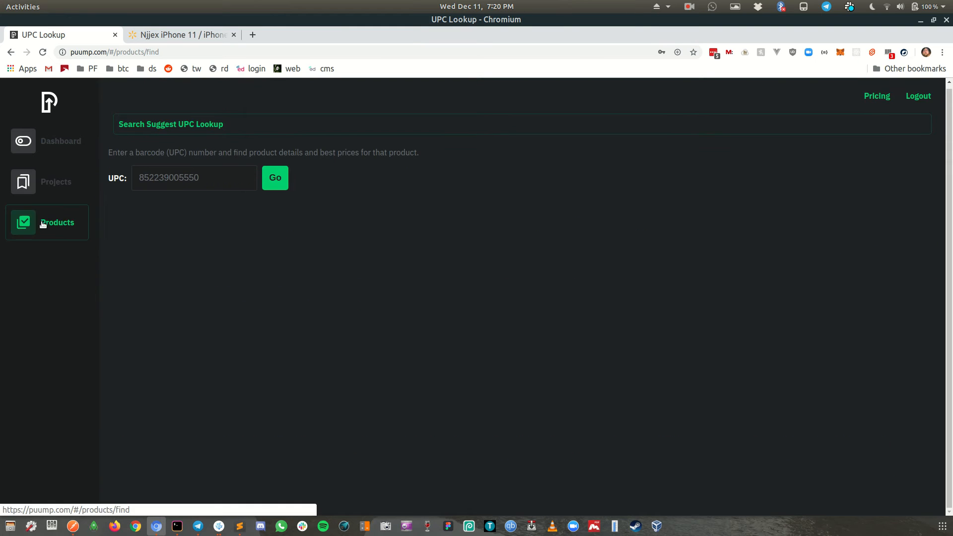
click(193, 177)
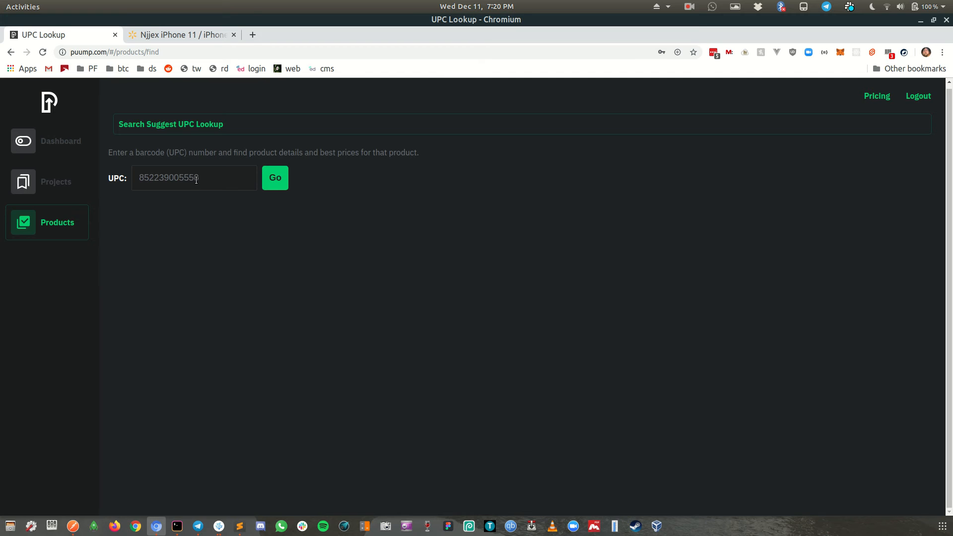
text(677306717644)
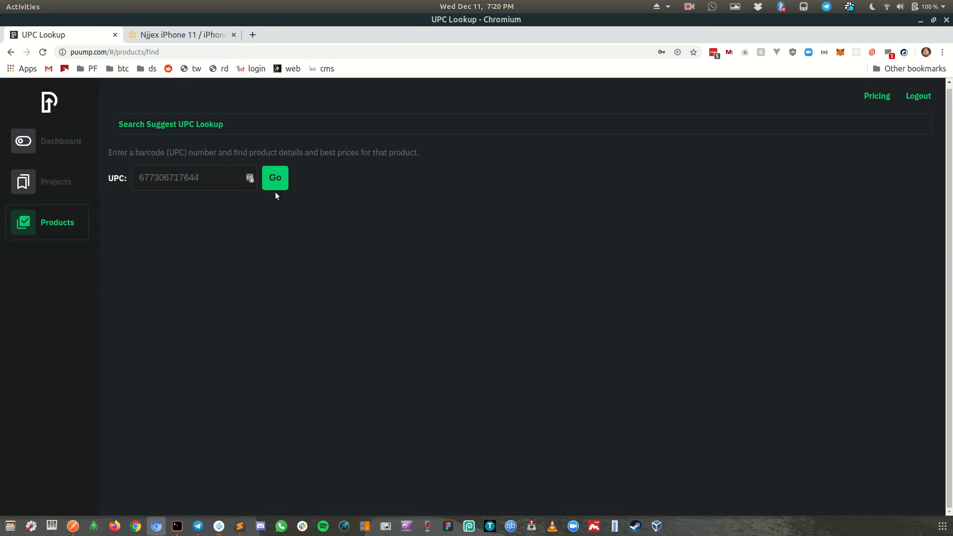
click(274, 178)
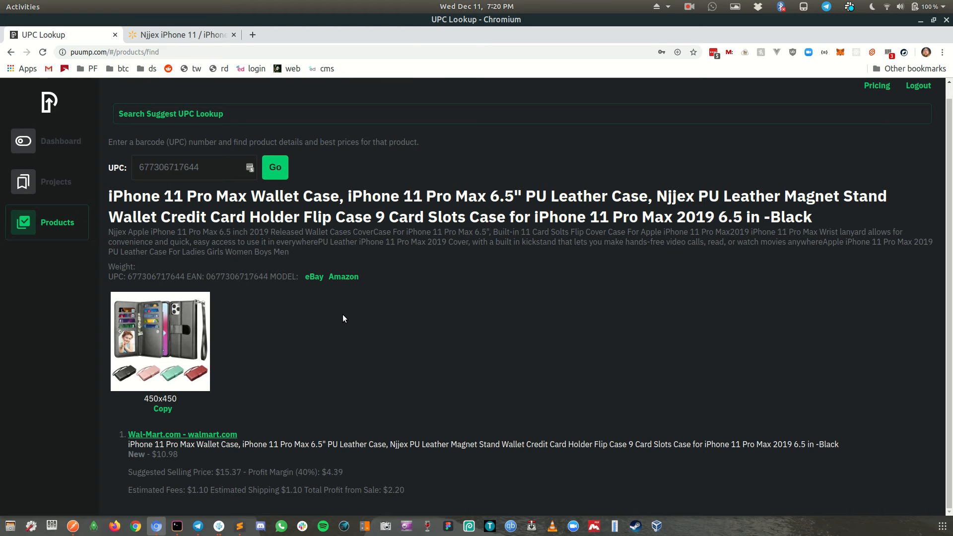
mouse_move(313, 277)
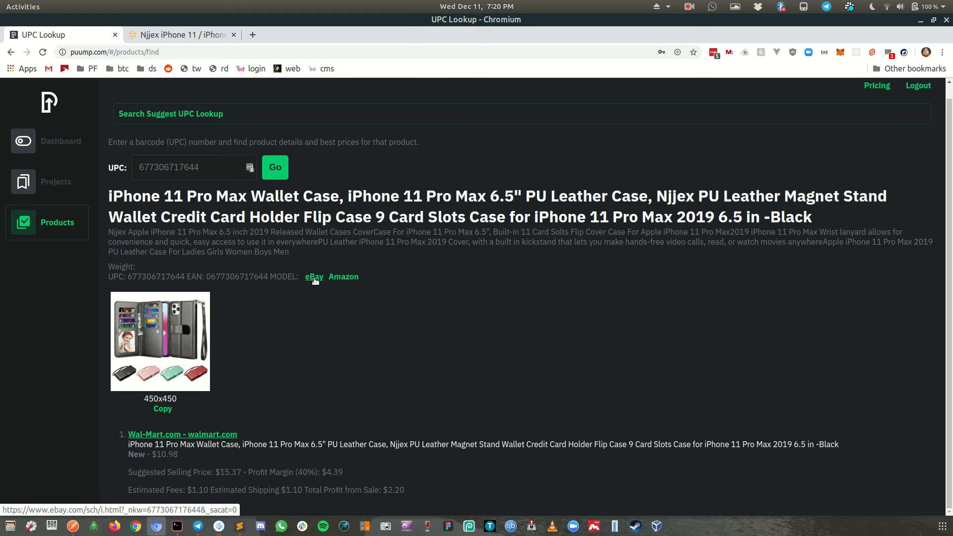
Search eBay for the black wallet case's UPC and check the Walmart and eBay tabs
click(313, 277)
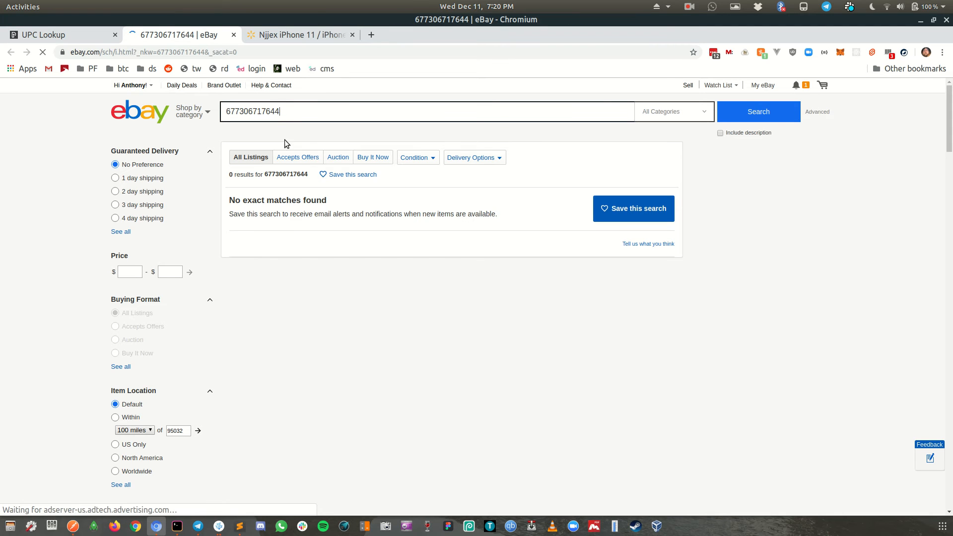
click(132, 85)
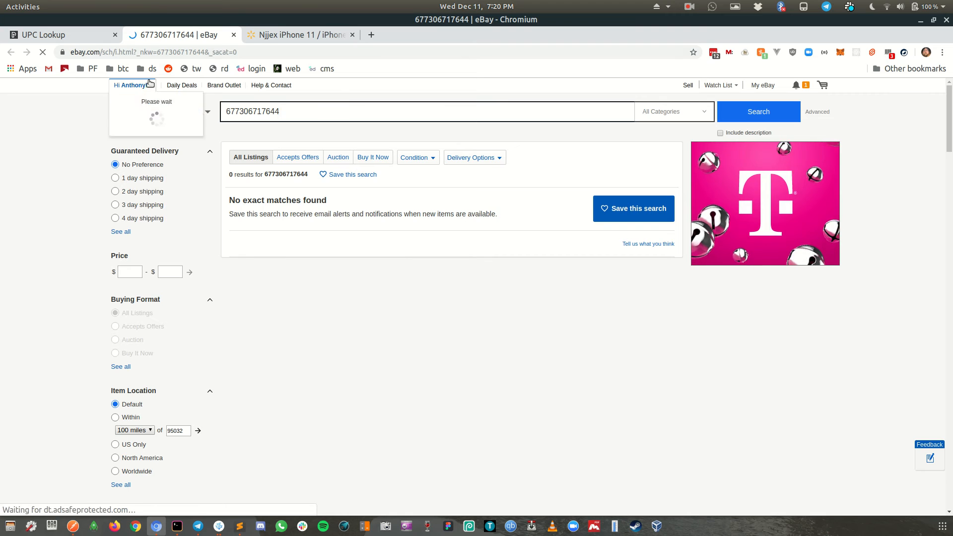
click(43, 35)
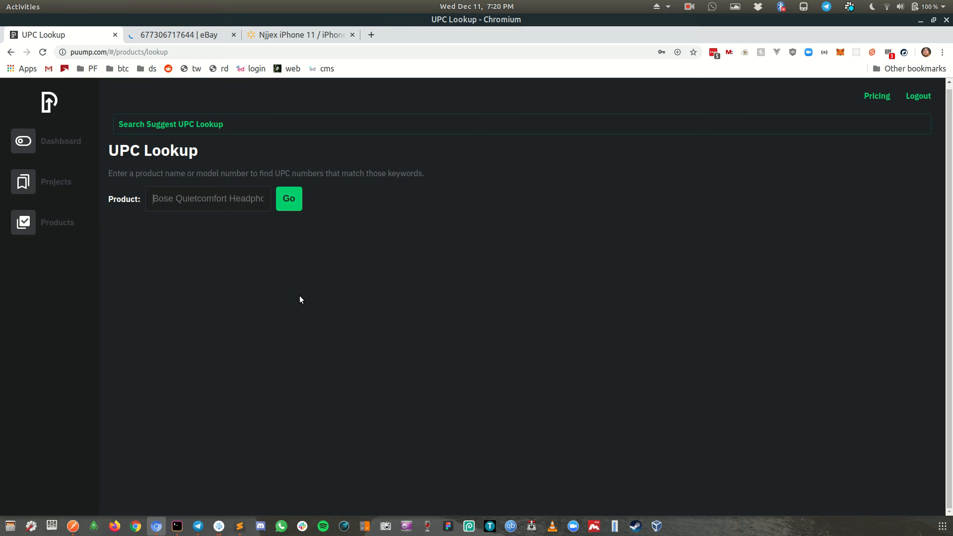
click(298, 35)
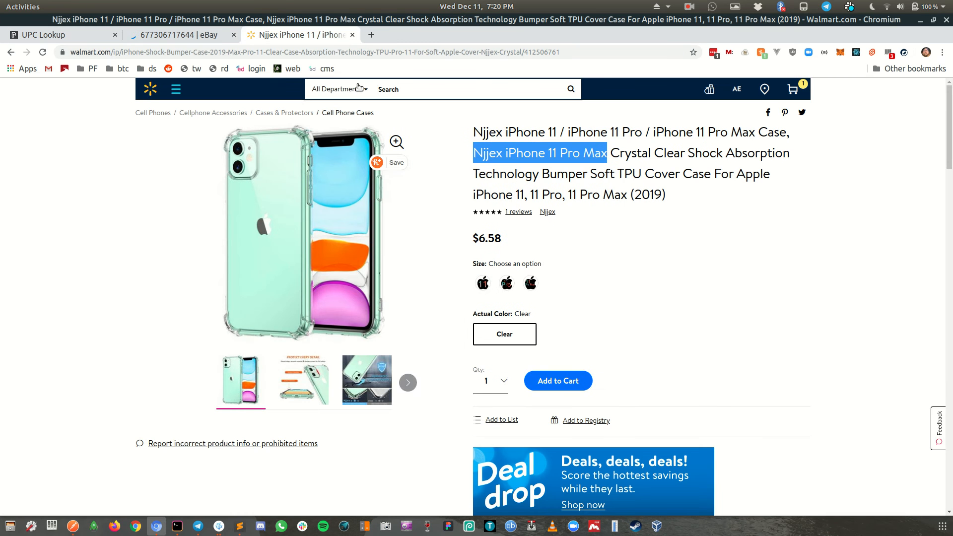
click(179, 35)
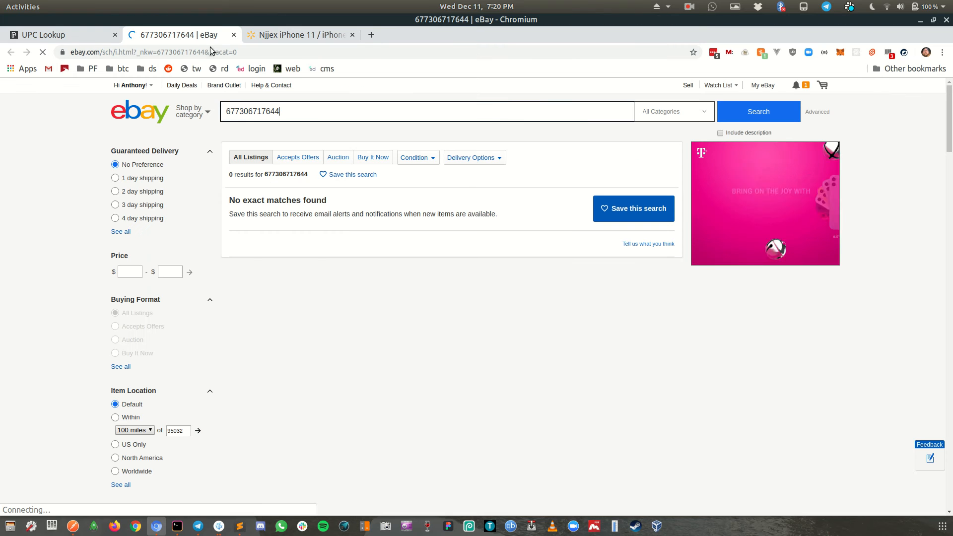
click(42, 34)
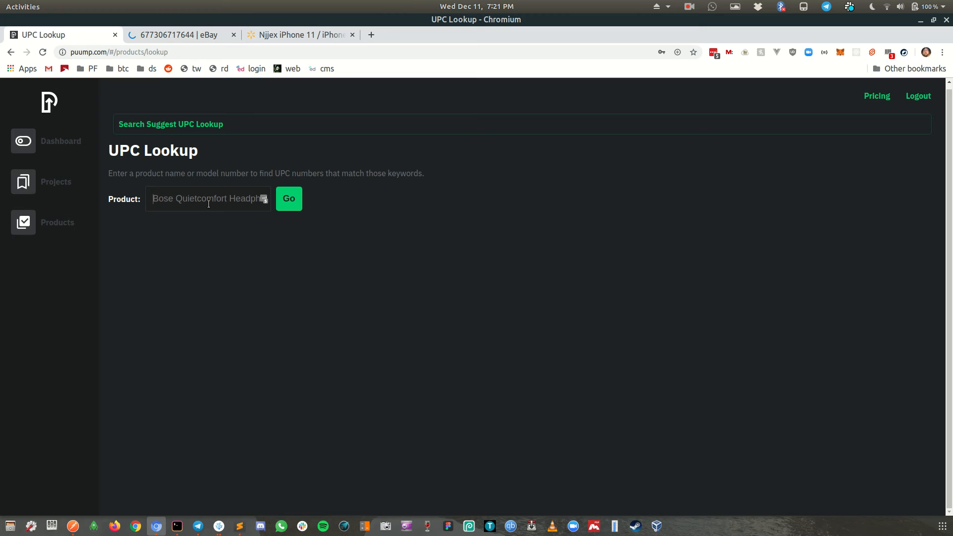
Search puump for 'Njjex iPhone 11 Pro Max' and run eBay searches for the Rose Gold and Turquoise UPCs
text(Njjex iPhone 11 Pro Max)
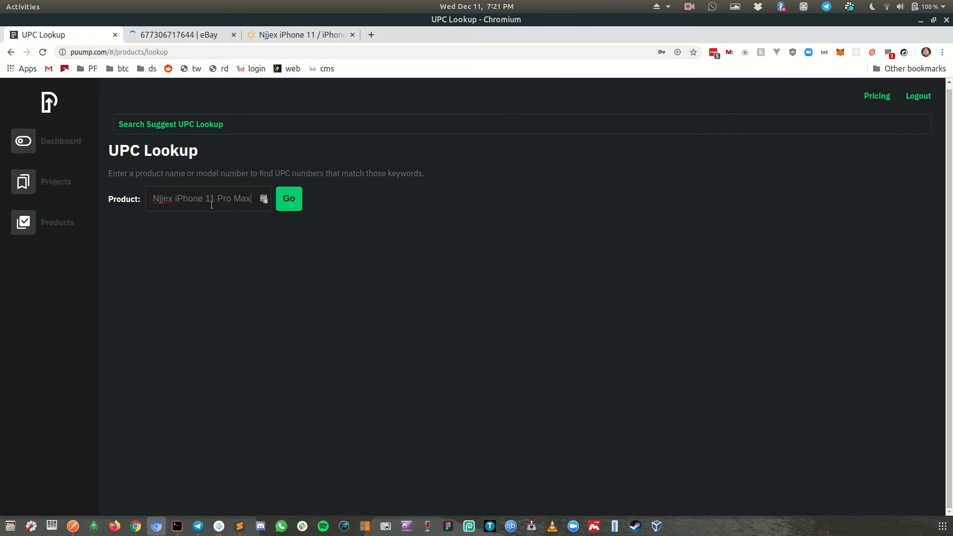
click(288, 198)
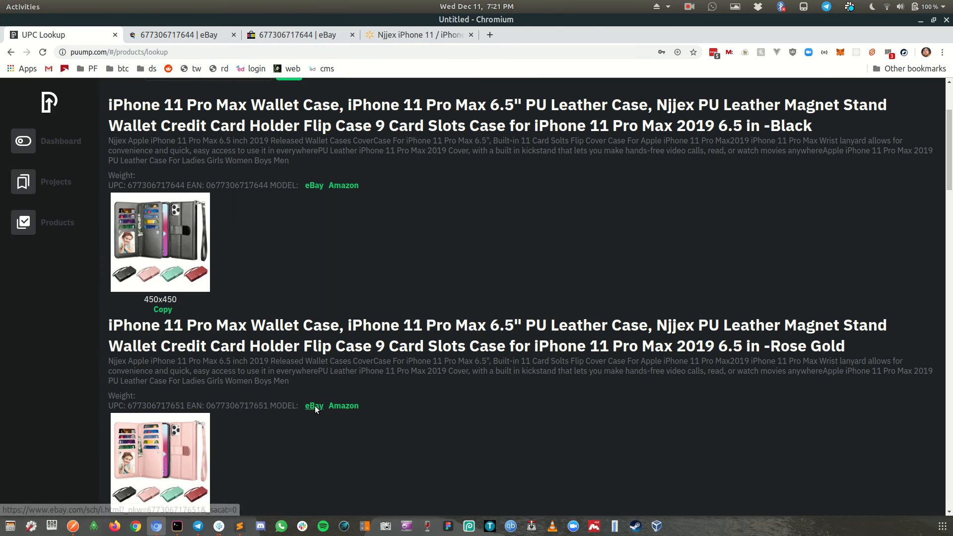
click(315, 405)
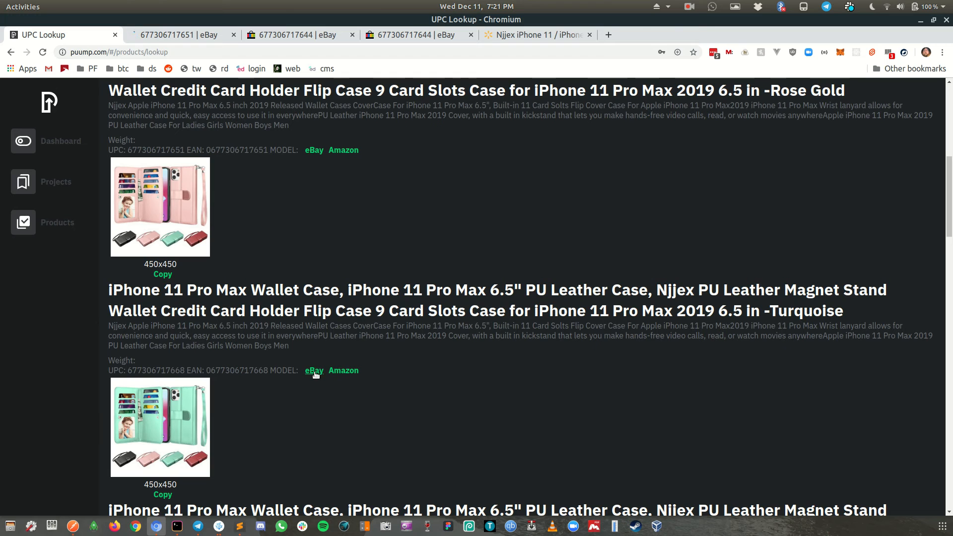
click(314, 371)
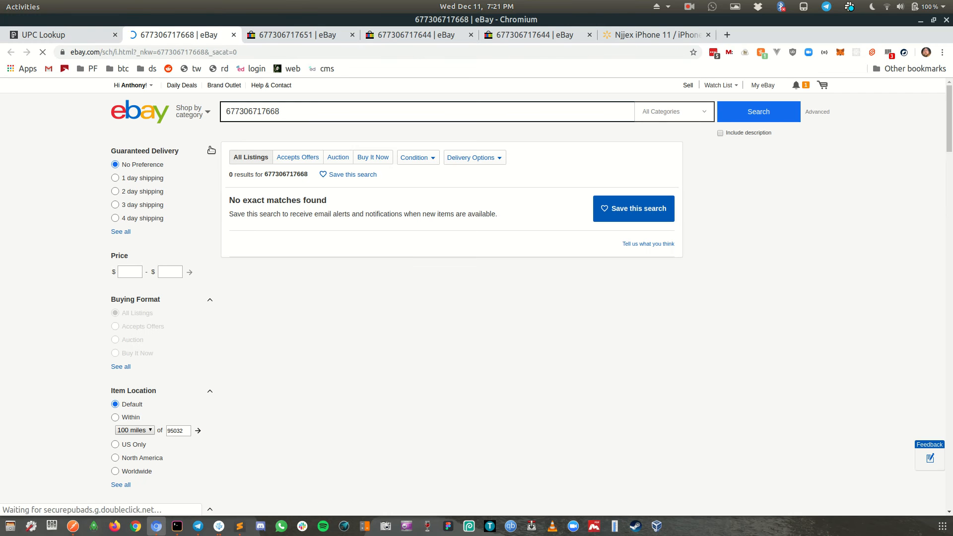
click(43, 34)
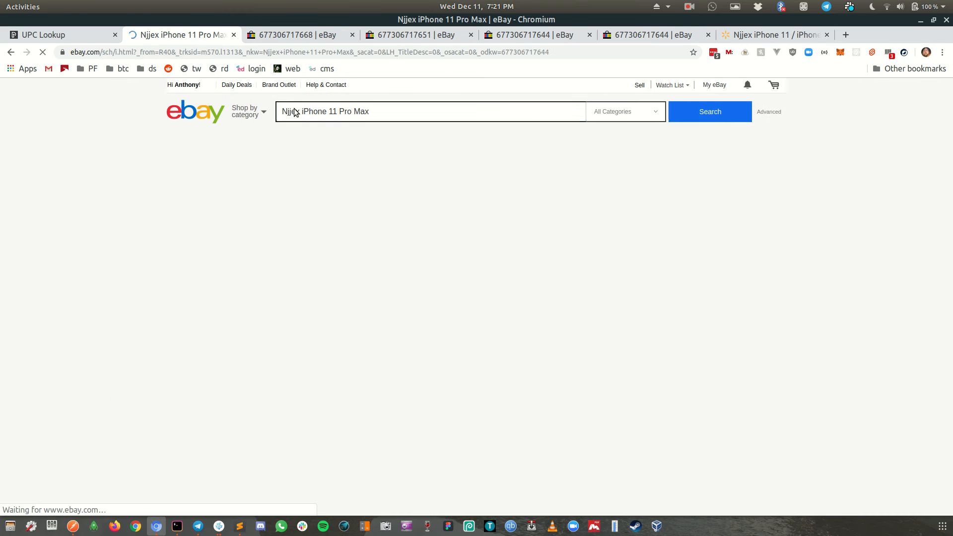
Search eBay for Njjex iPhone 11 Pro Max, open the Njjex Cute Case and choose Sell now
click(709, 111)
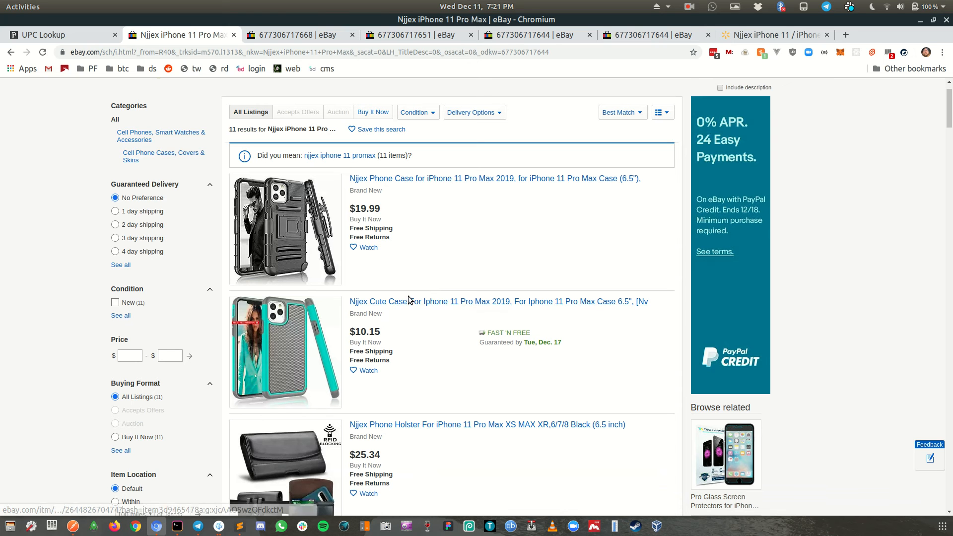
click(497, 301)
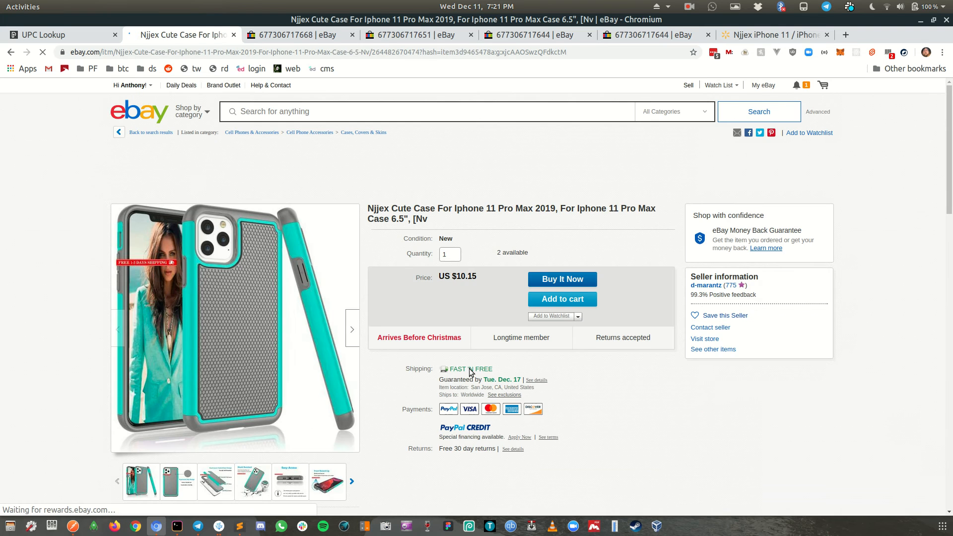
scroll(down, 3)
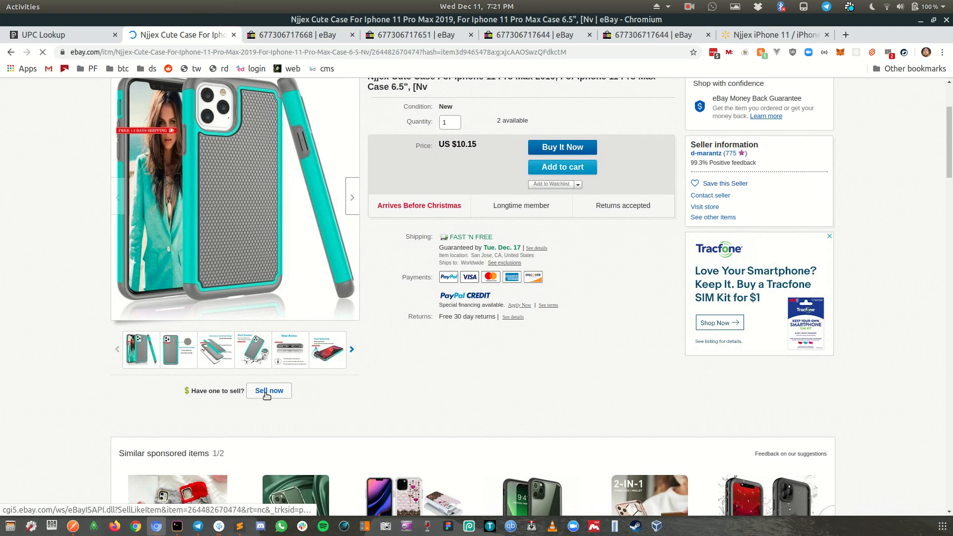
click(268, 390)
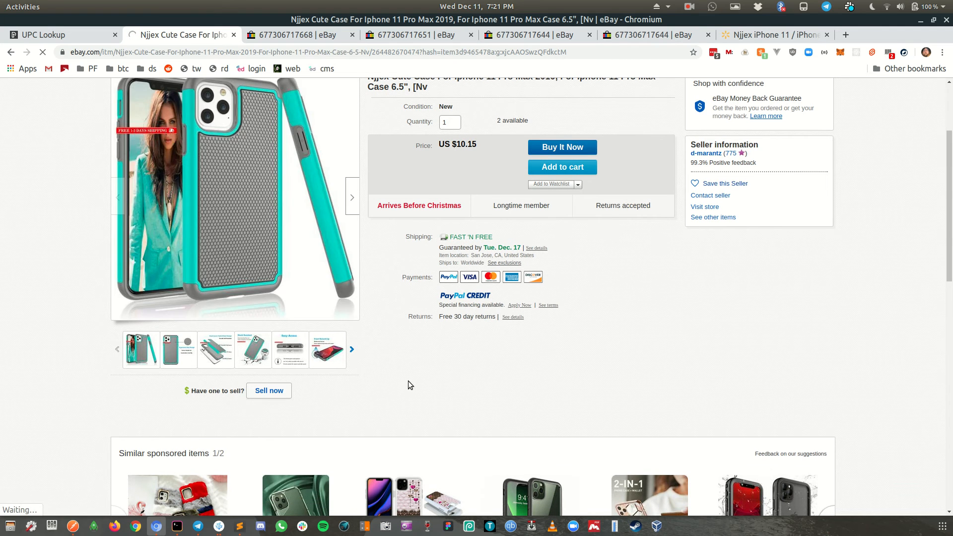
click(269, 390)
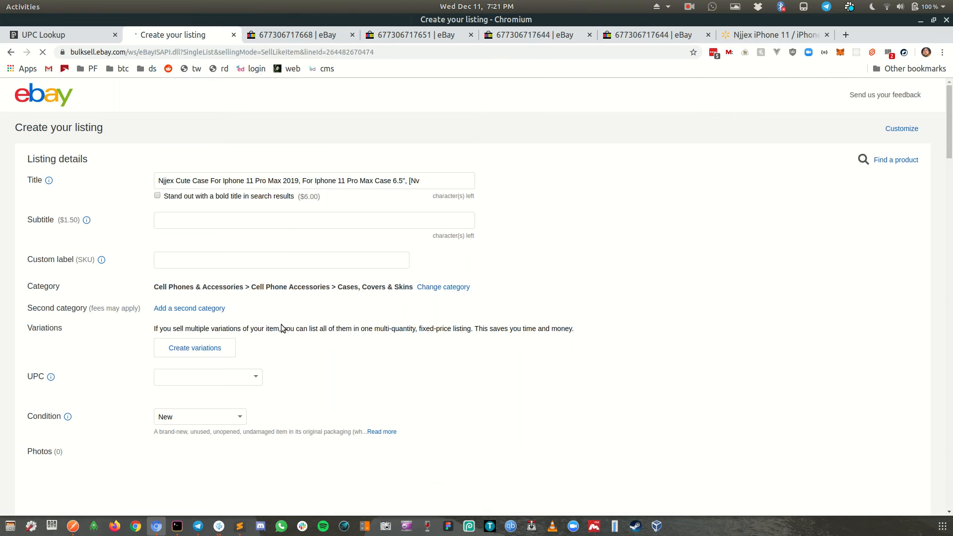
Add the Njjex wallet case image as the listing's photo from its web address
scroll(down, 3)
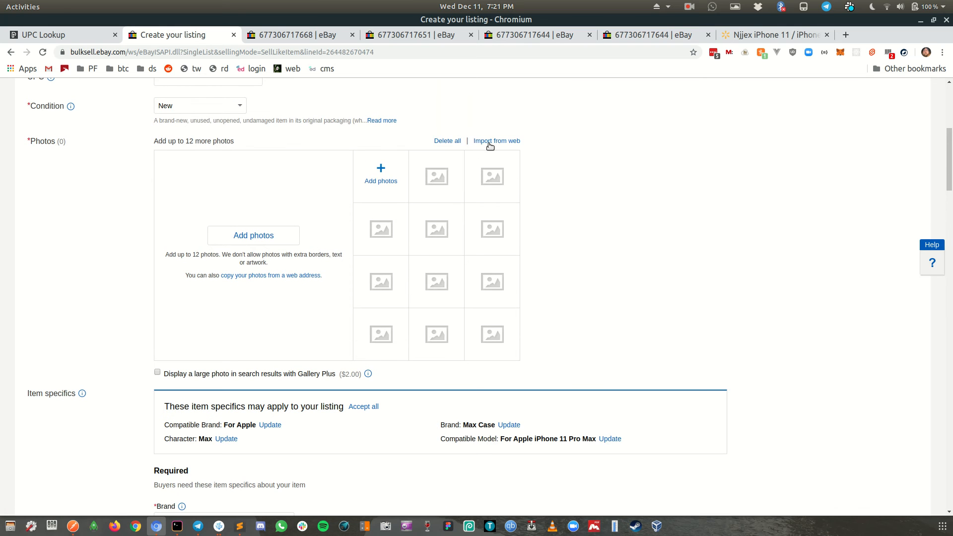
click(496, 141)
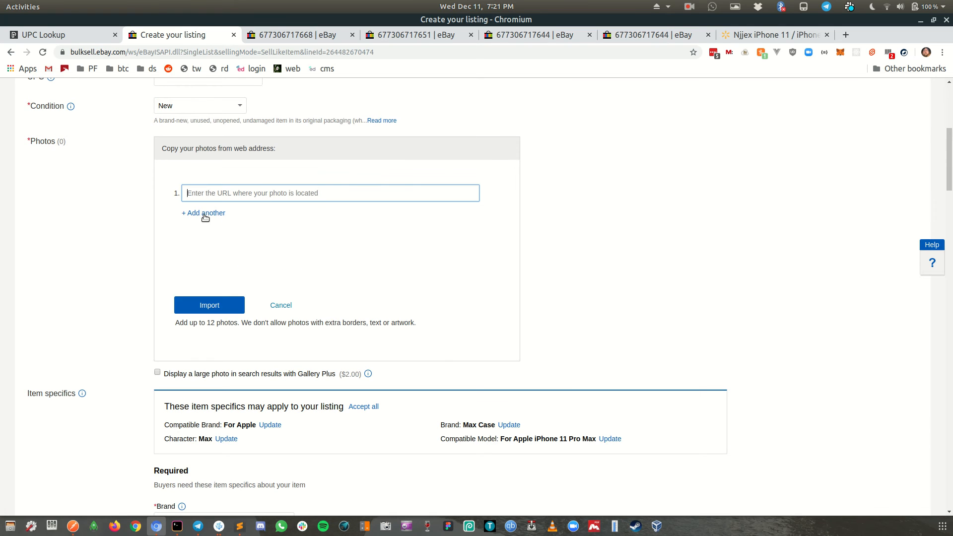
click(58, 35)
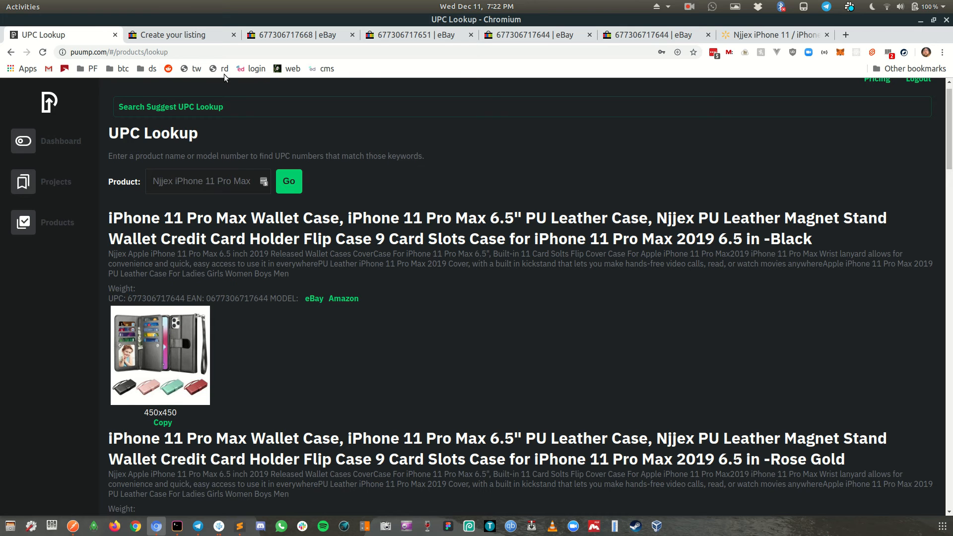
click(177, 34)
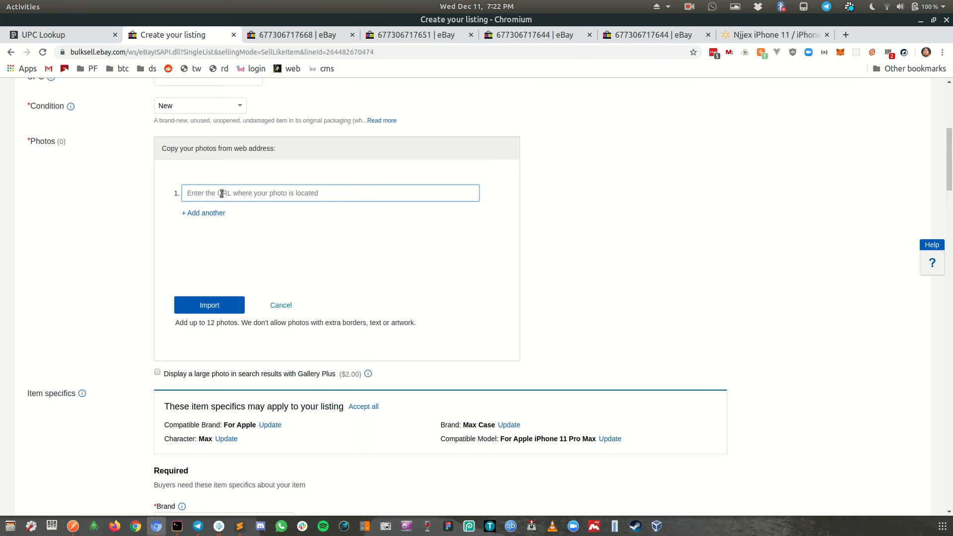
text(ee_1.8f9f16cea12b04a4b130016898f7fef0.jpeg?odnHeight=450&odnWidth=450&odnBg=ffffff)
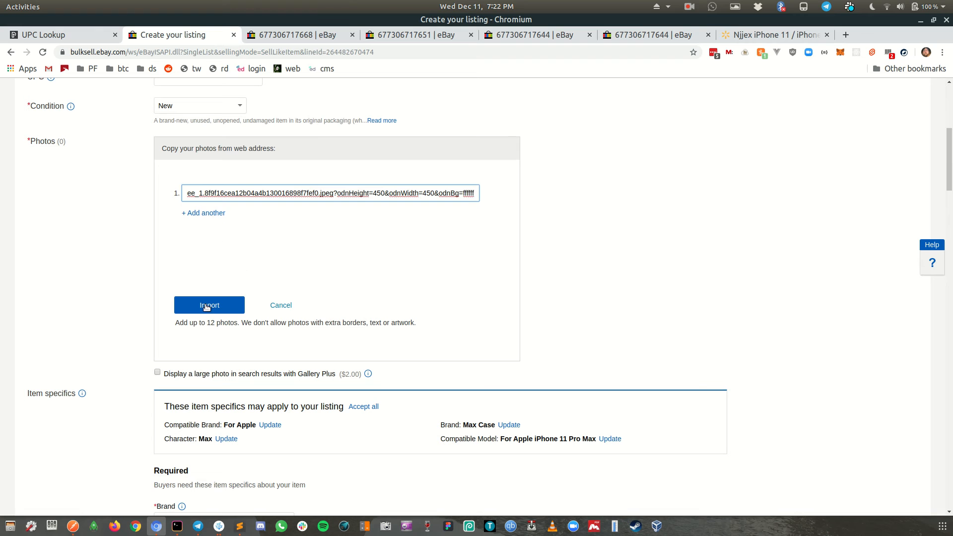
click(209, 305)
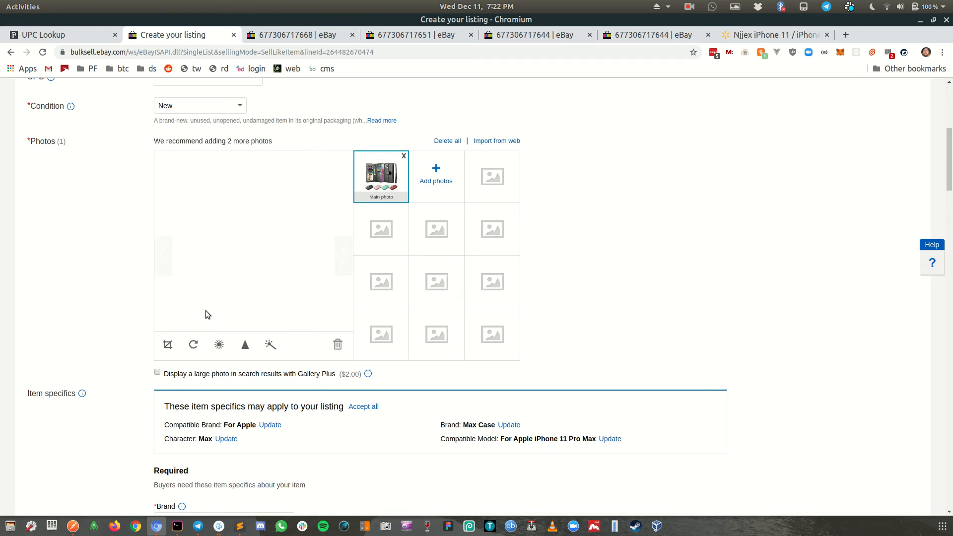
Scroll the listing form past Item specifics to the item description area
scroll(down, 3)
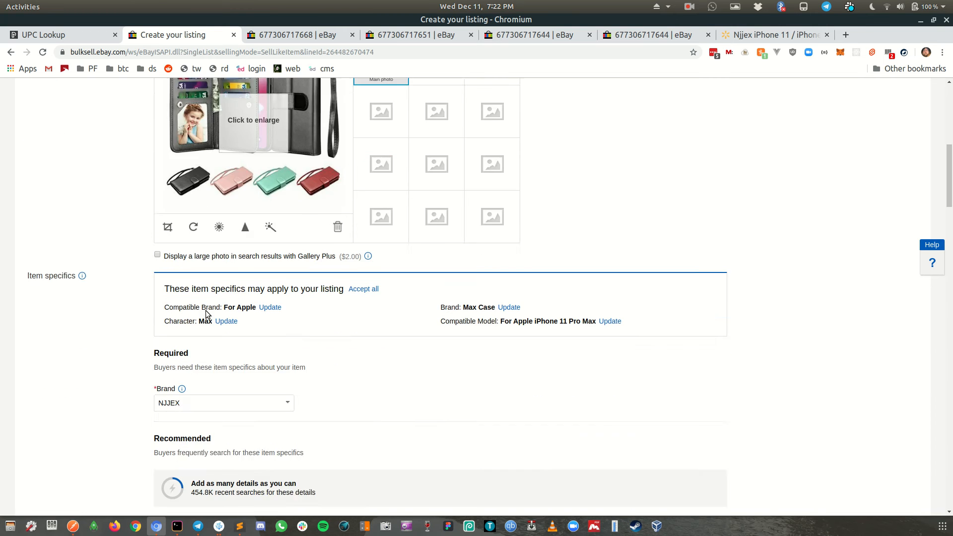
scroll(down, 3)
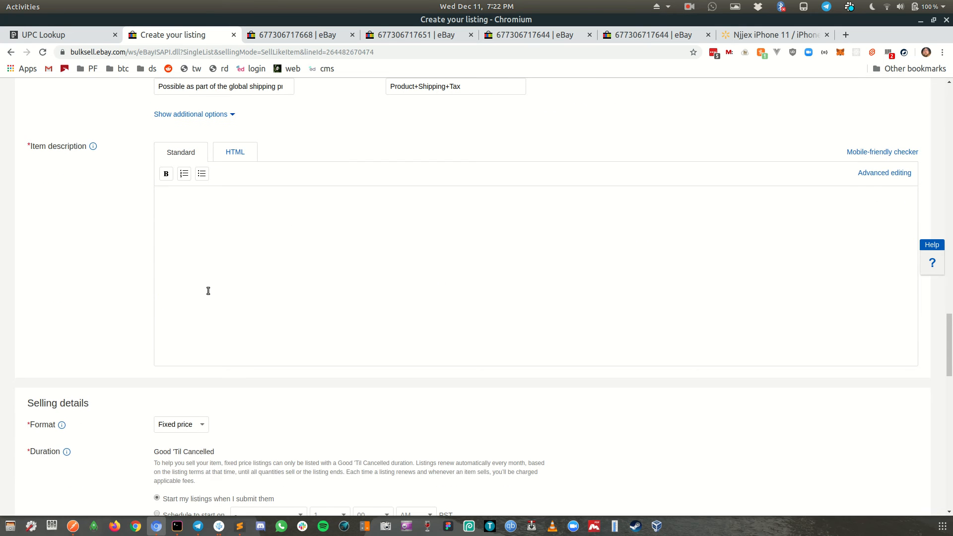
click(774, 35)
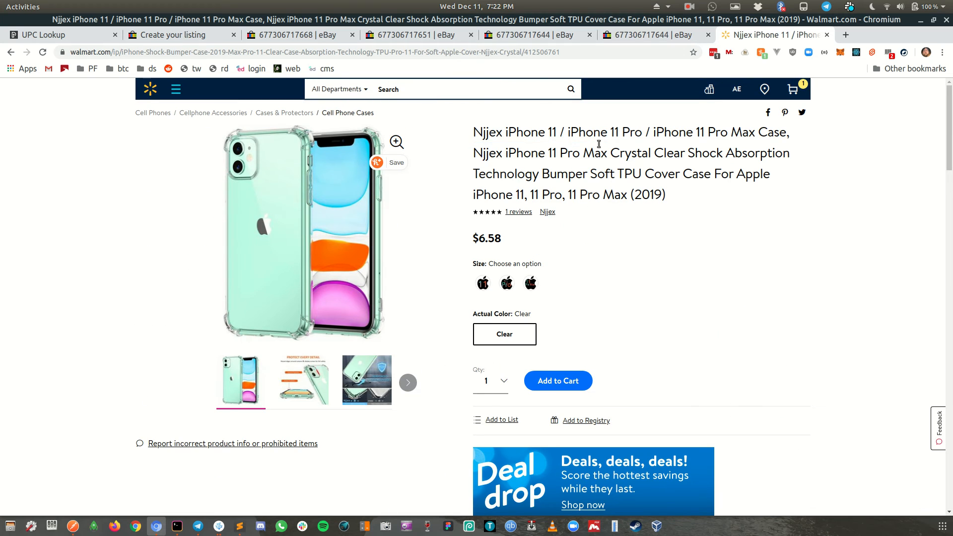
Highlight the Walmart title from 'Njjex iPhone 11 Pro Max Crystal Clear' through 'Case For Apple'
drag(629, 132, 792, 132)
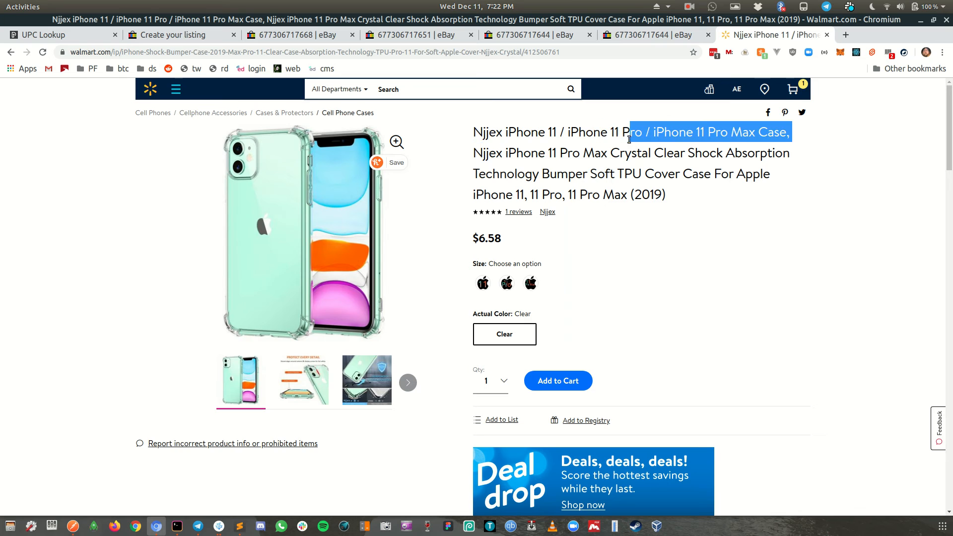
drag(629, 132, 722, 152)
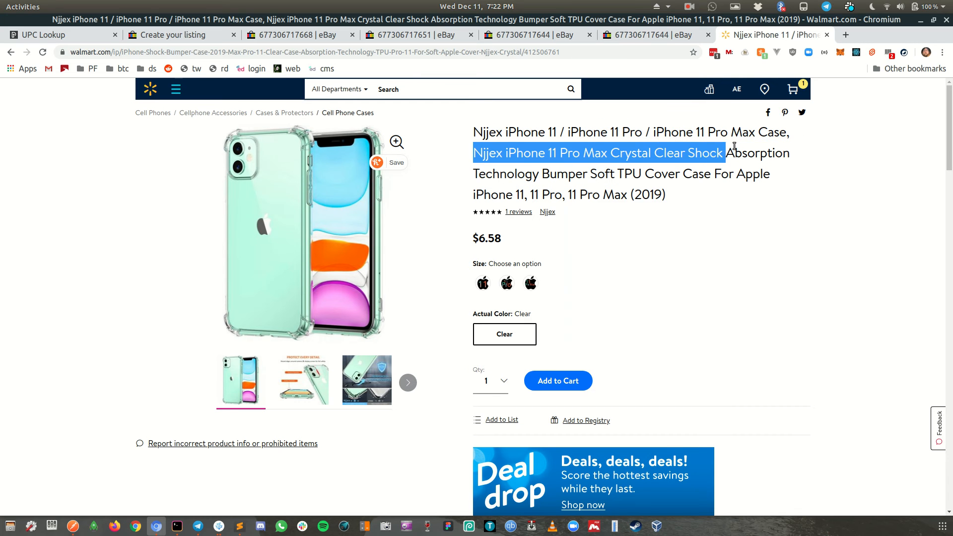
drag(721, 153, 588, 174)
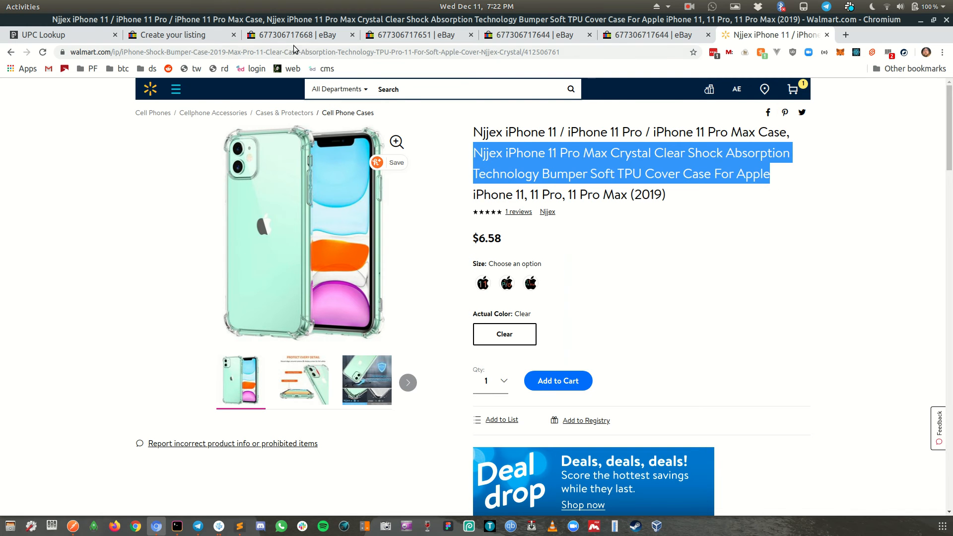
Retitle the eBay listing 'Njjex iPhone 11 Pro Max Crystal Clear Shock Absorption Case'
click(176, 35)
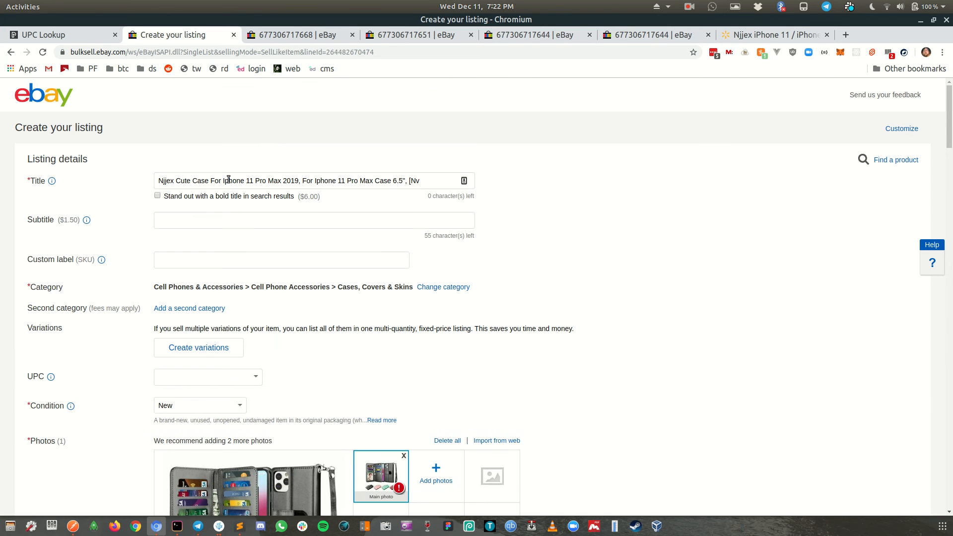
triple_click(289, 180)
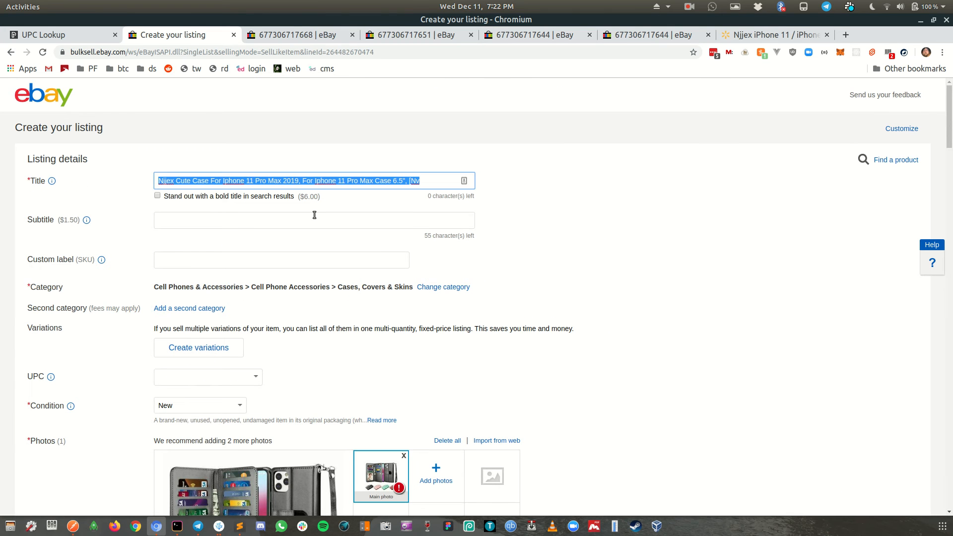
text(Njjex iPhone 11 Pro Max Crystal Clear Shock Absorption Technology Bumper Soft)
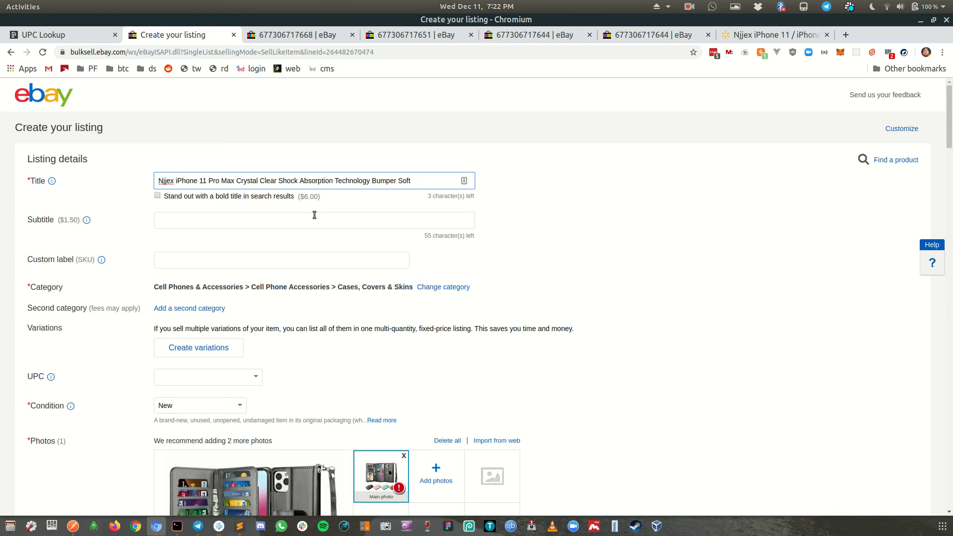
key(BackSpace)
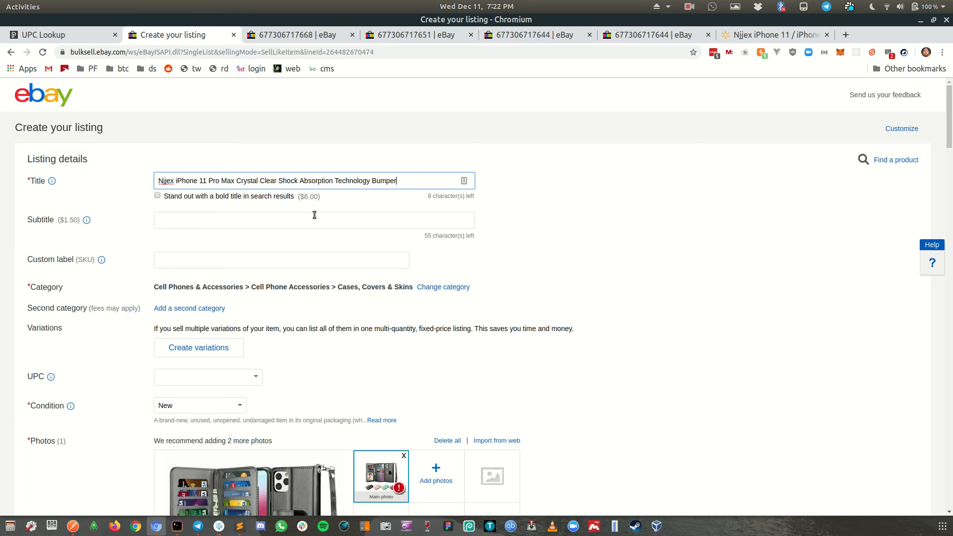
key(BackSpace)
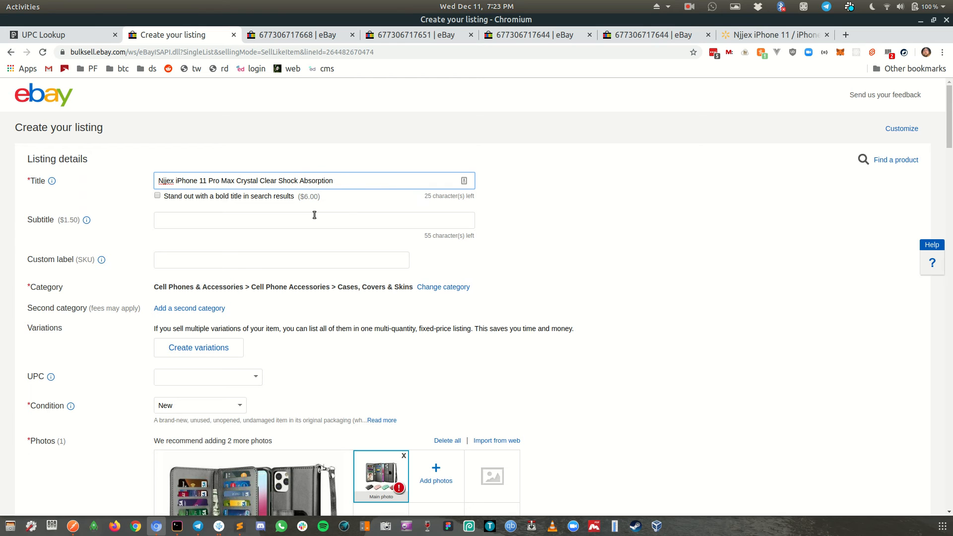
text(Case)
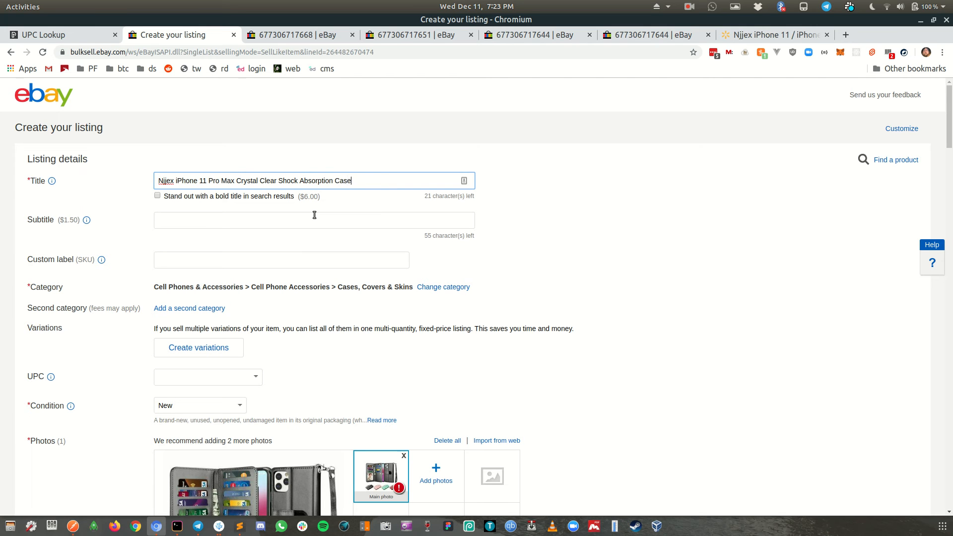
scroll(down, 3)
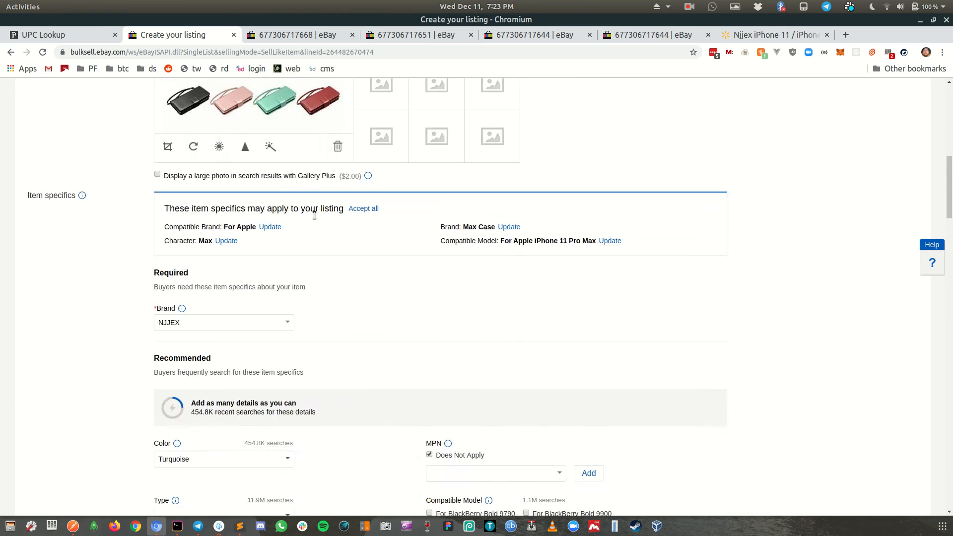
Select the Walmart About This Item features and the Specifications table text
click(775, 35)
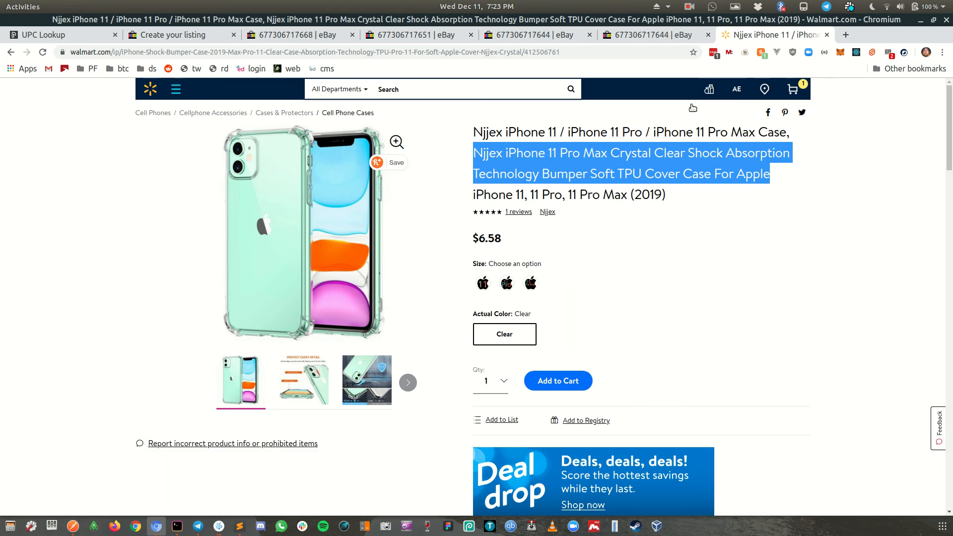
scroll(down, 3)
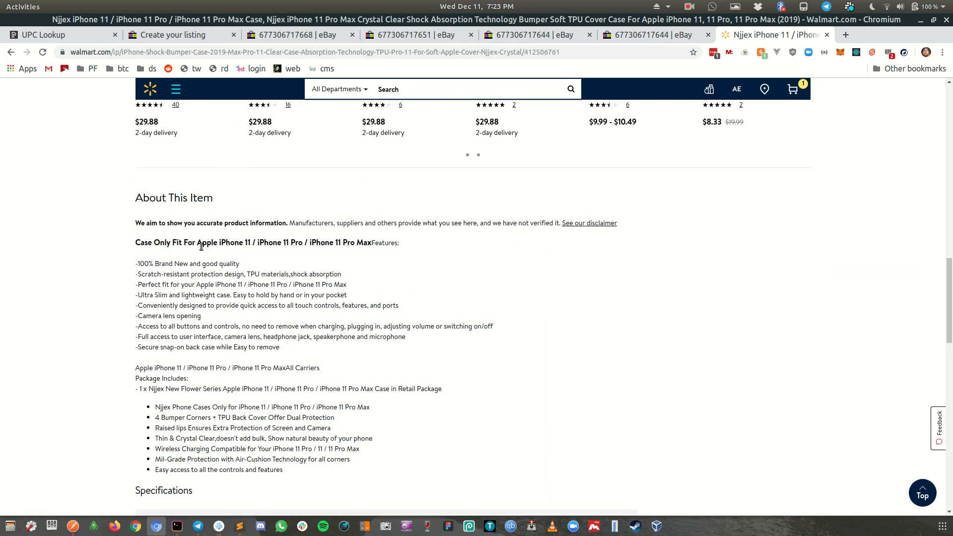
mouse_move(576, 225)
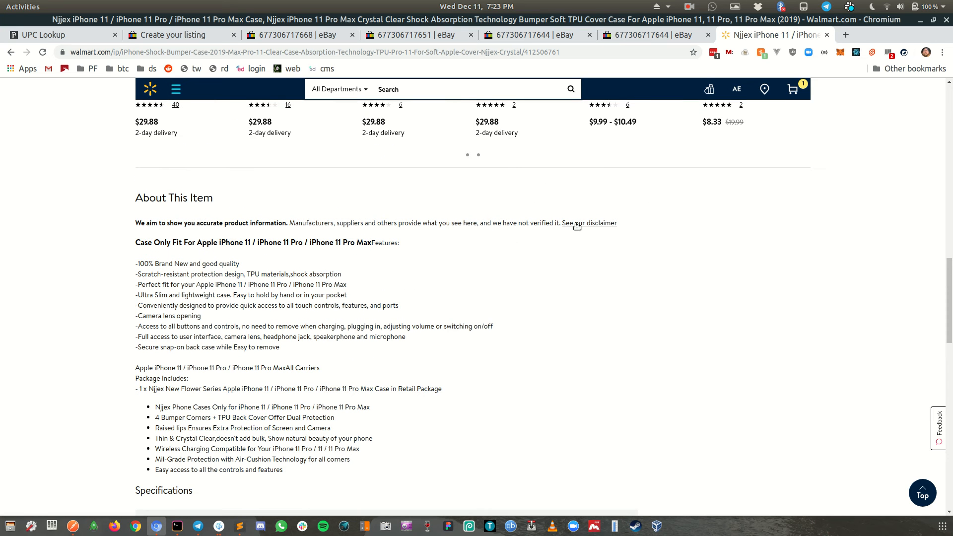
drag(547, 223, 616, 222)
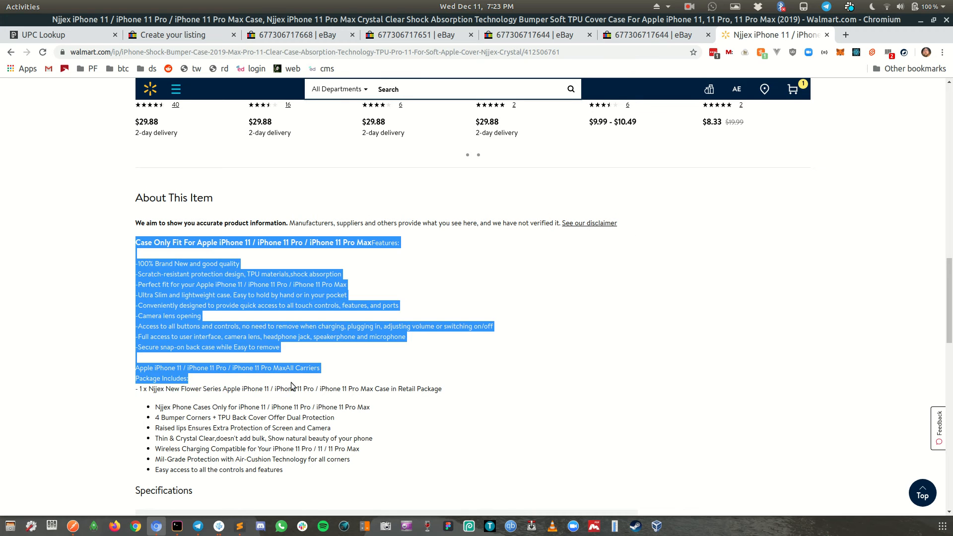
scroll(down, 3)
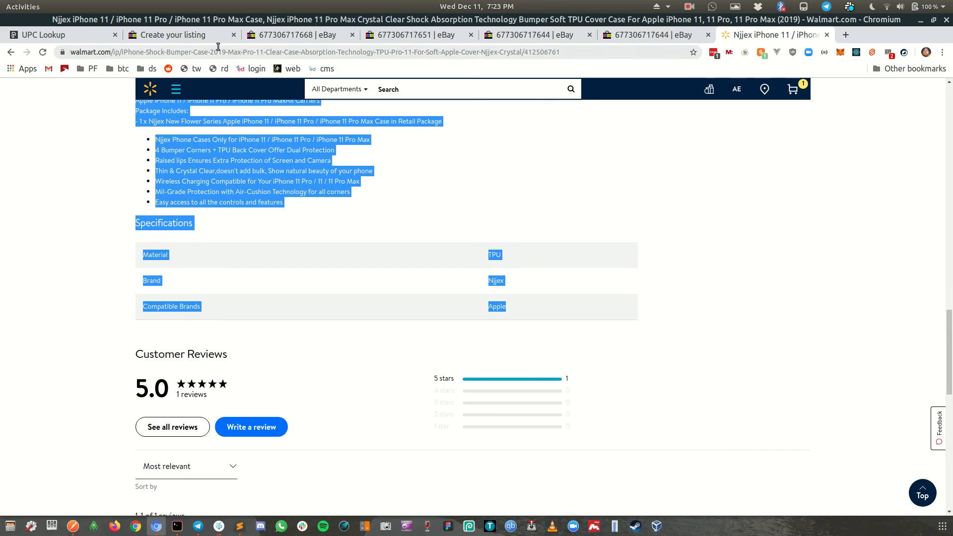
Paste the Walmart features and specifications into the eBay item description
click(176, 35)
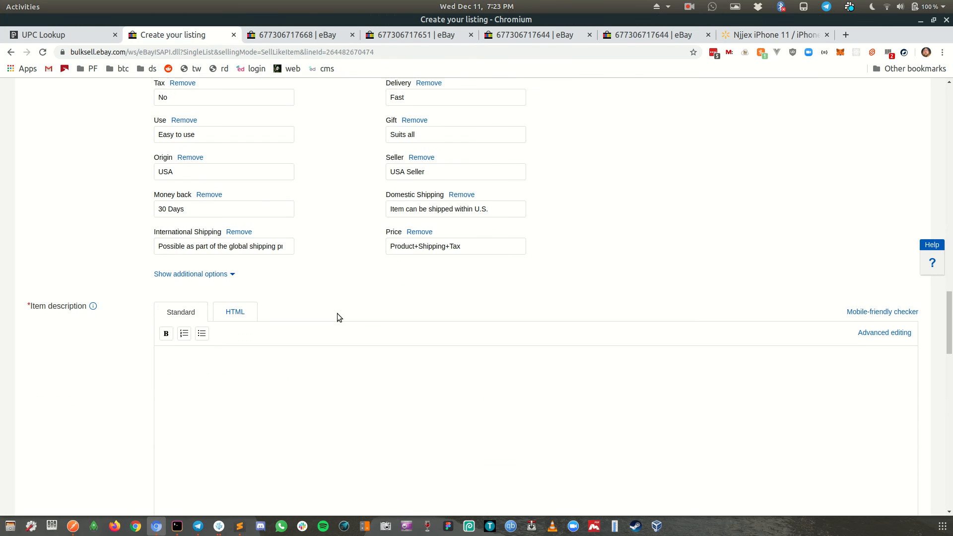
scroll(down, 3)
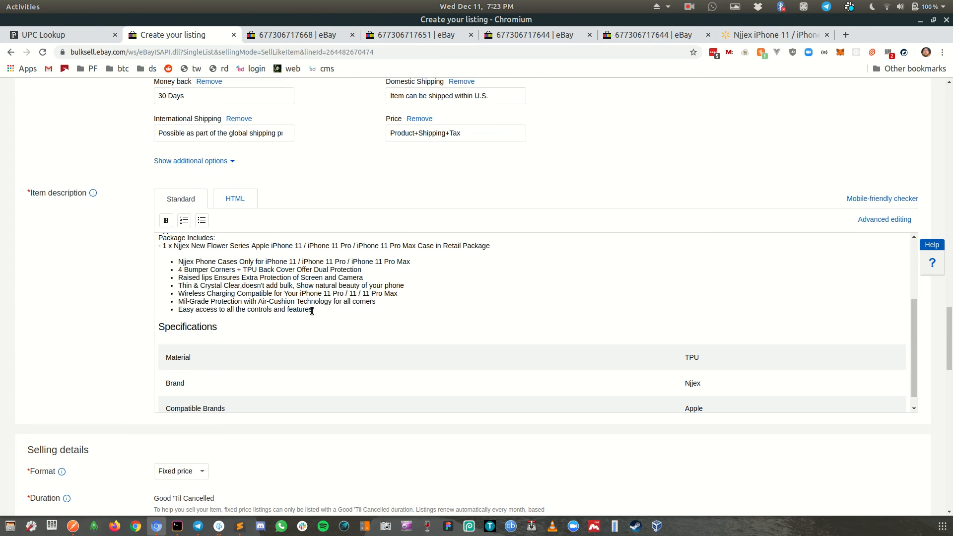
scroll(down, 3)
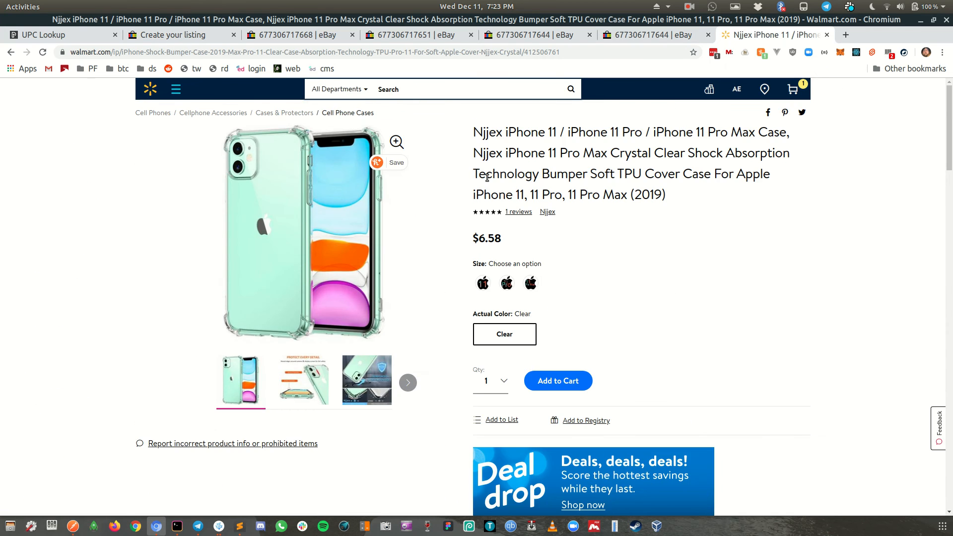
mouse_move(563, 371)
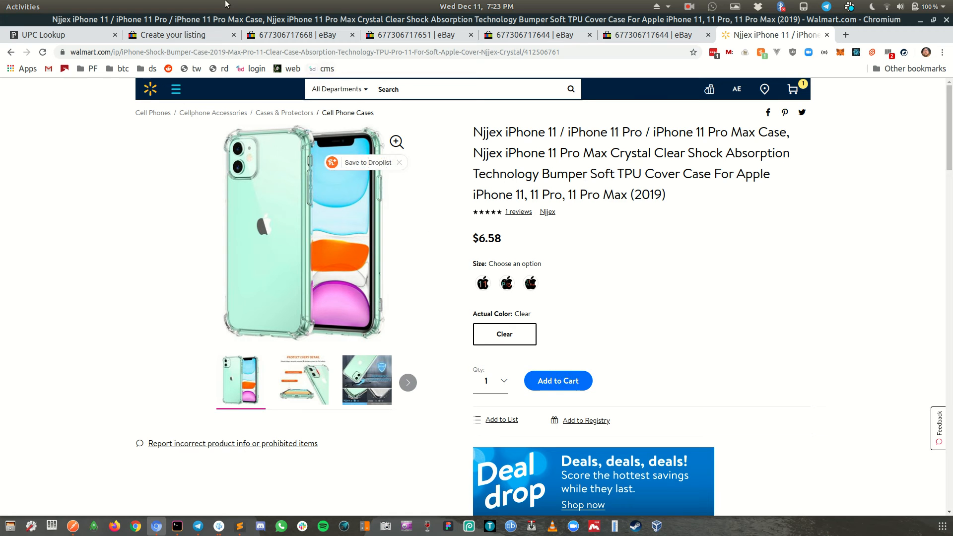
click(43, 35)
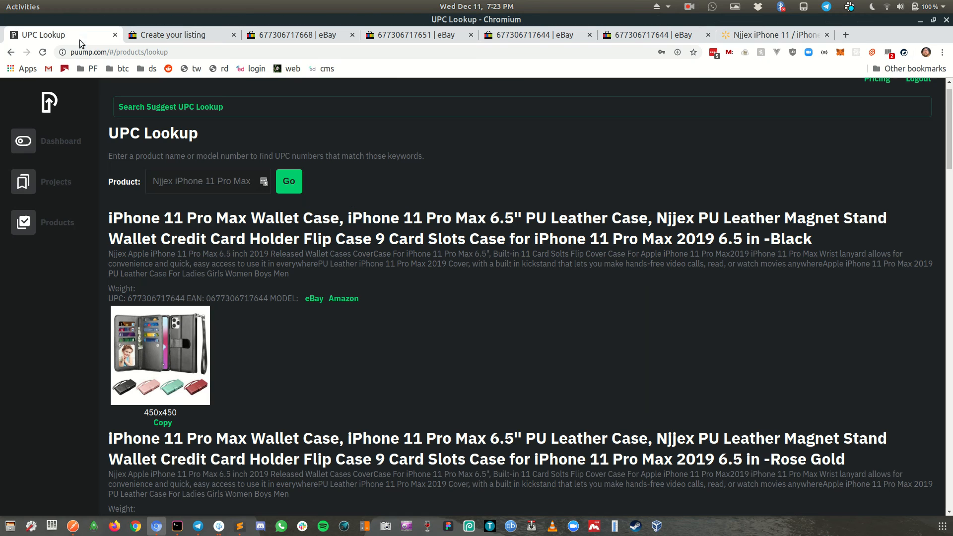
double_click(156, 298)
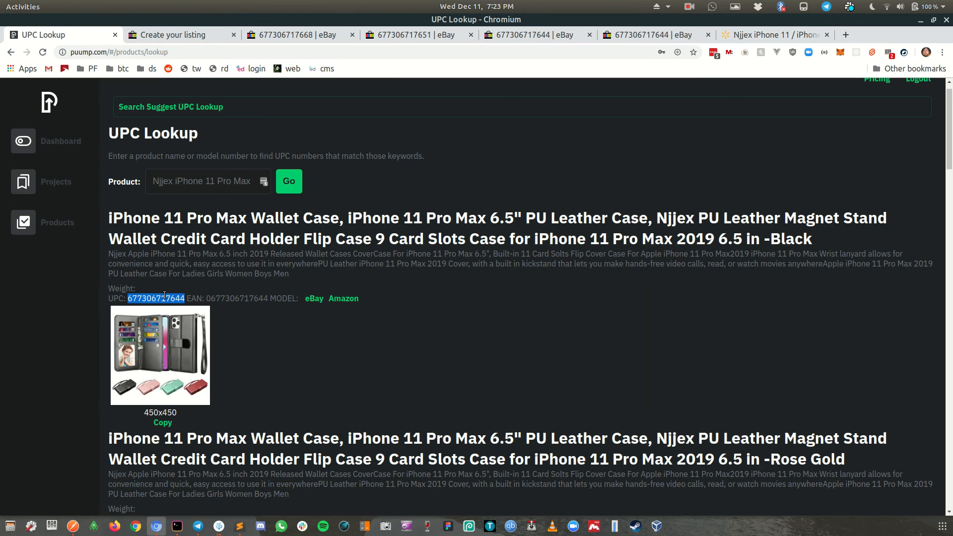
click(57, 223)
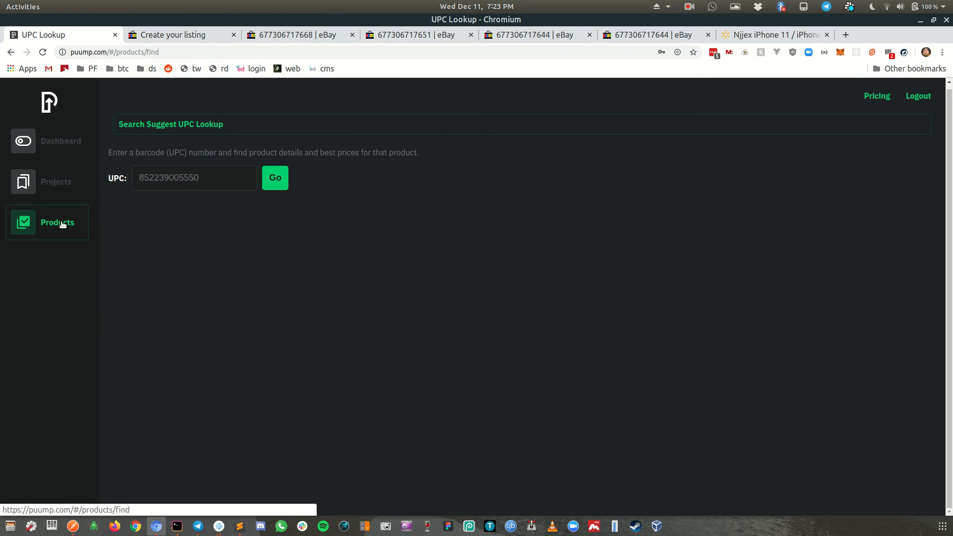
text(677306717644)
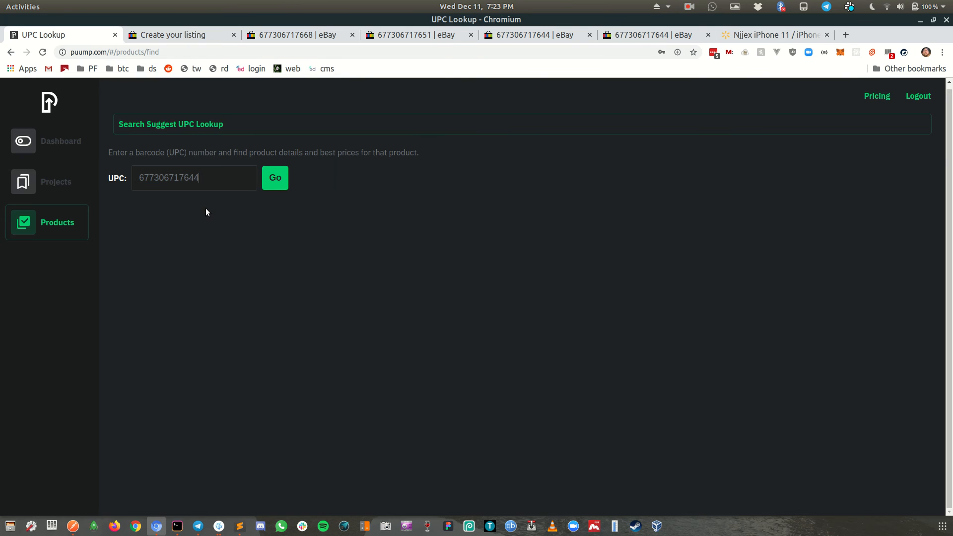
click(274, 177)
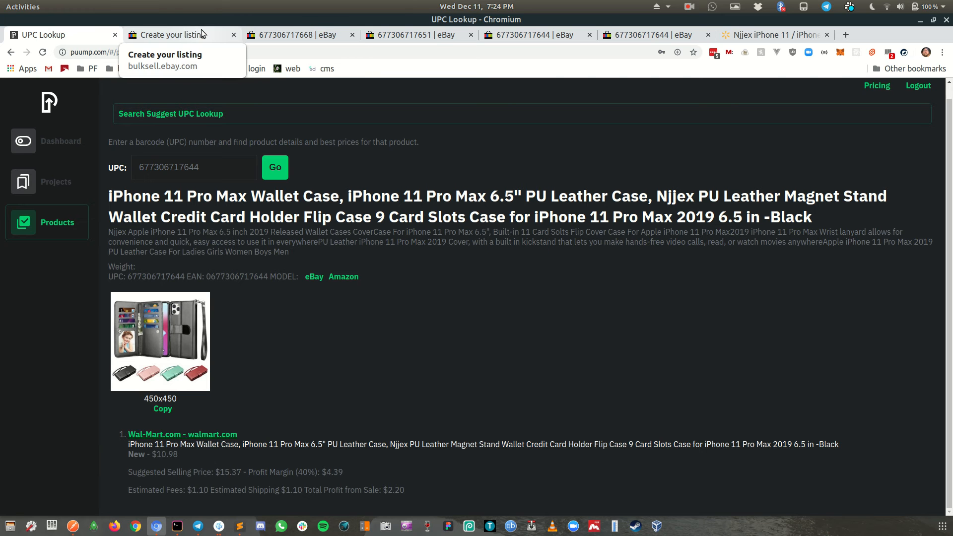
Enter the eBay listing's $13.49 Buy It Now price and quantity 5
click(176, 35)
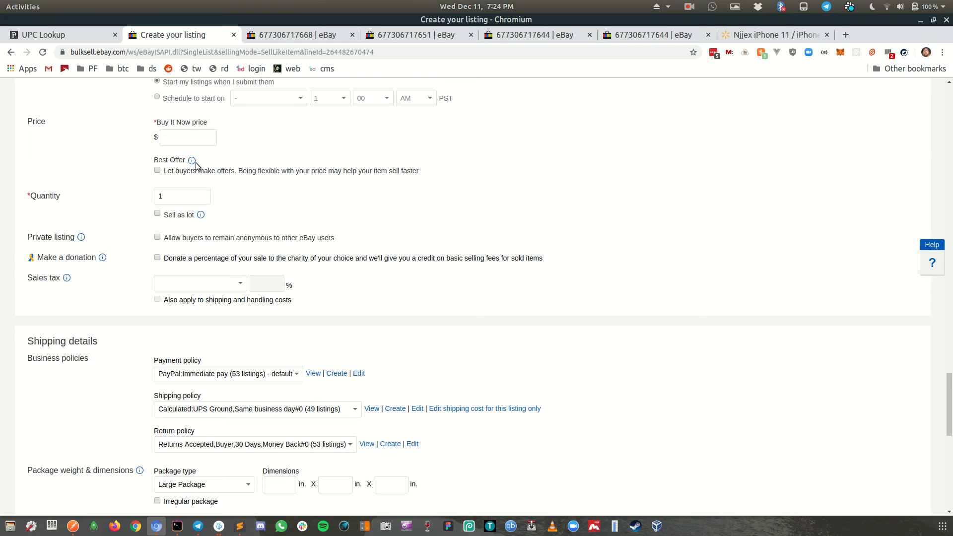
text(13.49)
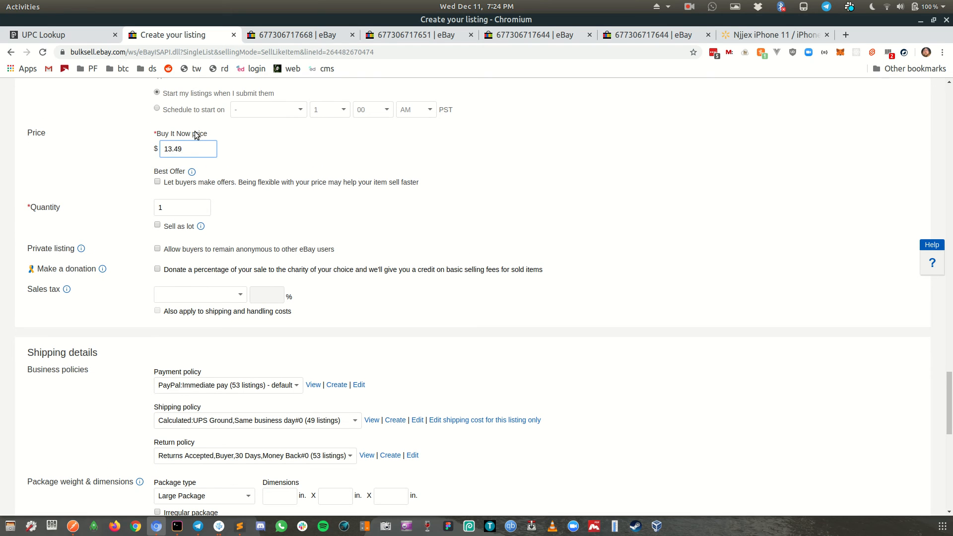
text(5)
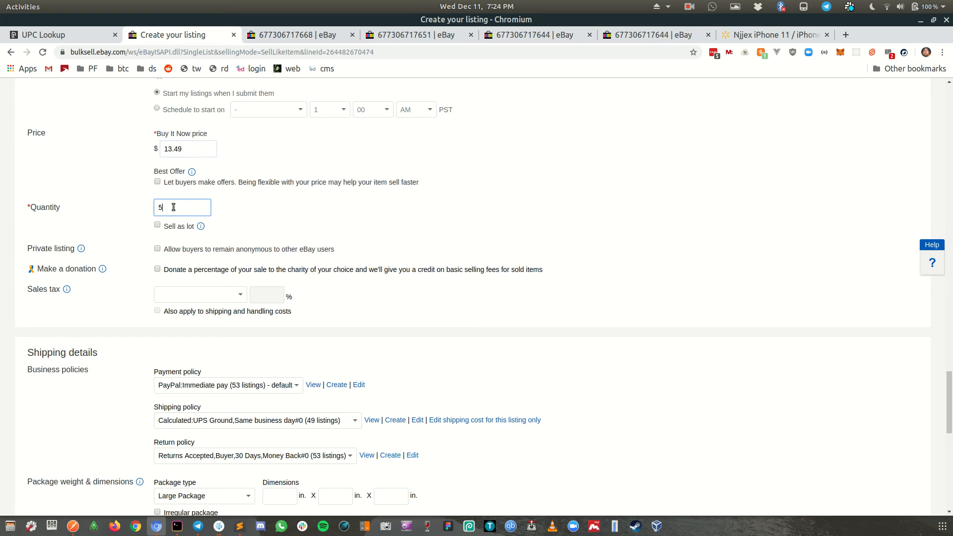
mouse_move(337, 297)
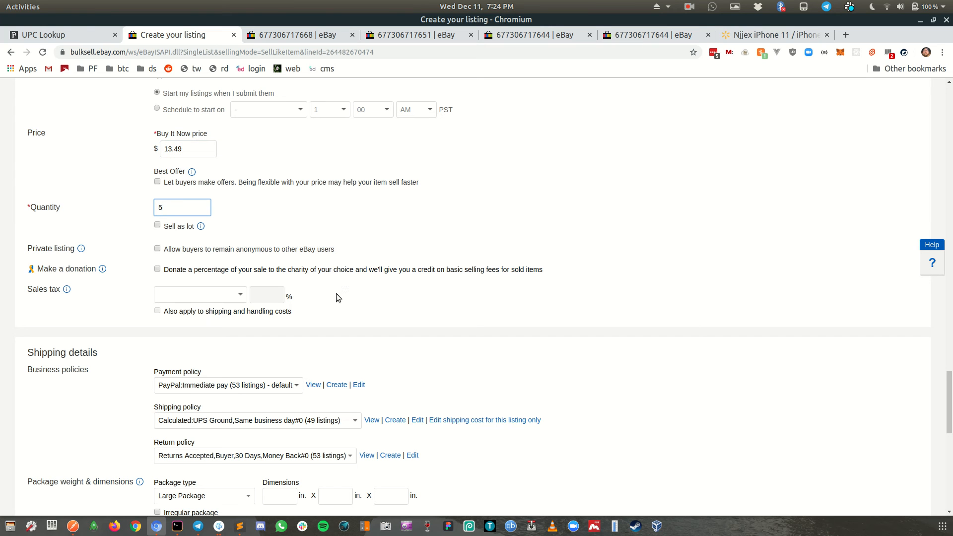
text(2)
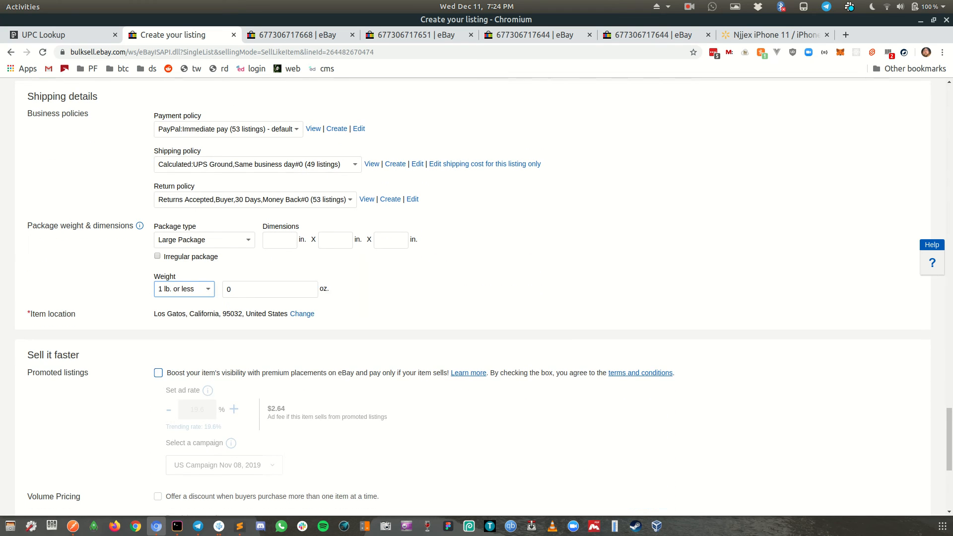
Enable promoted listings at a 19.6% ad rate under the US campaign
scroll(down, 3)
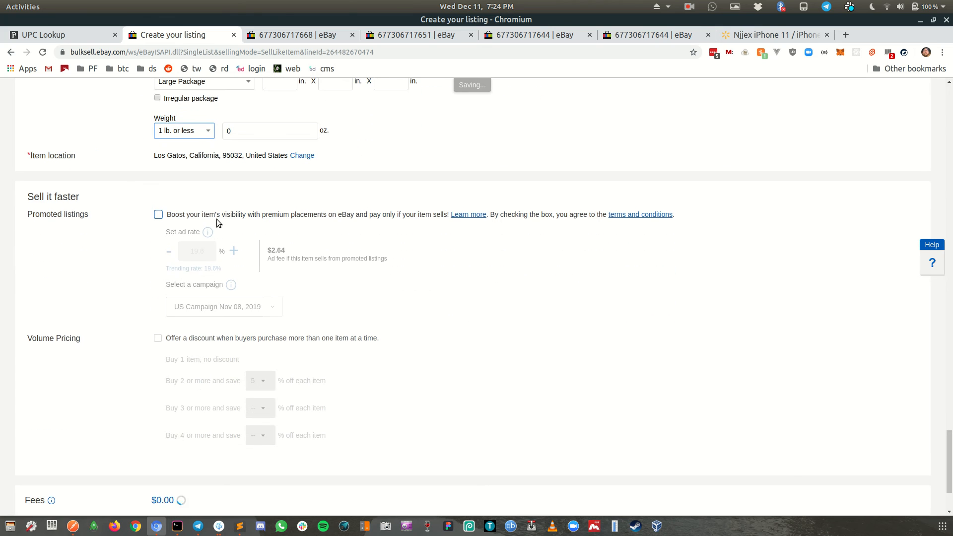
click(158, 214)
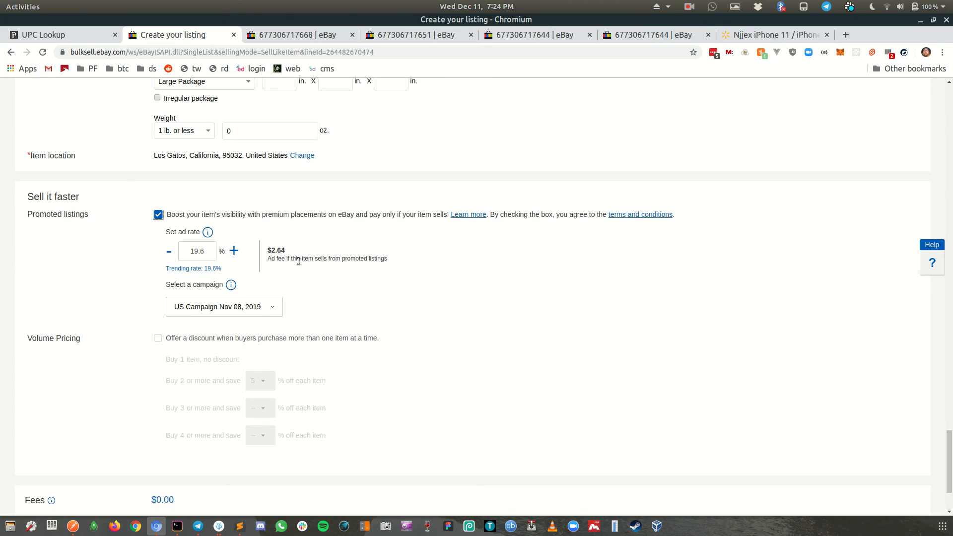
scroll(down, 3)
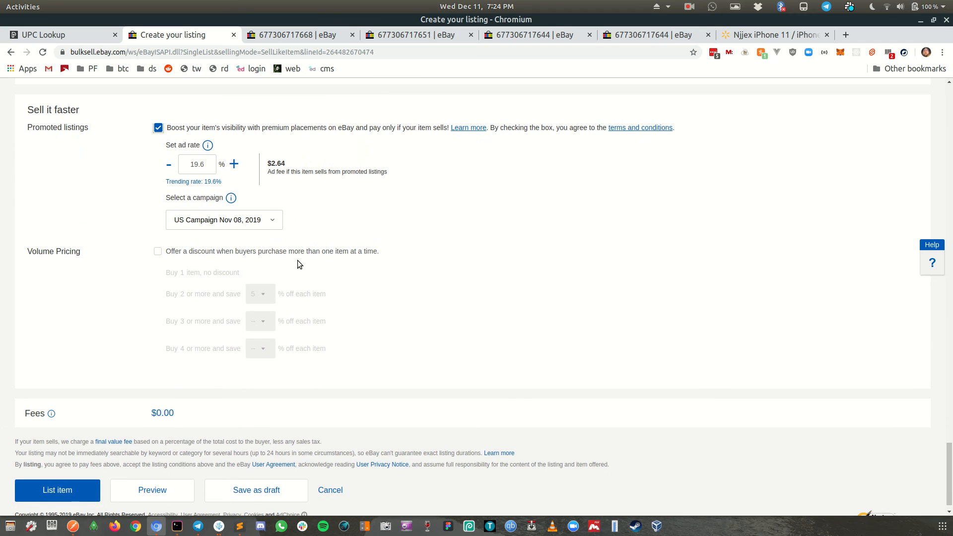
Try listing the item, get rejected for a sub-500-pixel photo, and return to Walmart
click(57, 490)
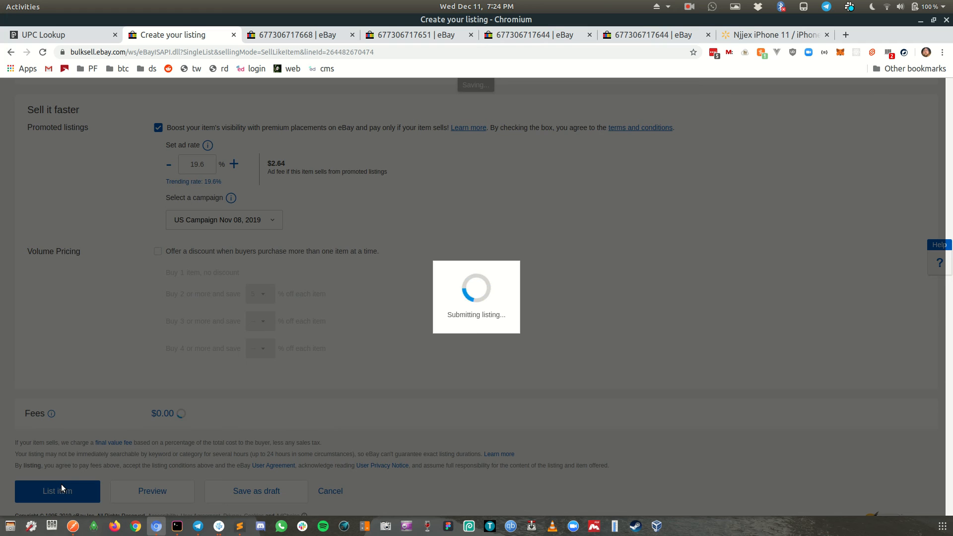
click(57, 490)
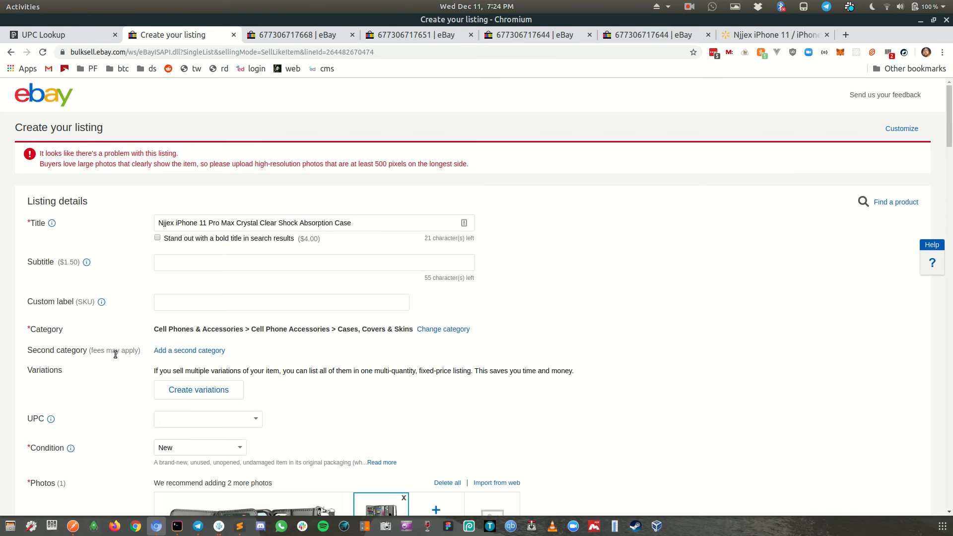
scroll(down, 3)
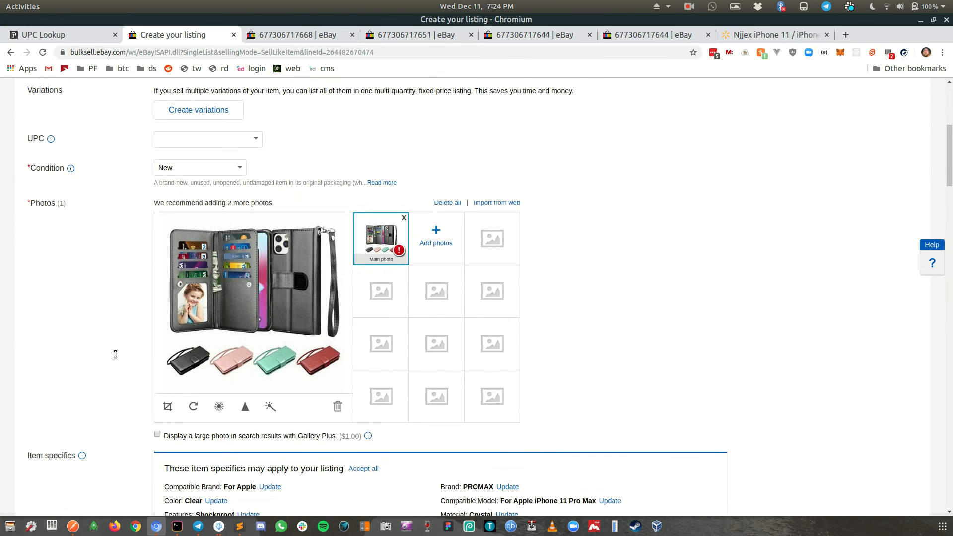
scroll(down, 3)
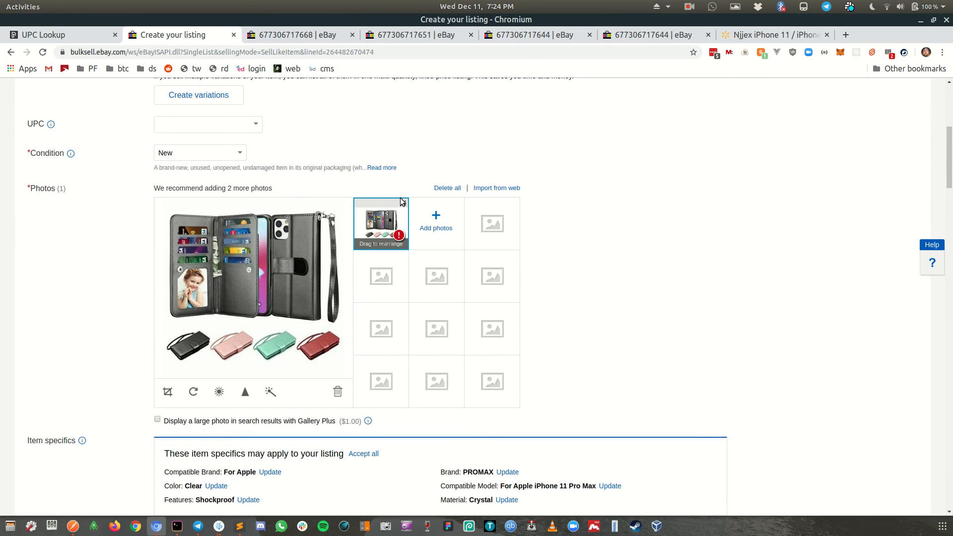
click(777, 35)
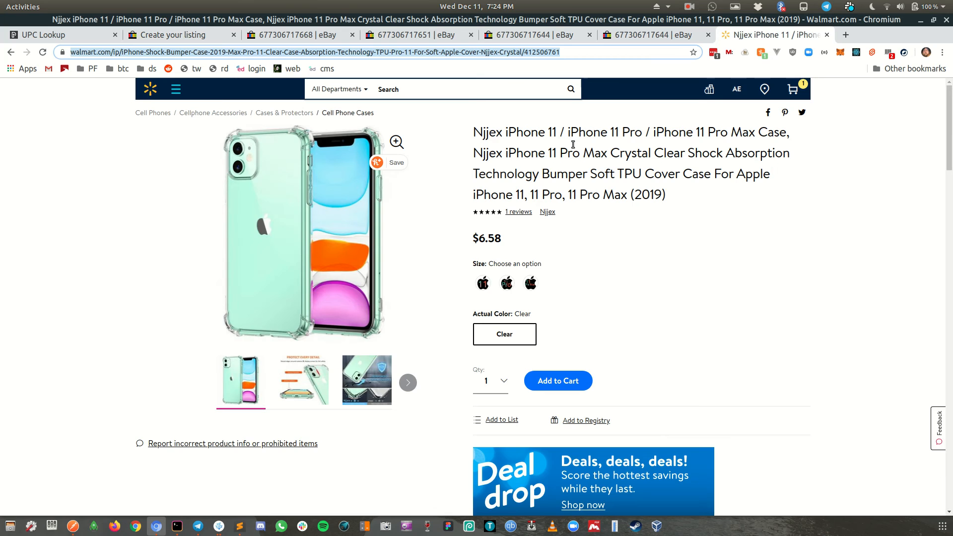
mouse_move(323, 260)
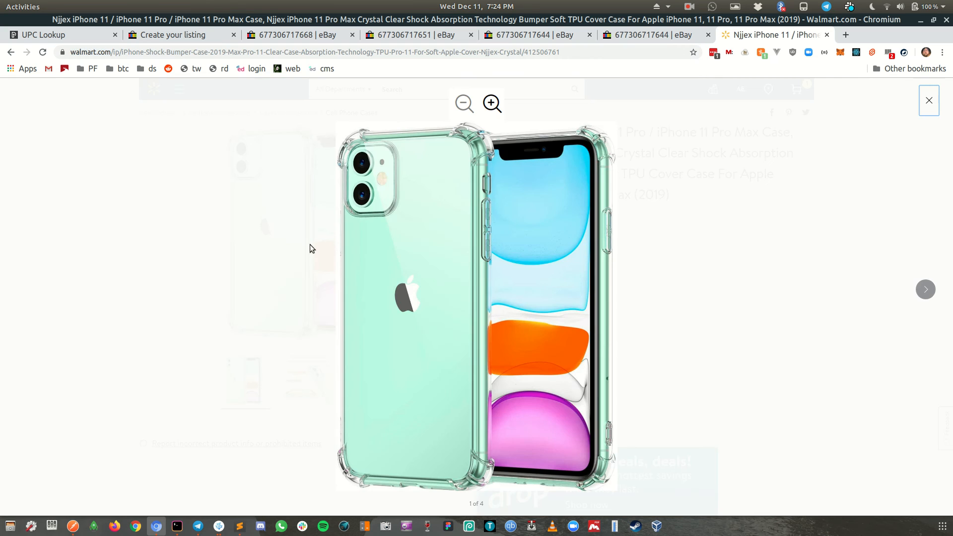
mouse_move(515, 358)
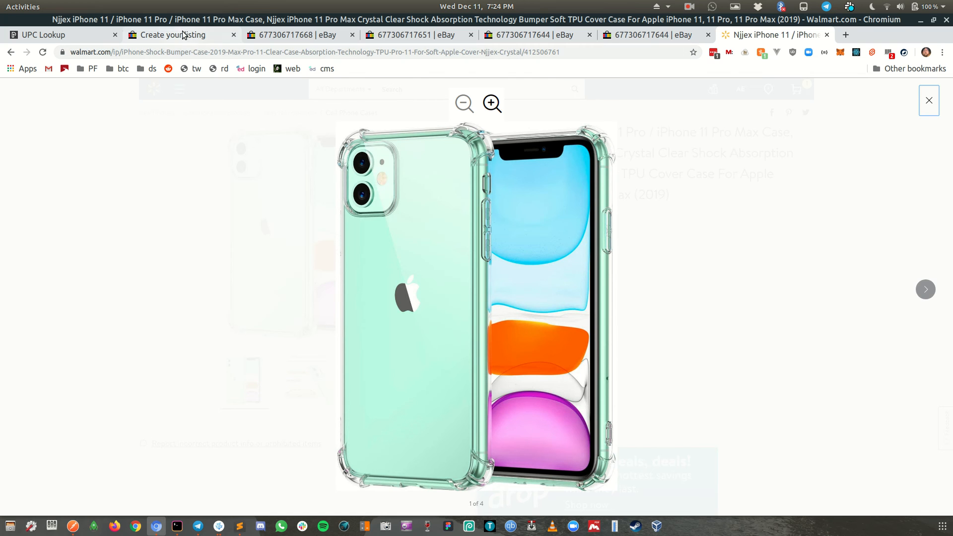
Swap the eBay draft's main photo for Walmart's clear case image
click(176, 35)
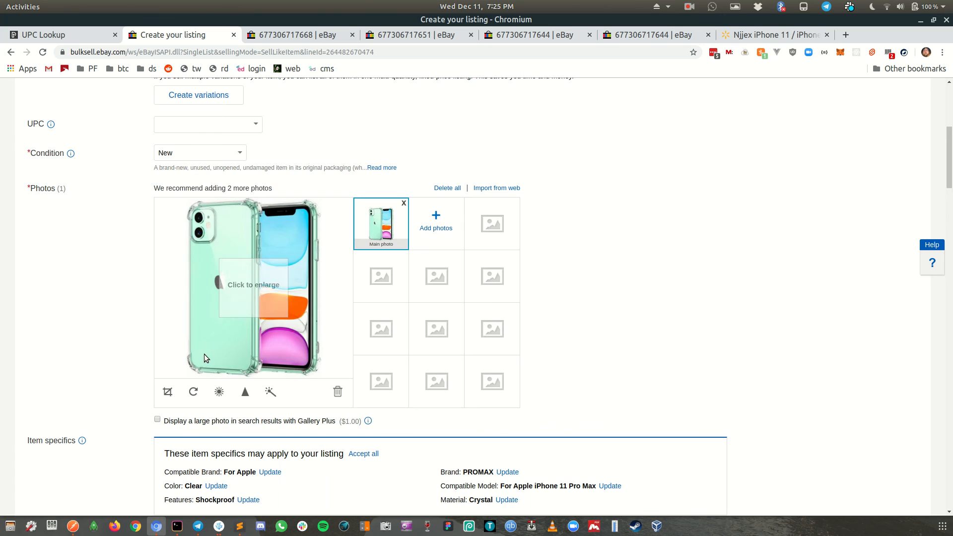
scroll(down, 3)
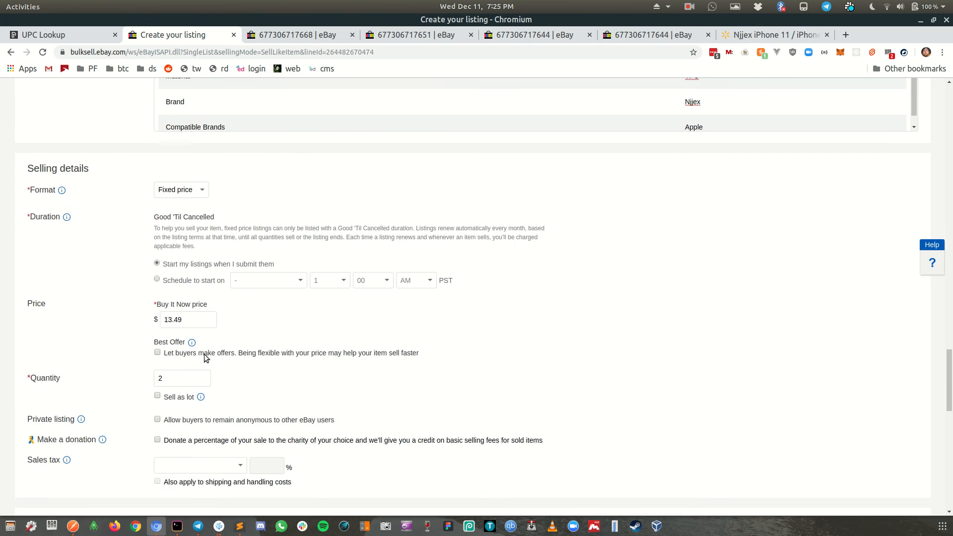
scroll(down, 3)
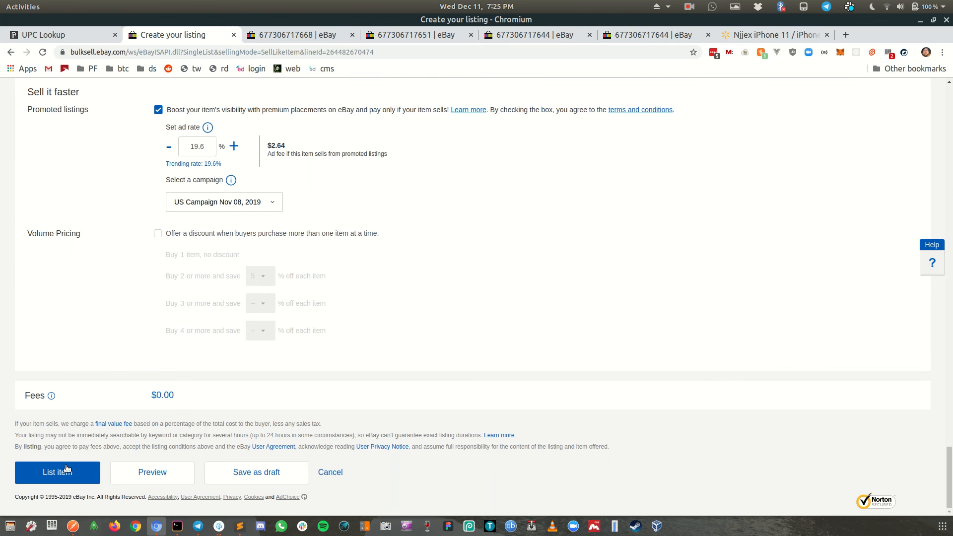
Publish the listing and browse the live $13.49 Njjex clear case item page
click(57, 471)
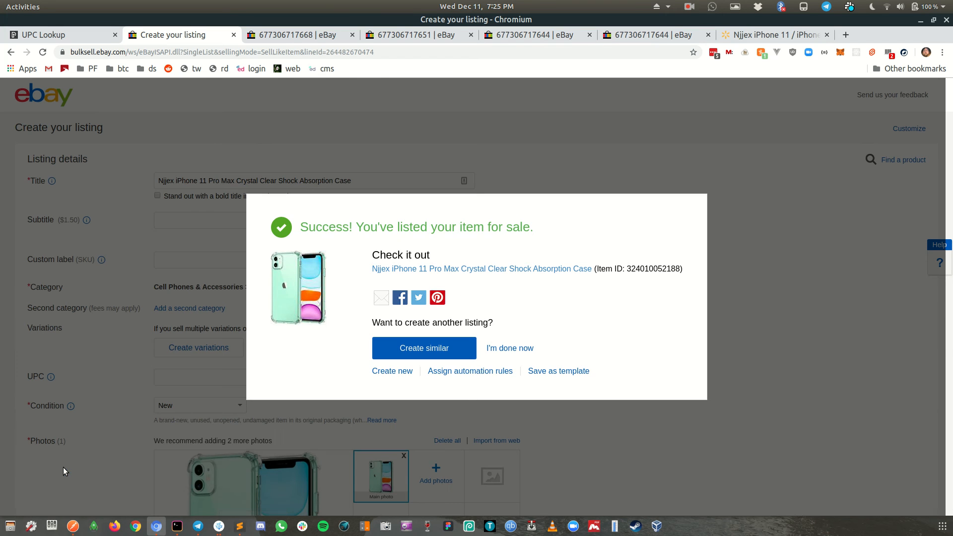
mouse_move(437, 267)
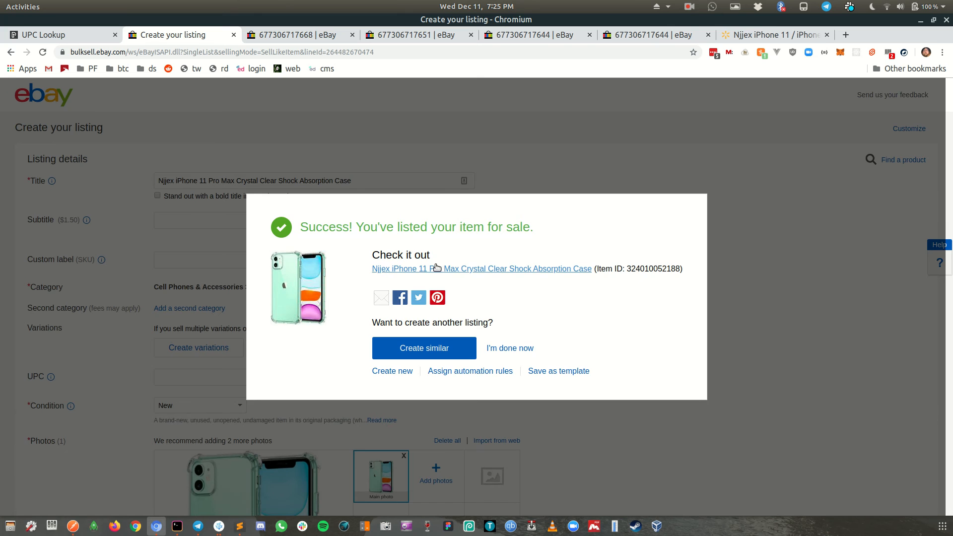
click(481, 269)
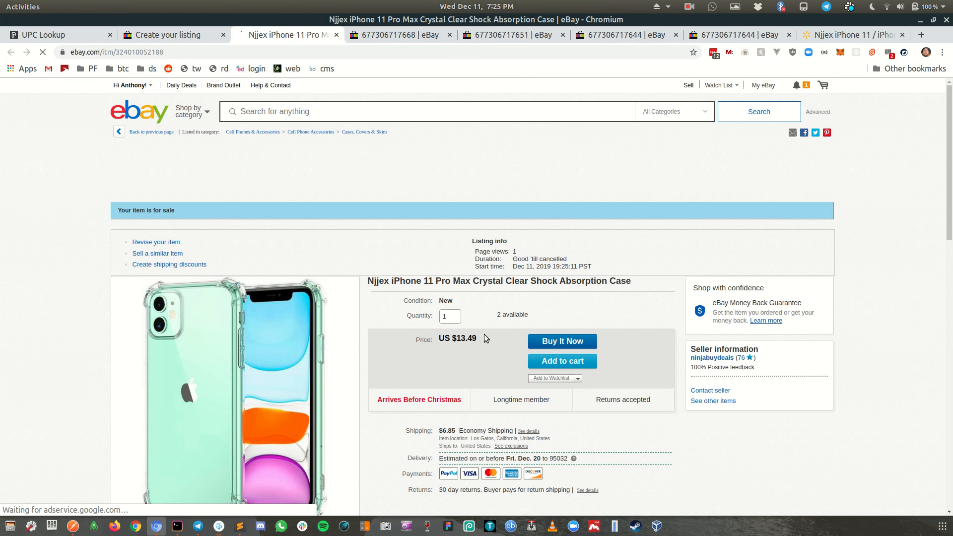
scroll(down, 3)
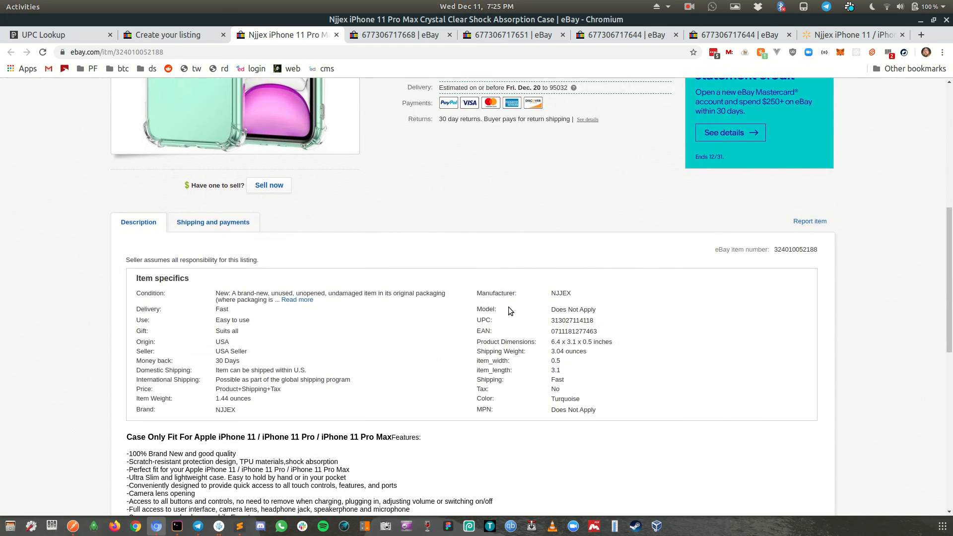
scroll(up, 3)
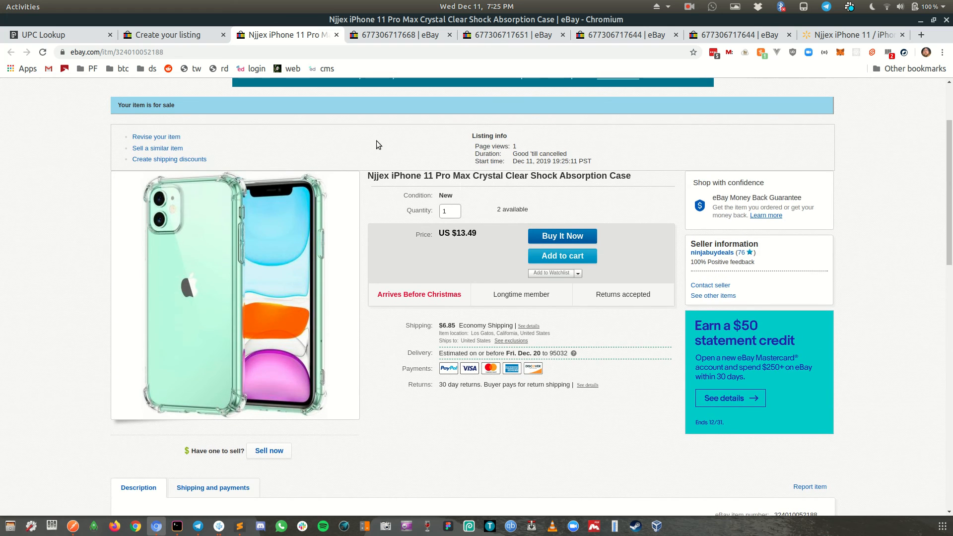
mouse_move(155, 137)
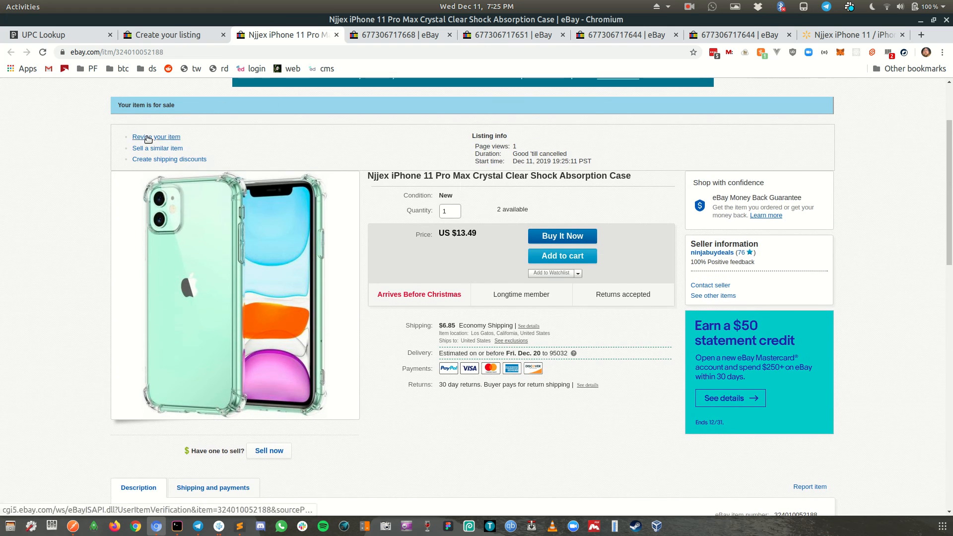
mouse_move(433, 169)
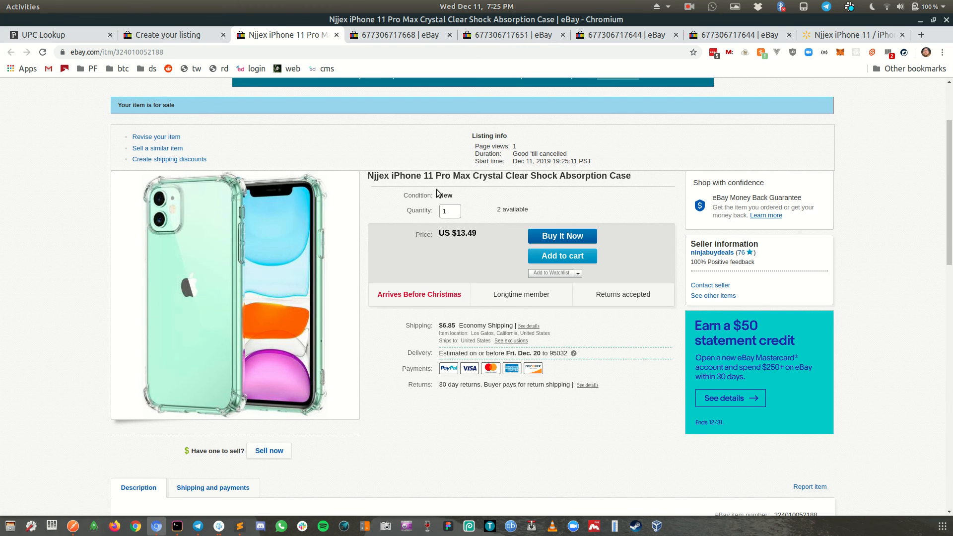
scroll(down, 3)
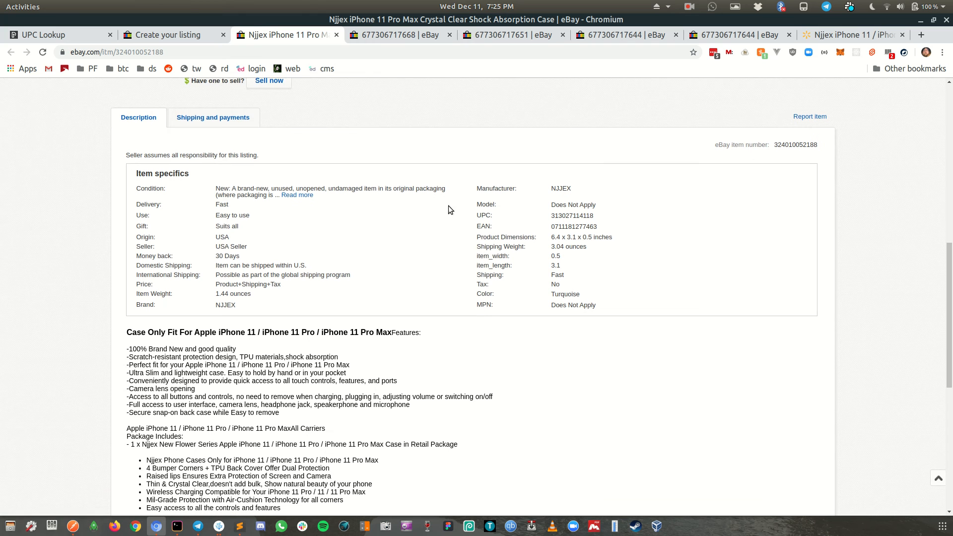
scroll(down, 3)
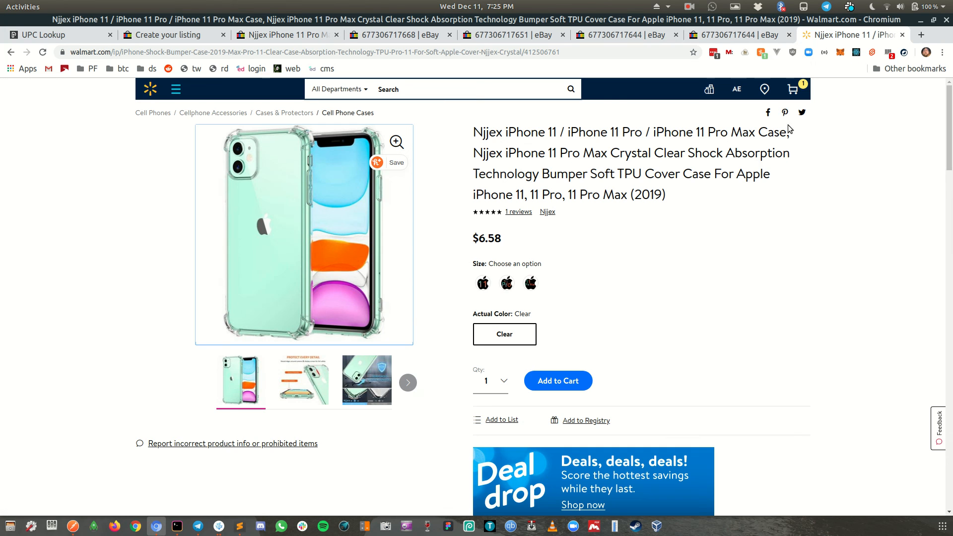
mouse_move(500, 135)
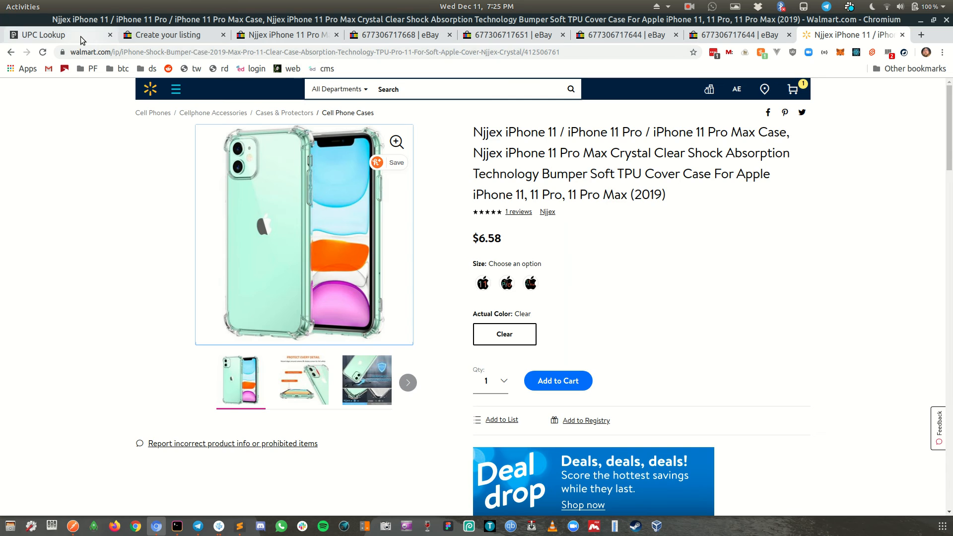
Switch to puump's Product suggest page
click(40, 35)
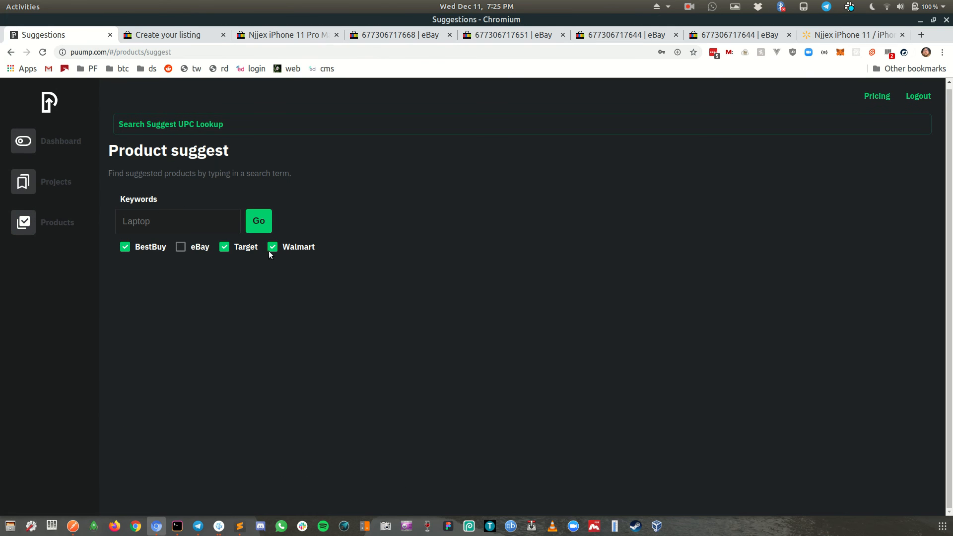
mouse_move(189, 243)
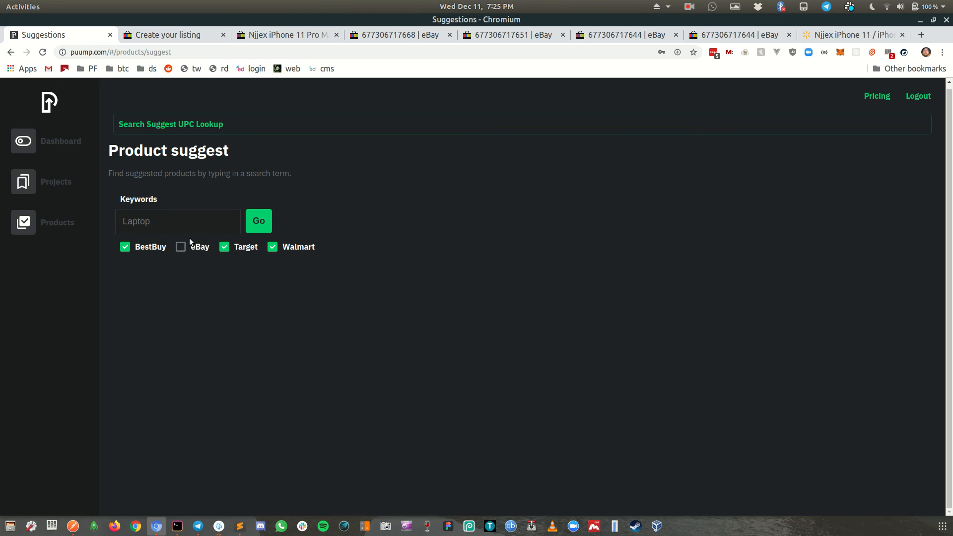
Review the Drop Shipping project, then open ninjabuy.deals' RSS feeds page
click(55, 181)
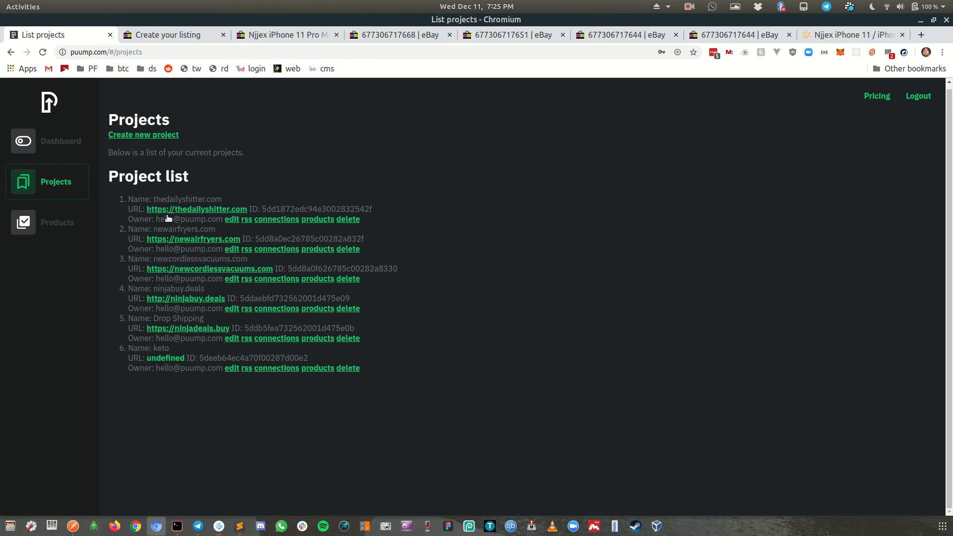
click(143, 134)
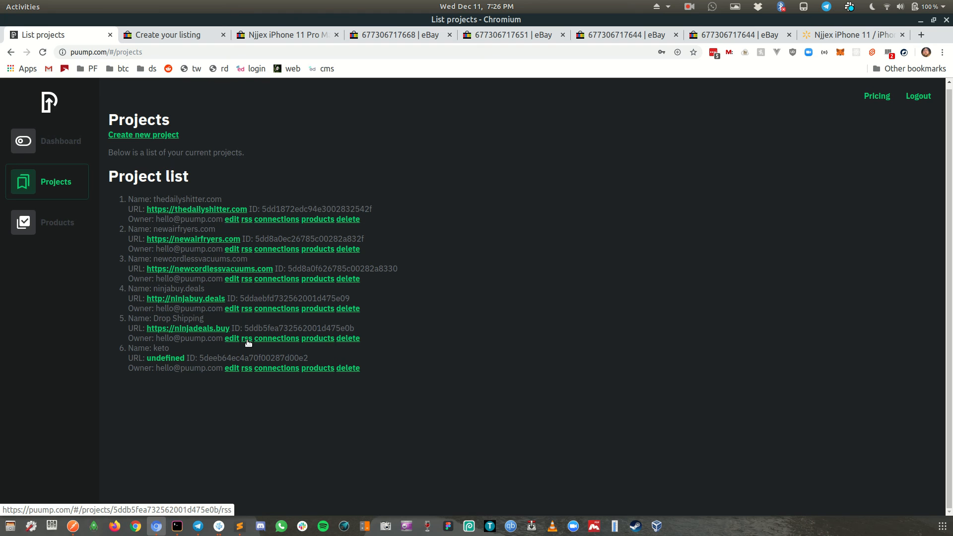
click(232, 339)
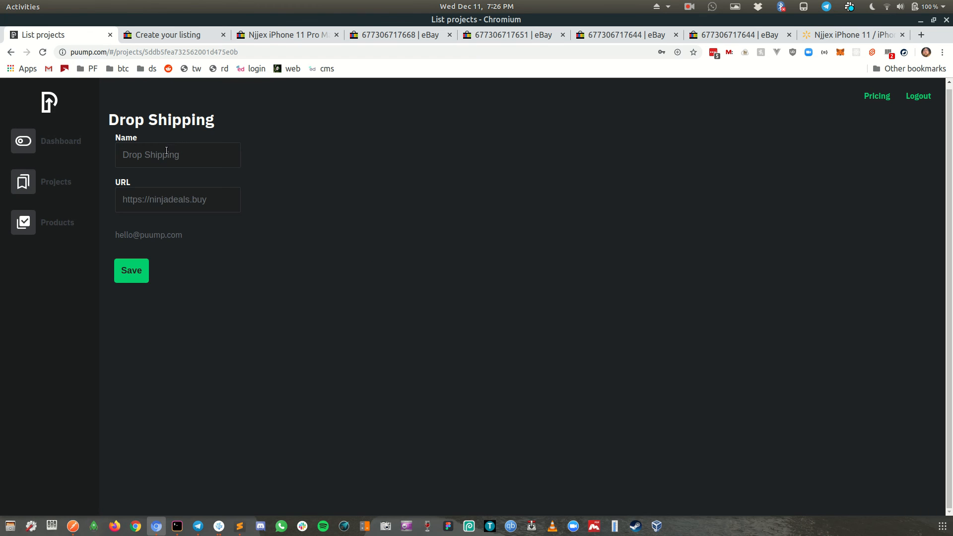
mouse_move(149, 223)
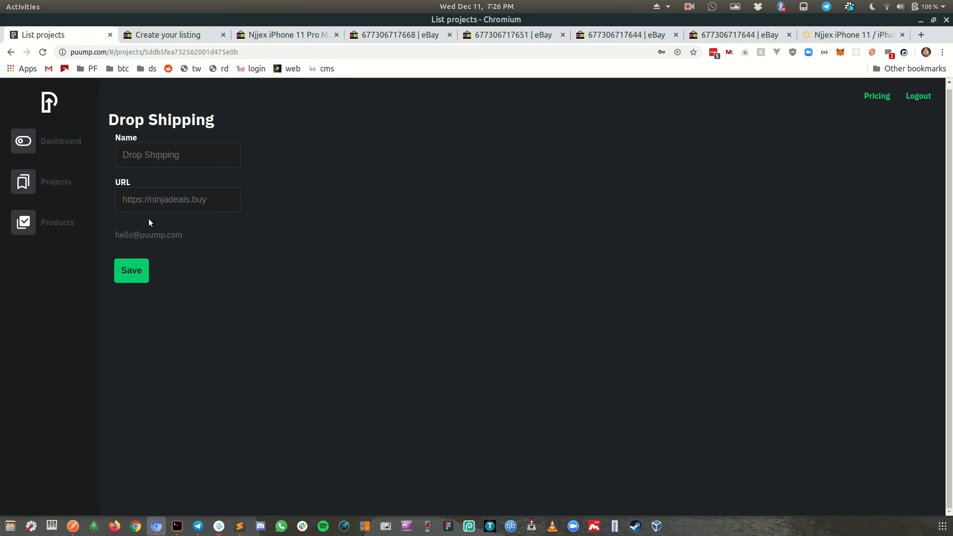
click(177, 154)
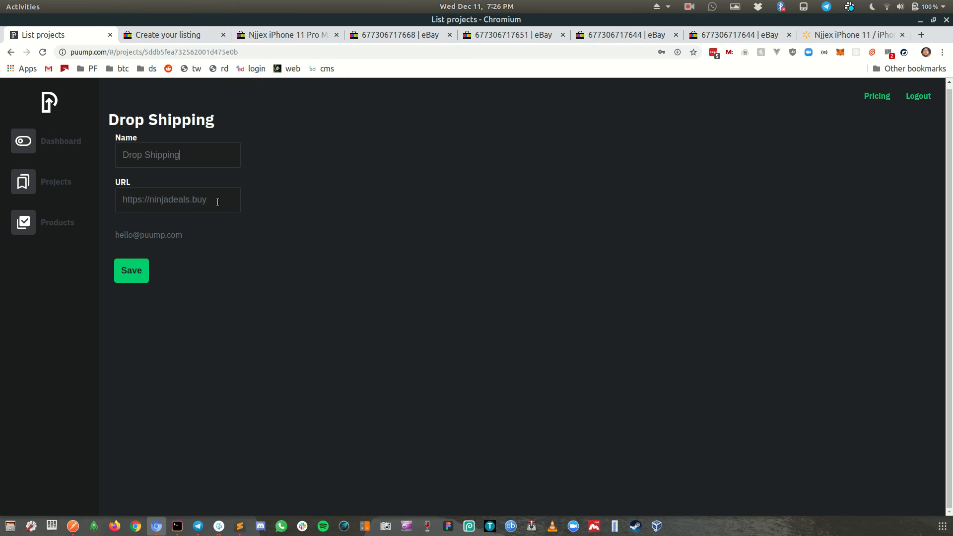
double_click(200, 199)
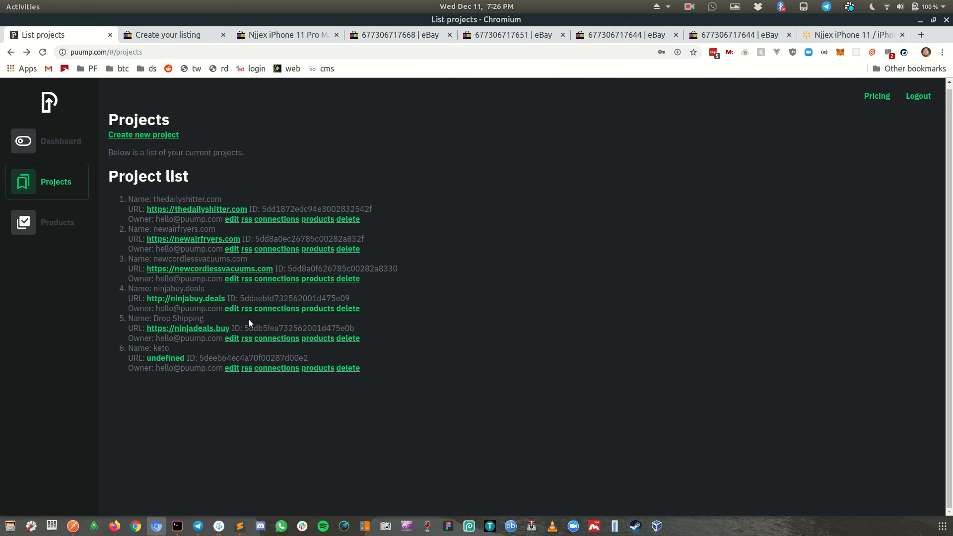
click(246, 309)
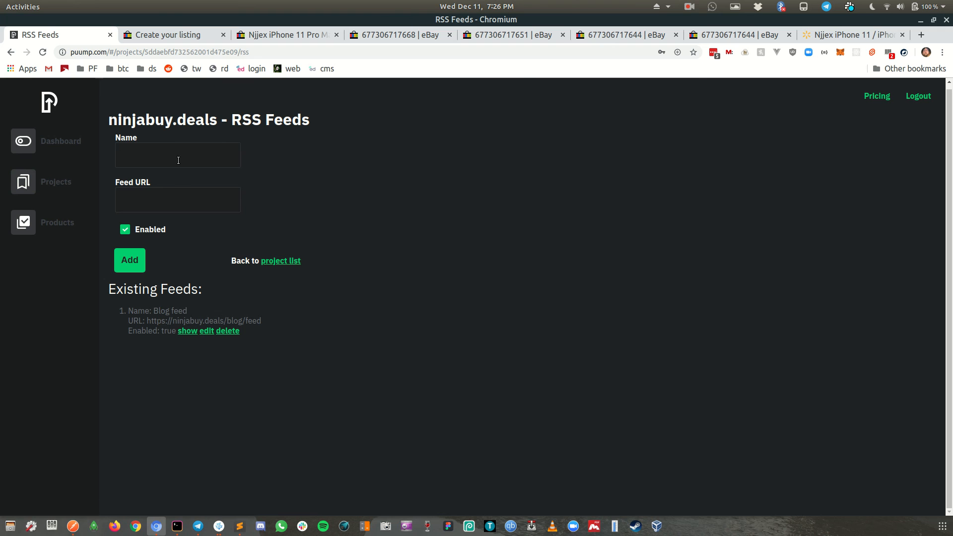
Show and refresh the Blog feed, then send the Oco Pro Bullet review to Reddit
click(177, 154)
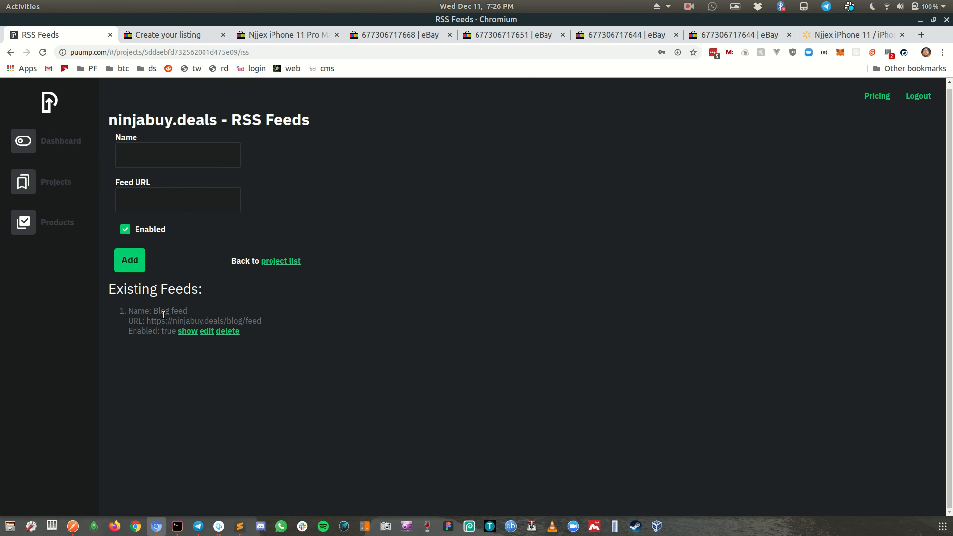
click(187, 331)
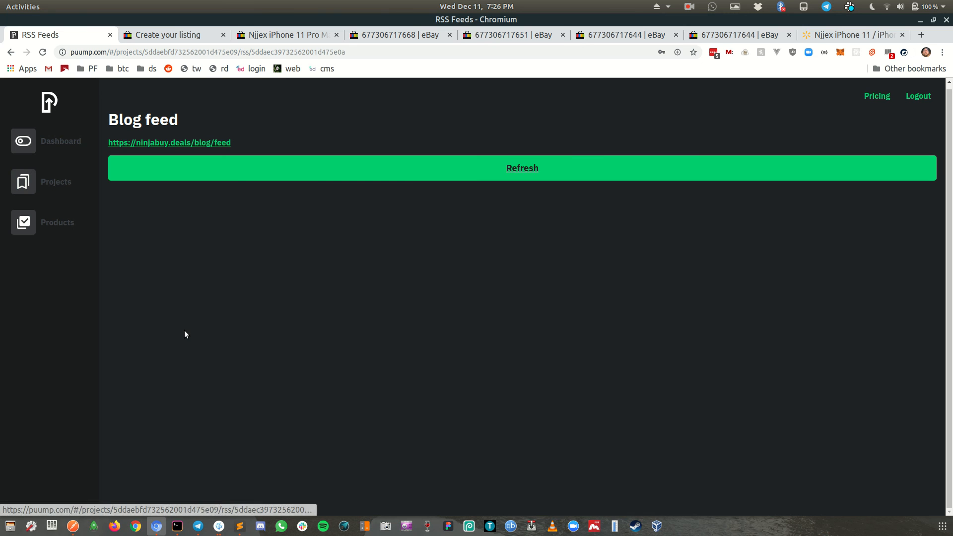
click(522, 168)
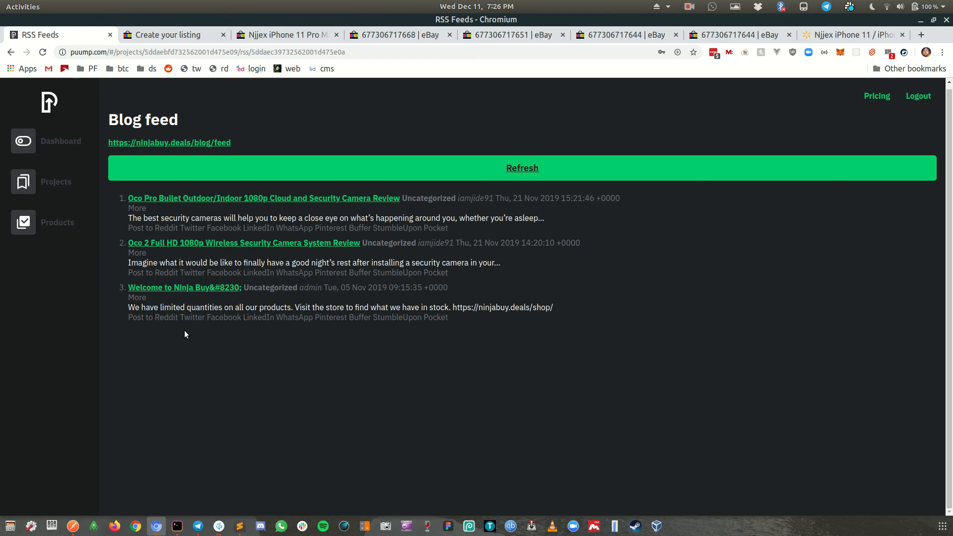
mouse_move(211, 291)
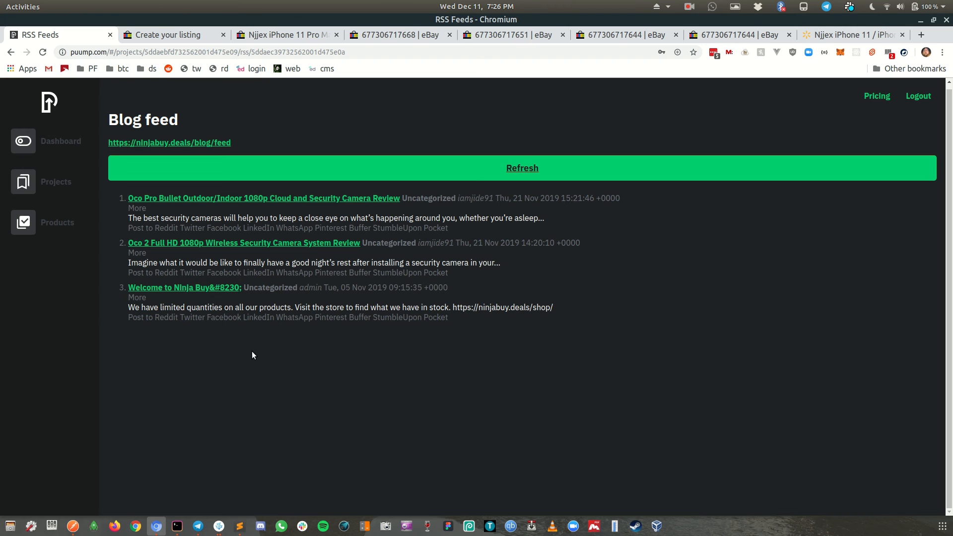
mouse_move(166, 227)
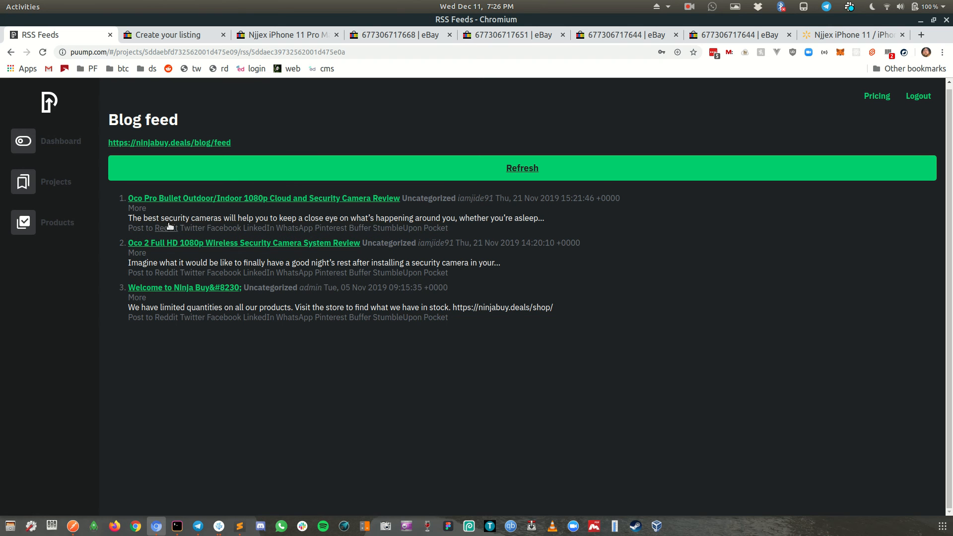
click(160, 228)
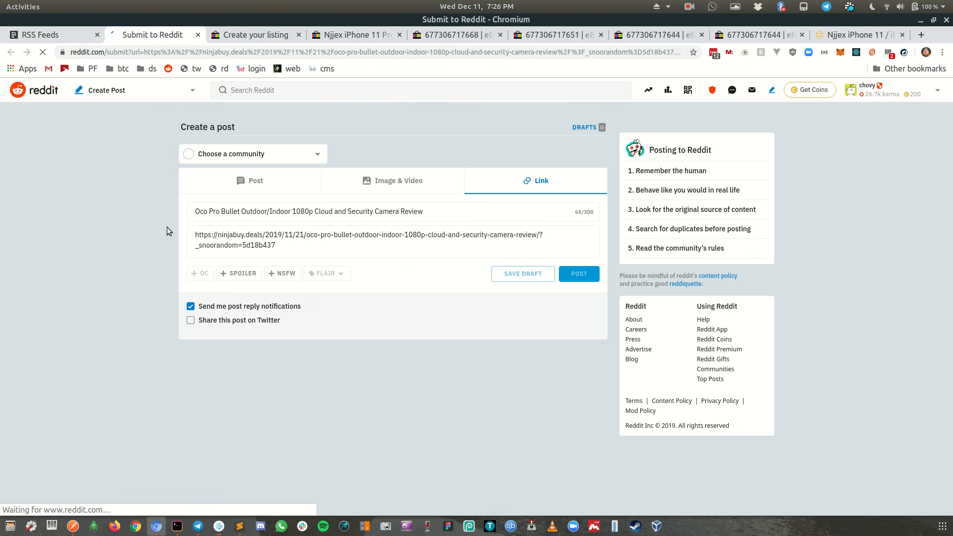
Search communities for 'deals' and choose r/DealsReddit
click(251, 153)
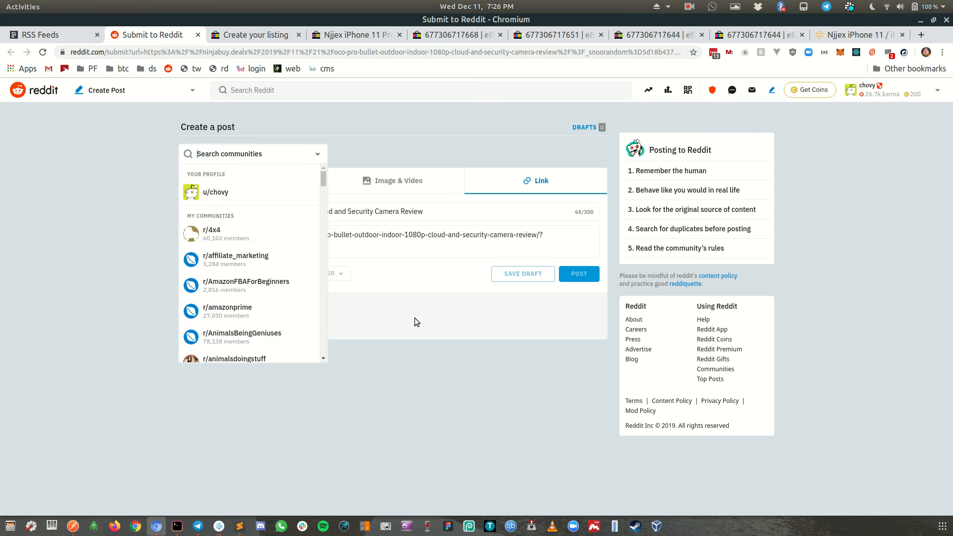
text(deals)
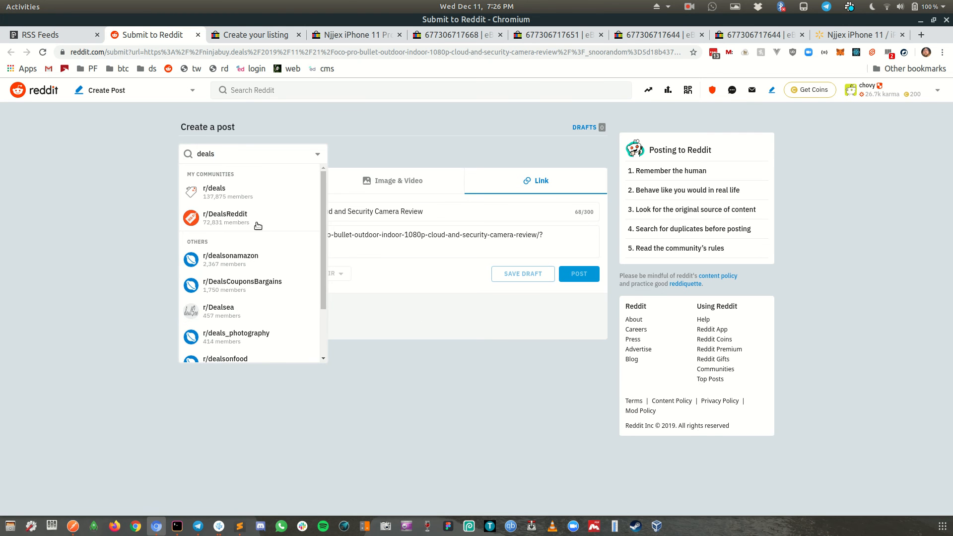
click(226, 218)
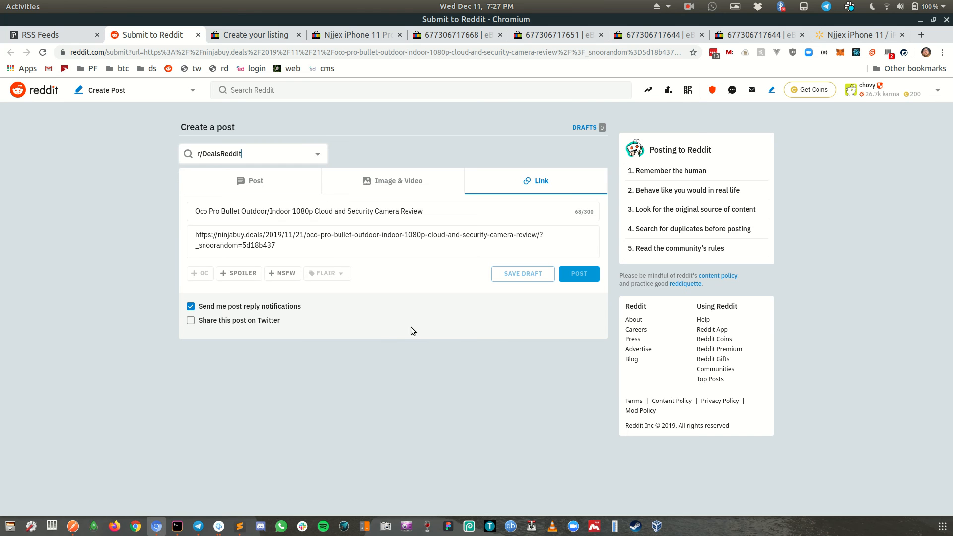
Submit the link post to r/DealsReddit, skipping flair, and retry after errors
click(577, 273)
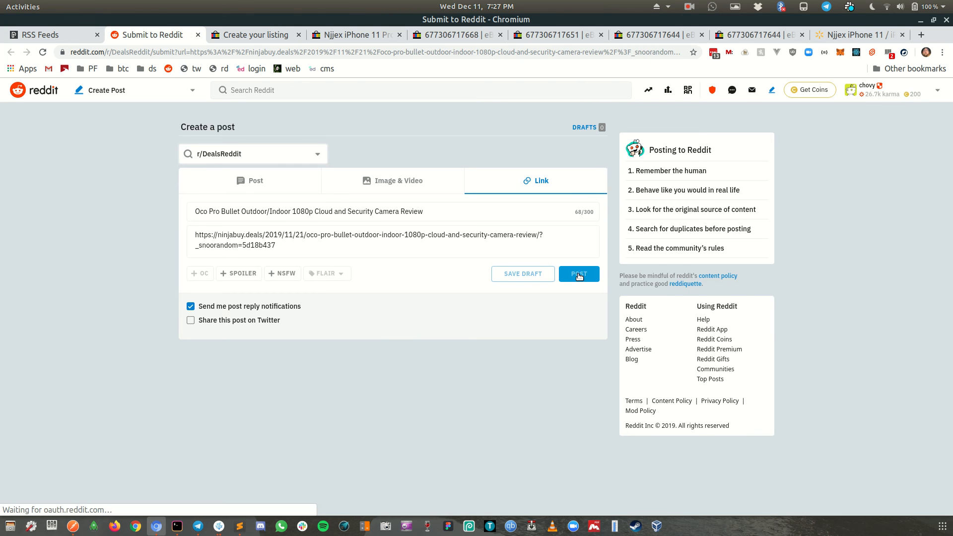
click(327, 273)
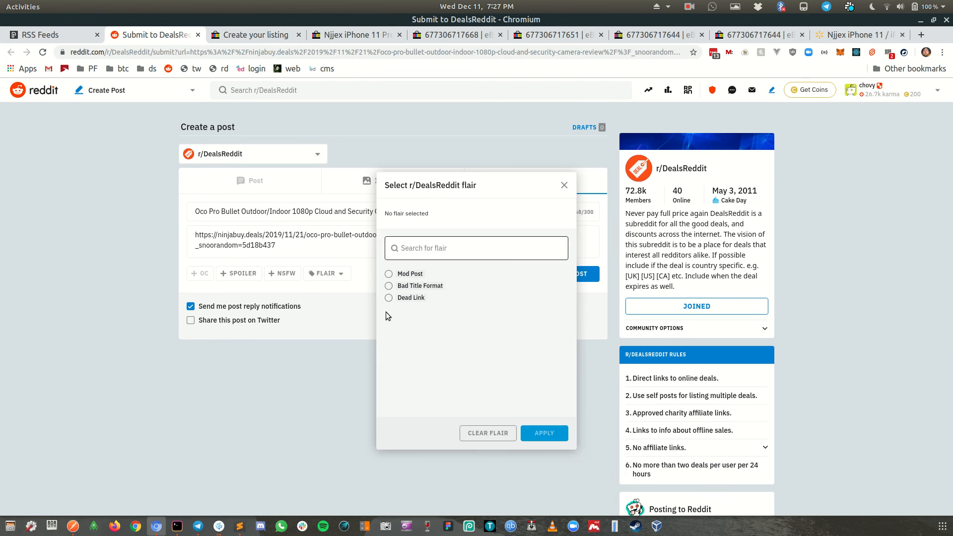
mouse_move(563, 193)
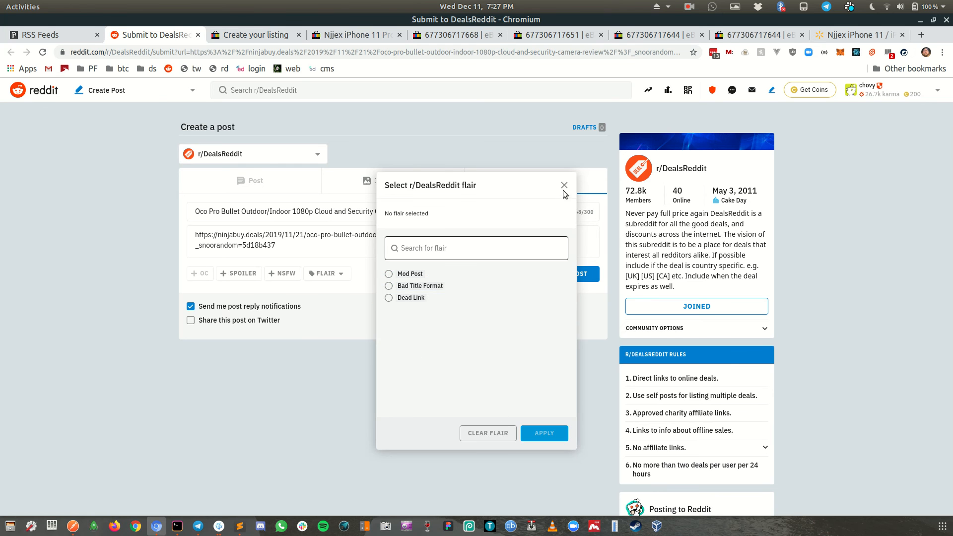
click(563, 184)
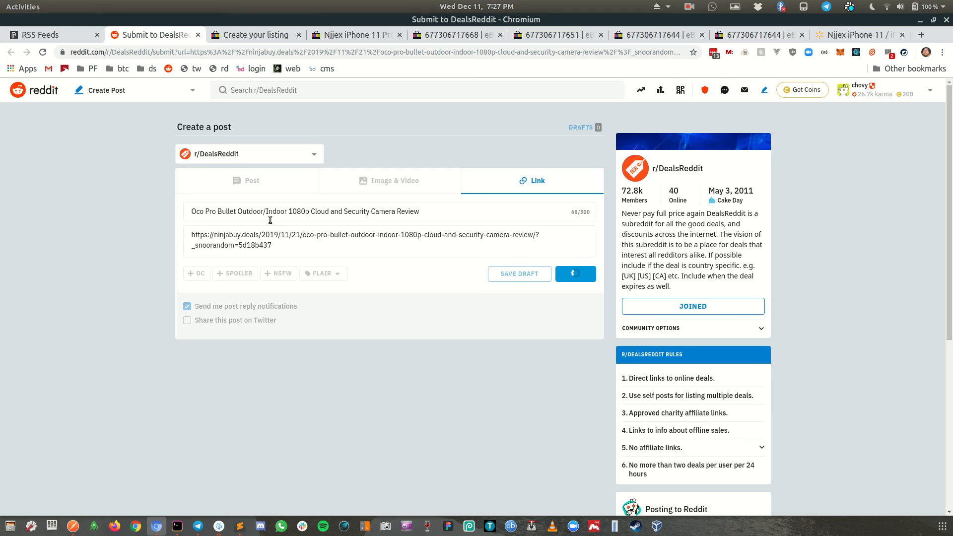
click(575, 273)
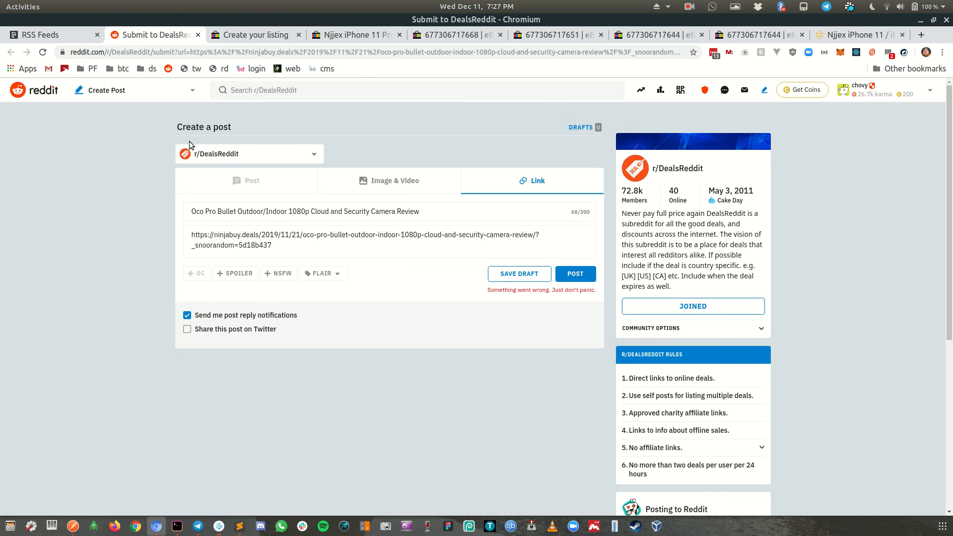
mouse_move(574, 273)
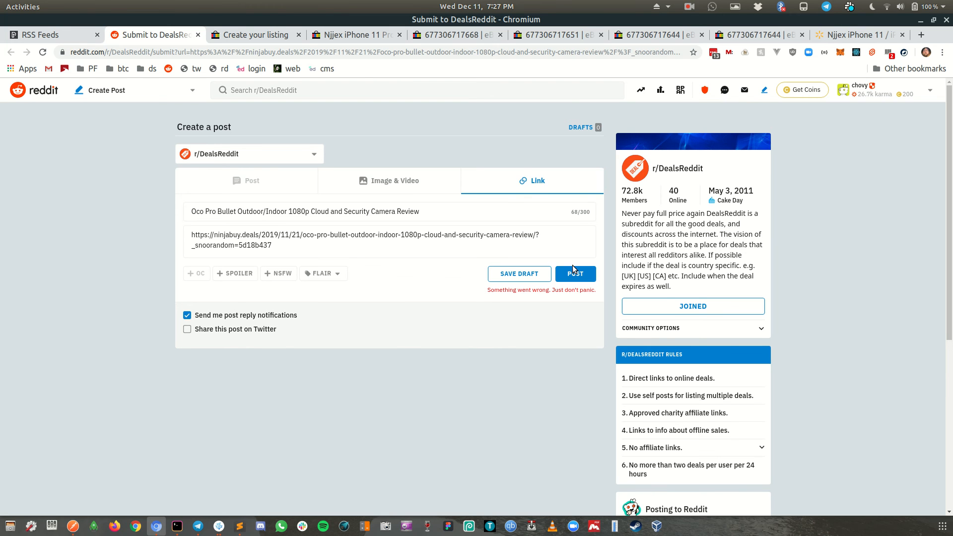
click(575, 273)
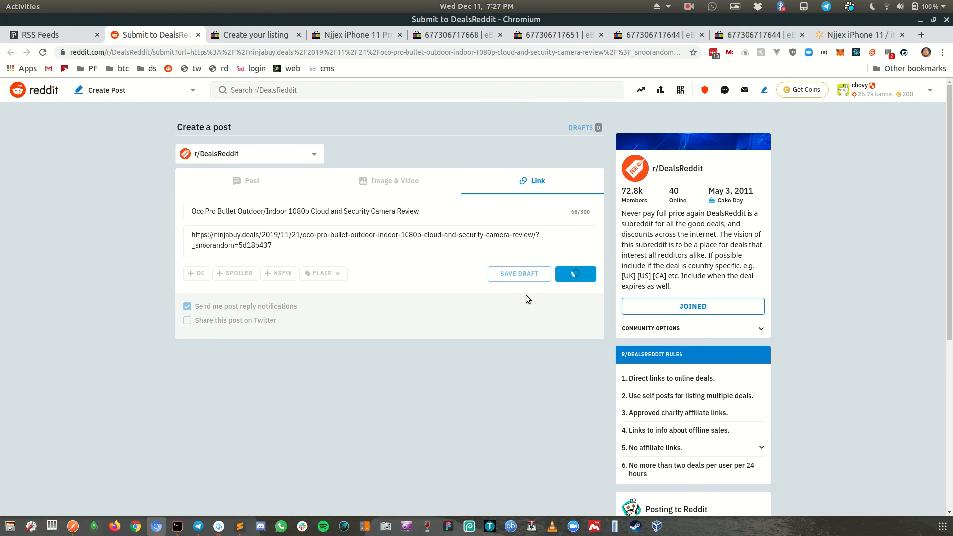
click(575, 273)
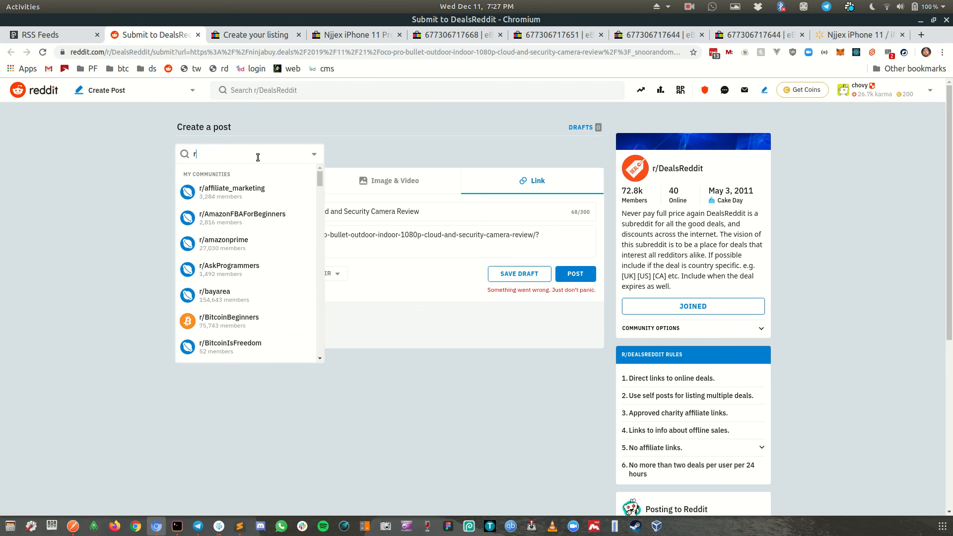
Retarget the camera review post to r/iphonecases, submit it, and return to puump's Blog feed
text(/iphonecases)
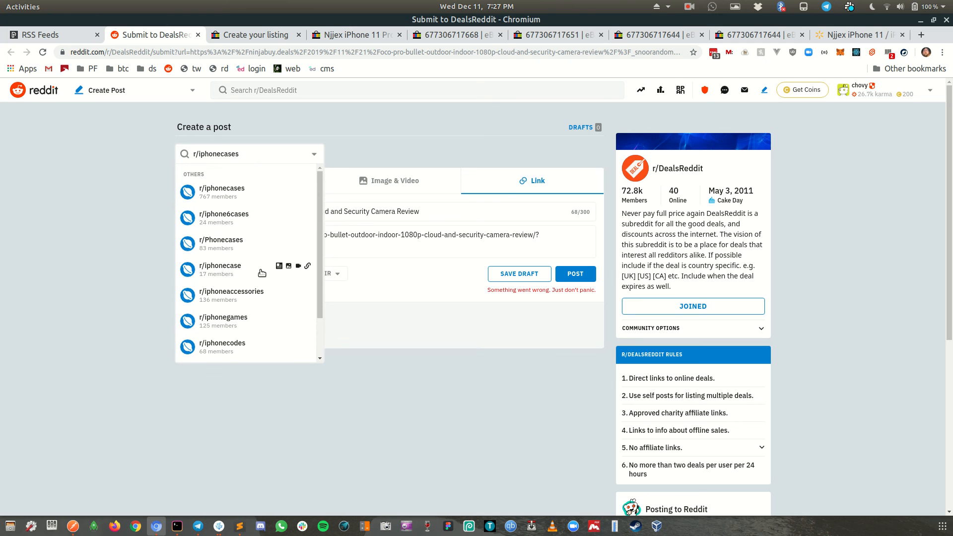
click(222, 189)
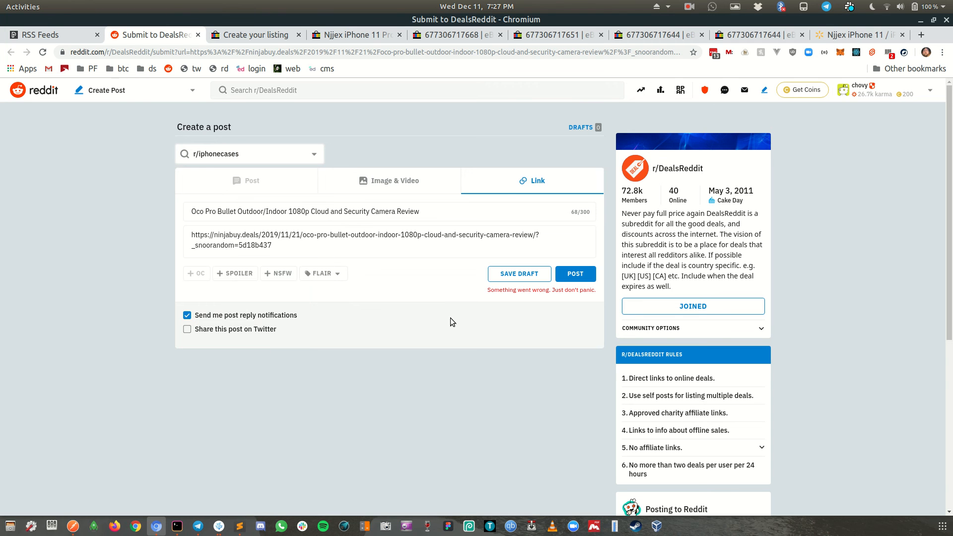
click(575, 274)
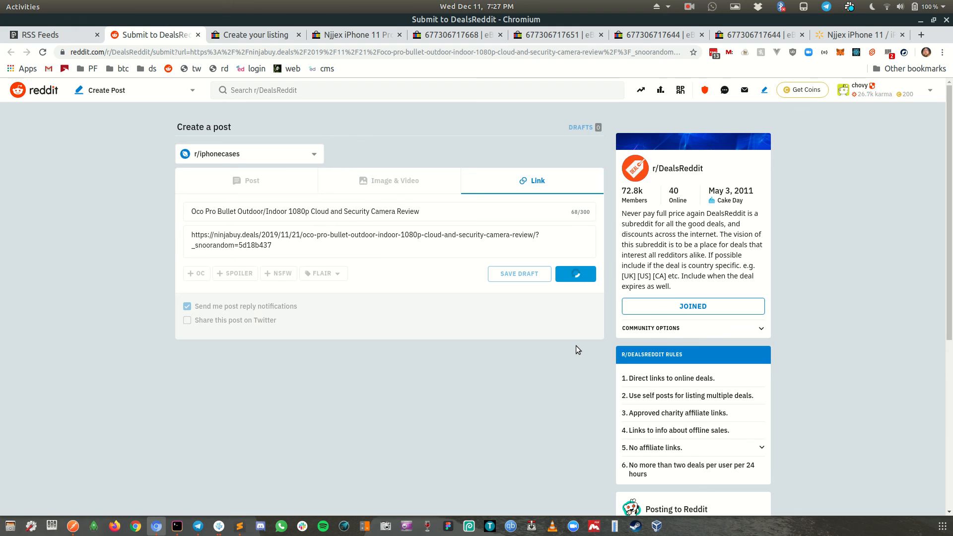
click(249, 153)
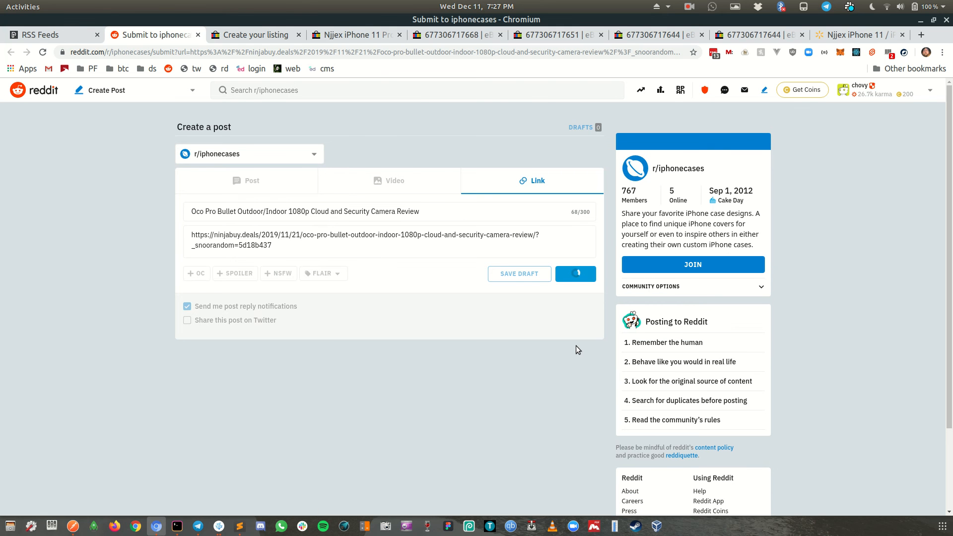
click(574, 273)
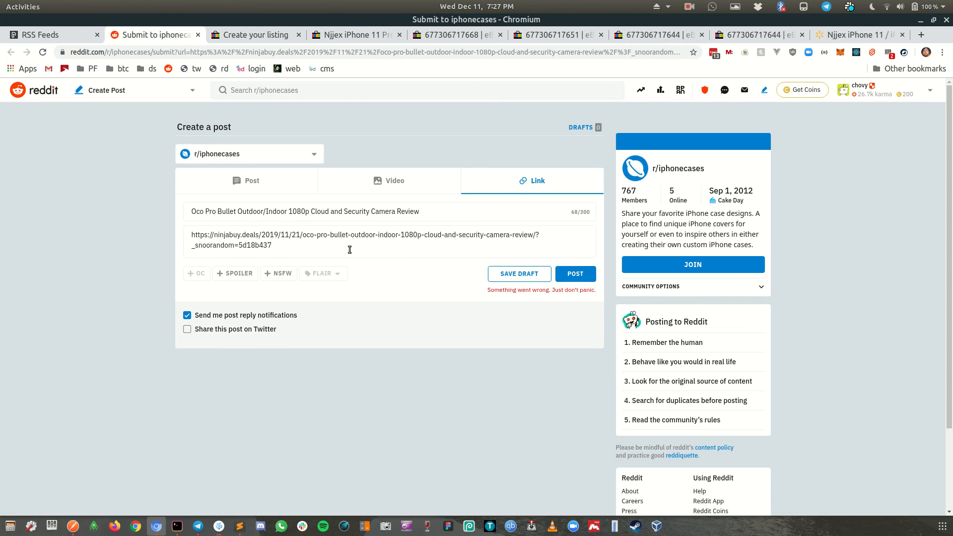
mouse_move(235, 148)
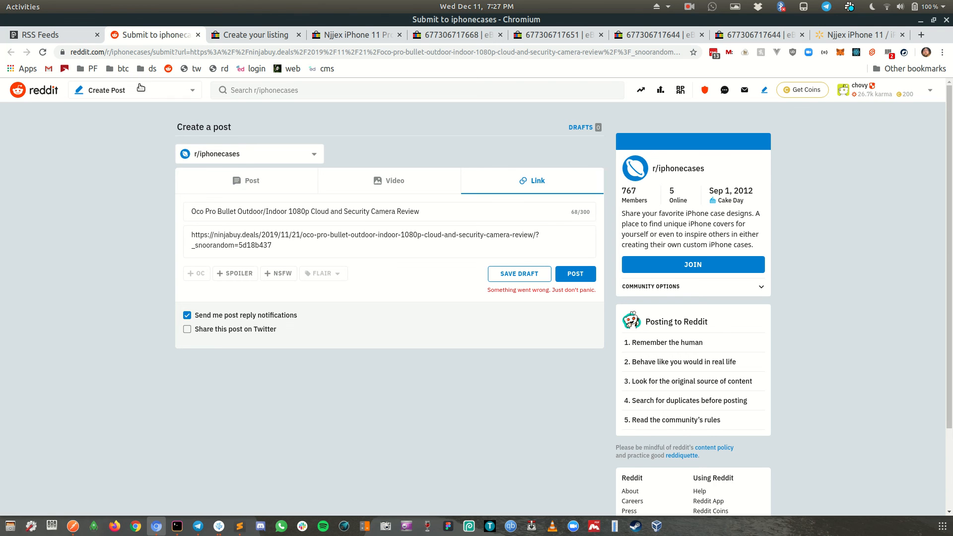
click(52, 35)
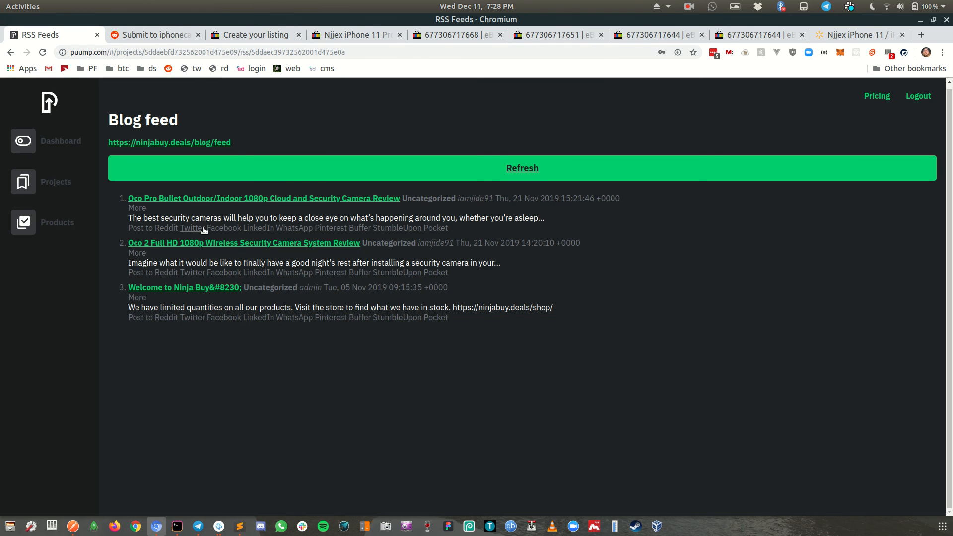
Share the first Blog feed item, the Oco Pro Bullet review, to Facebook
click(192, 228)
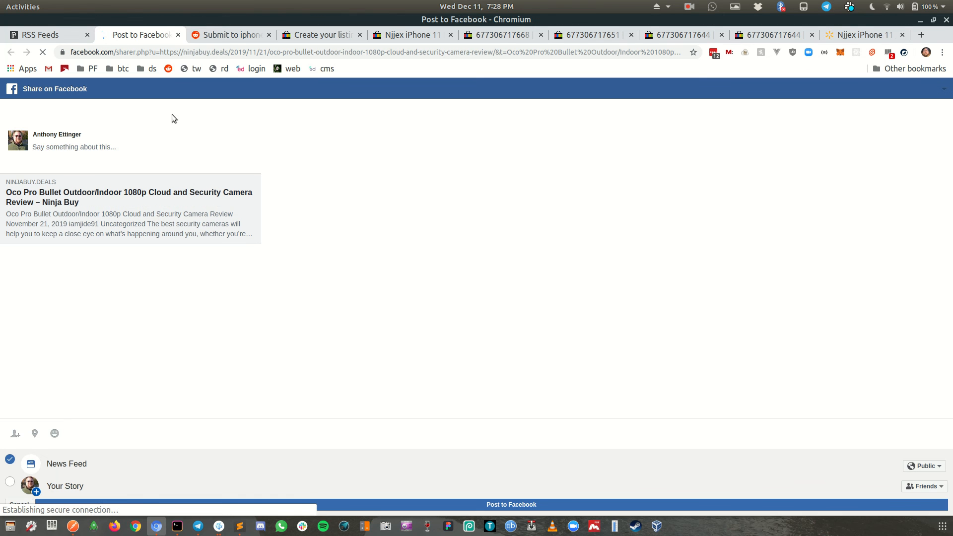
Drop a group share attempt ('iphon') and post the Oco Pro Bullet review to News Feed
click(49, 111)
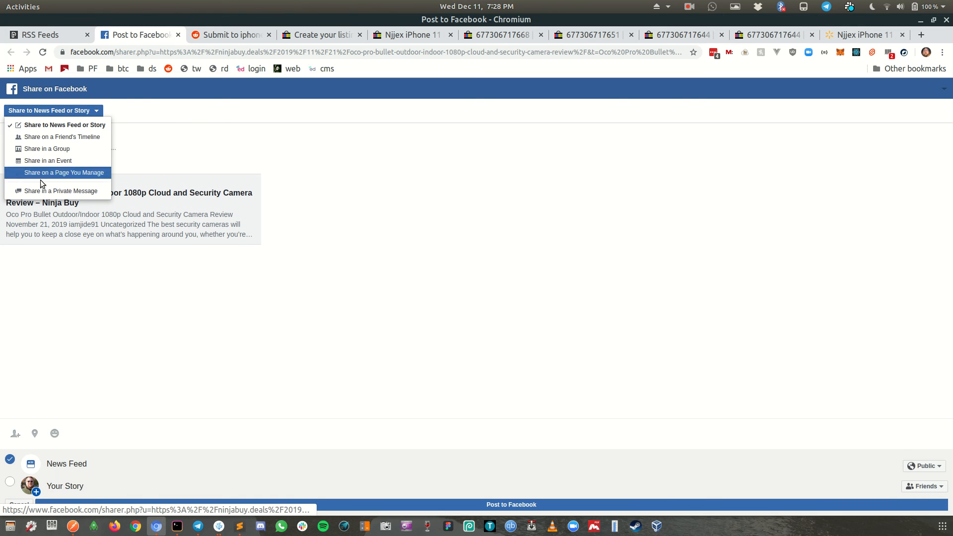
click(47, 148)
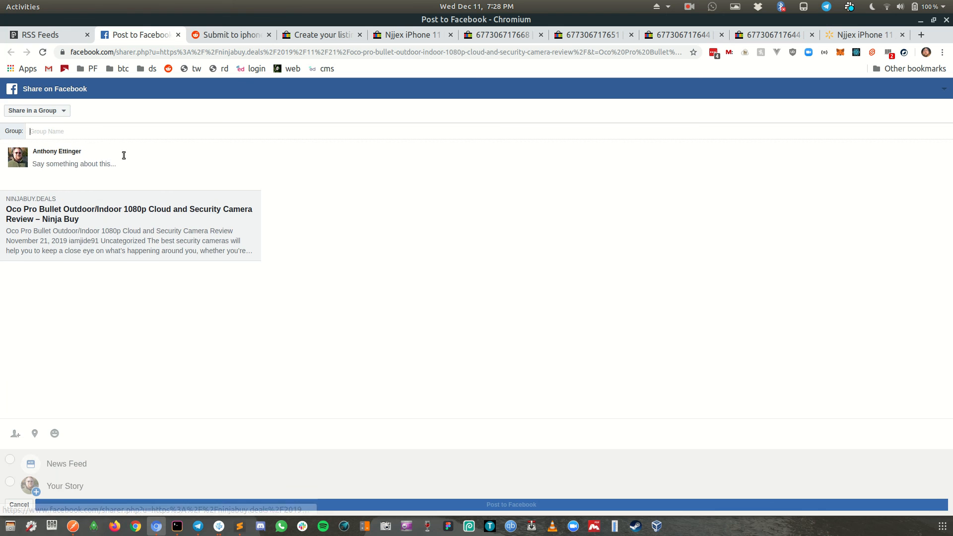
text(iphon)
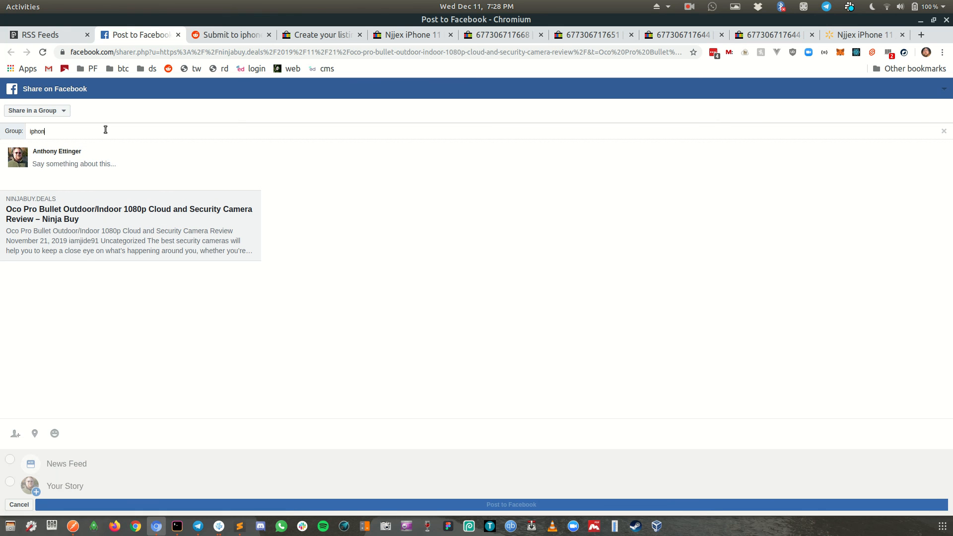
click(943, 130)
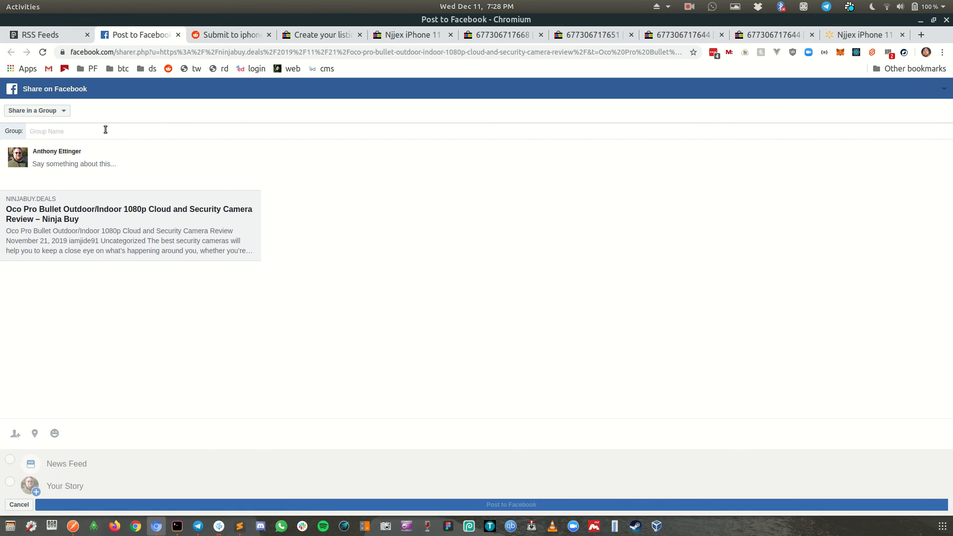
click(33, 111)
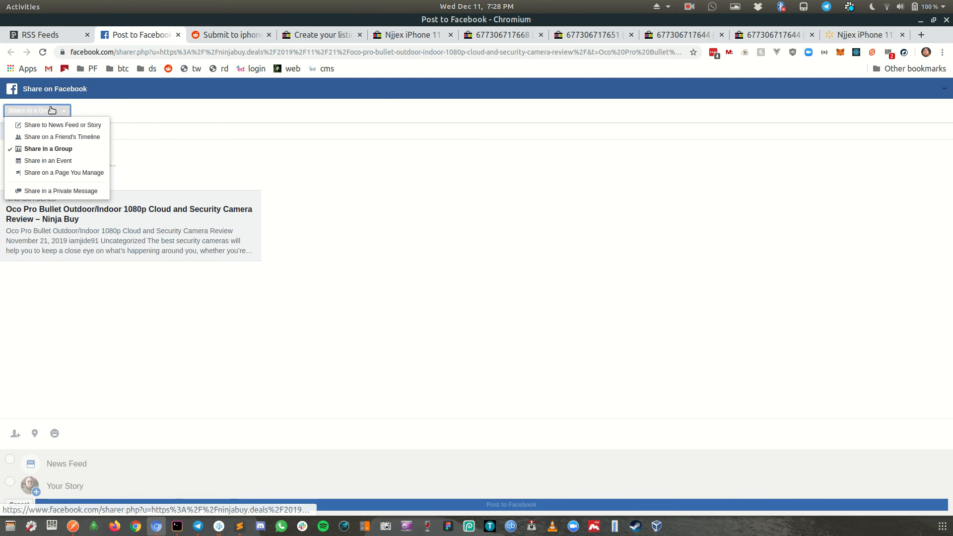
click(60, 126)
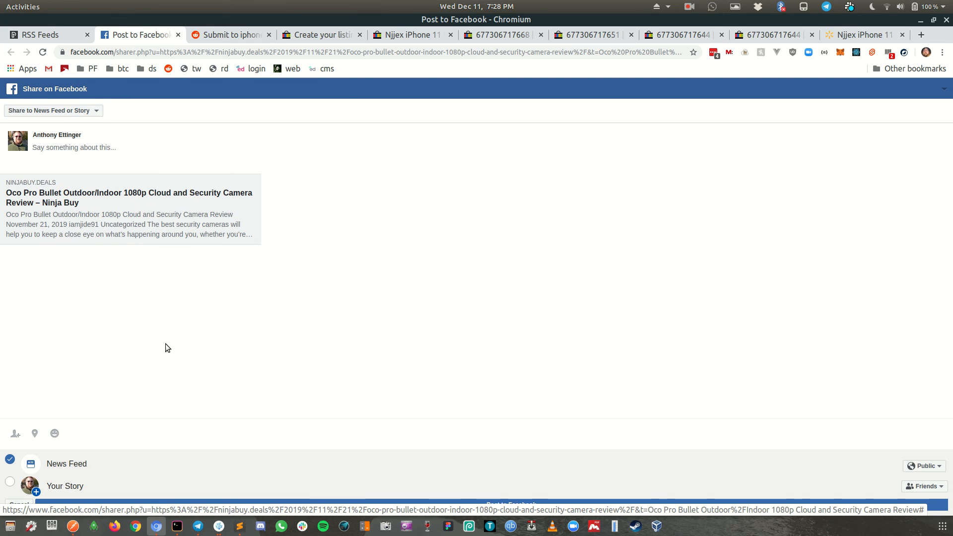
mouse_move(476, 496)
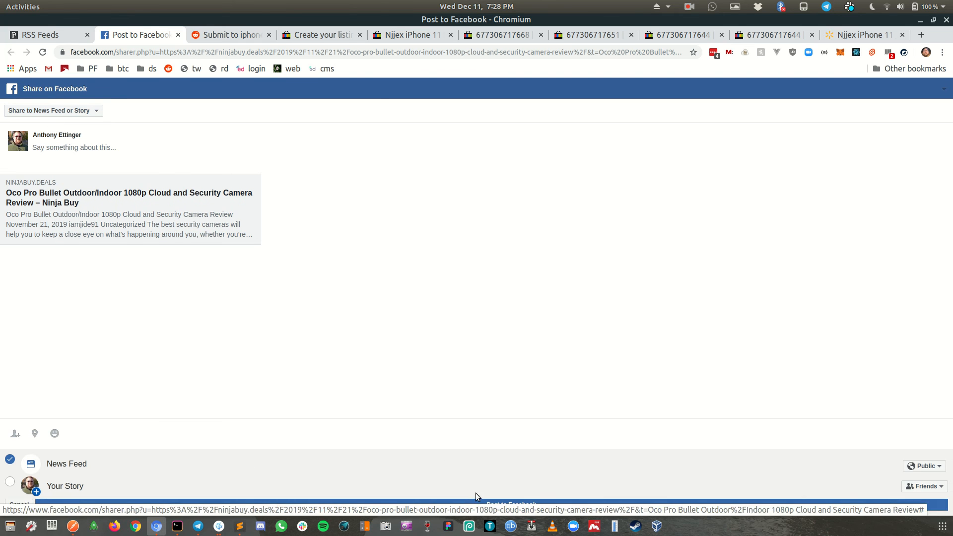
click(511, 504)
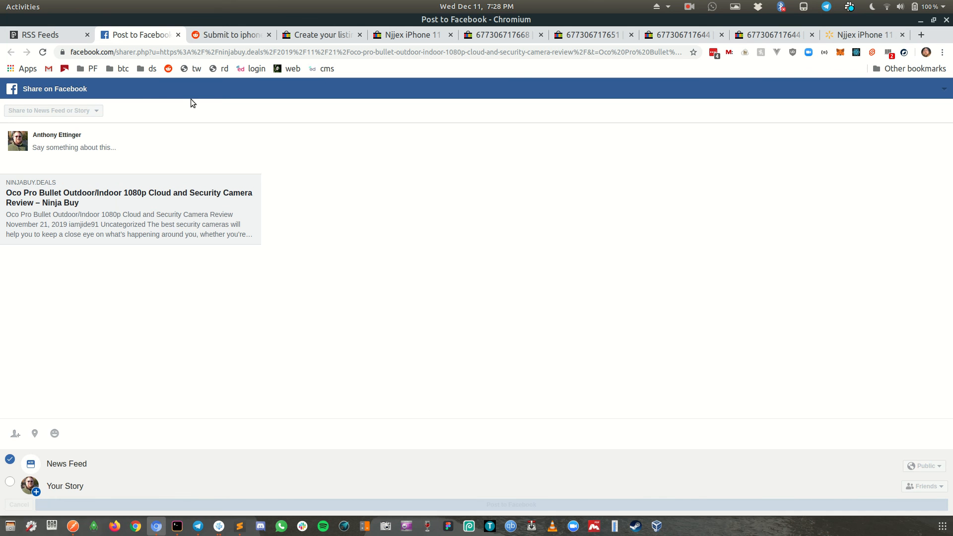
click(40, 35)
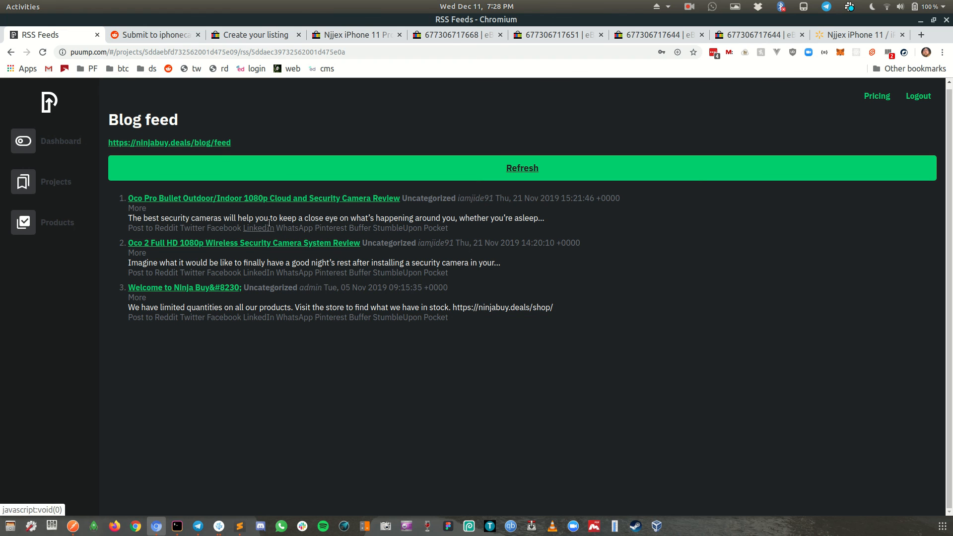
mouse_move(298, 239)
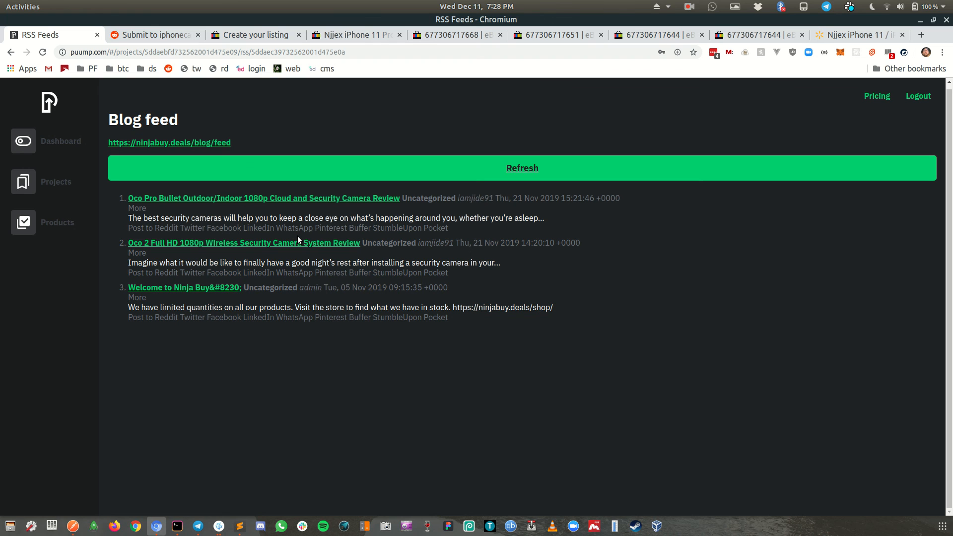
mouse_move(298, 237)
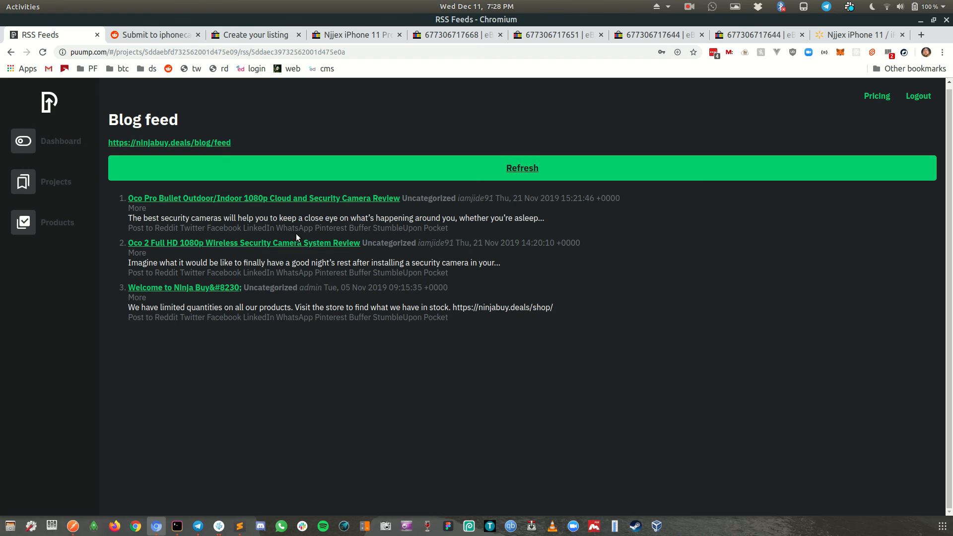
mouse_move(257, 227)
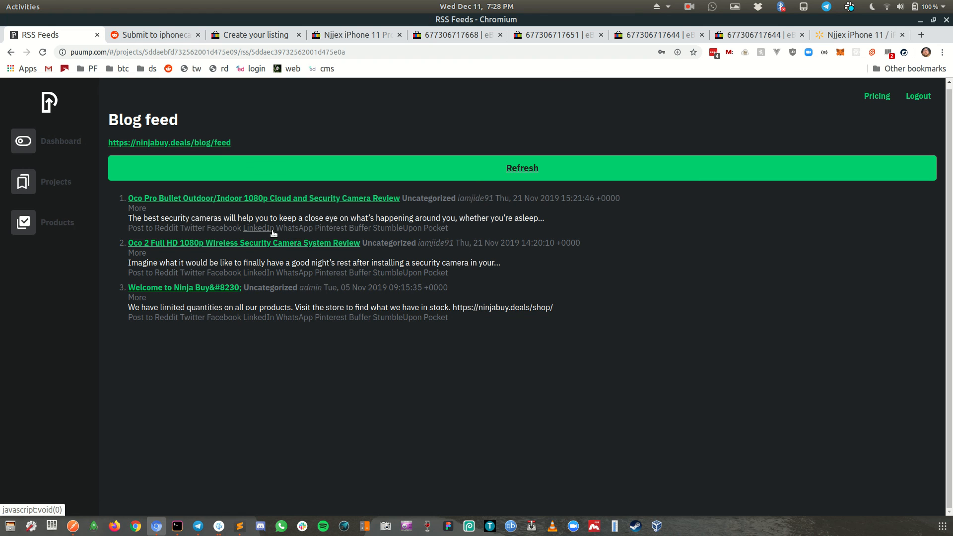
mouse_move(331, 228)
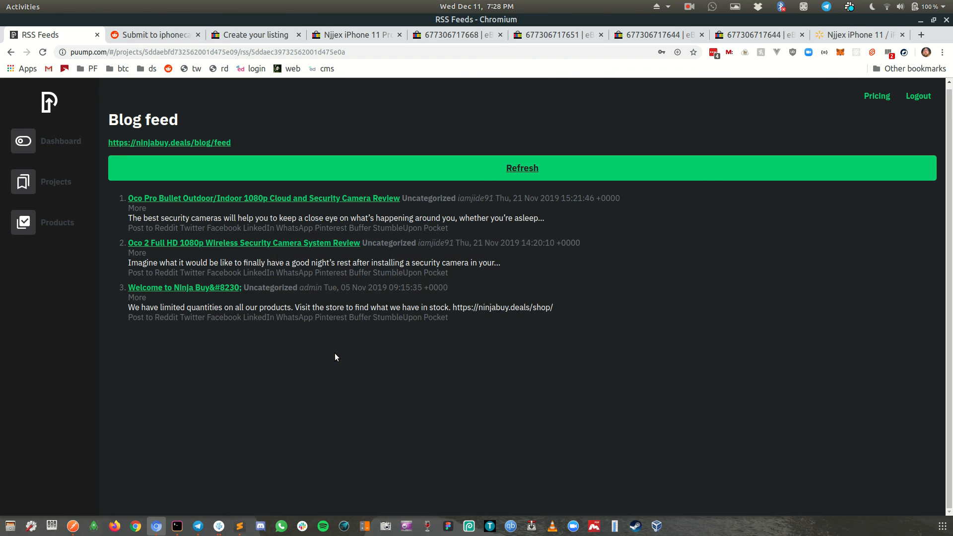
mouse_move(324, 235)
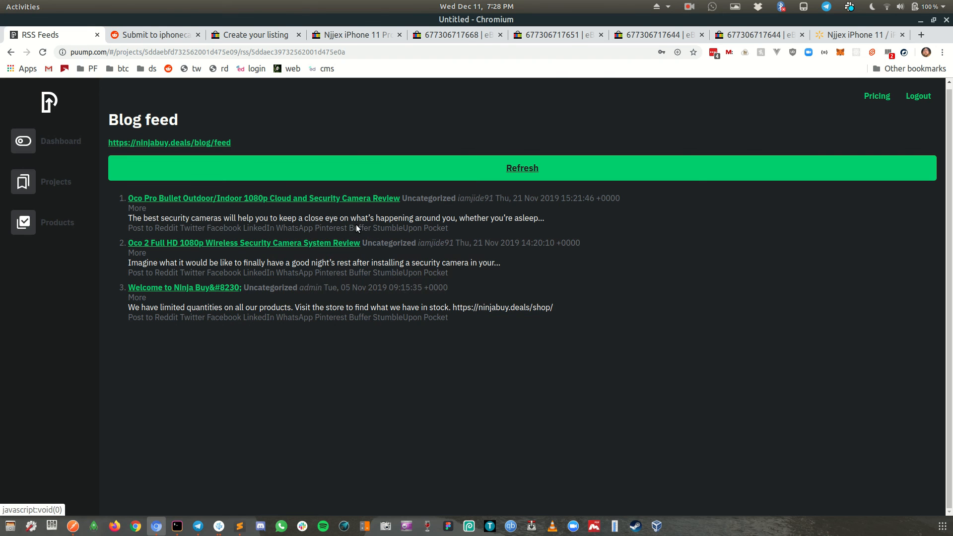
Send the first Blog feed post, the Oco Pro Bullet review, to Buffer
click(358, 228)
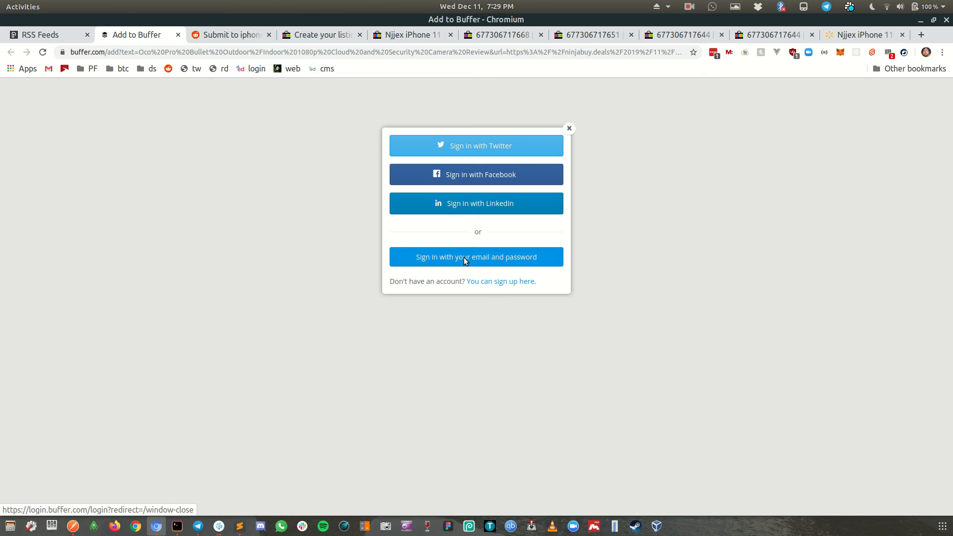
Log in to Buffer using email and password
click(476, 257)
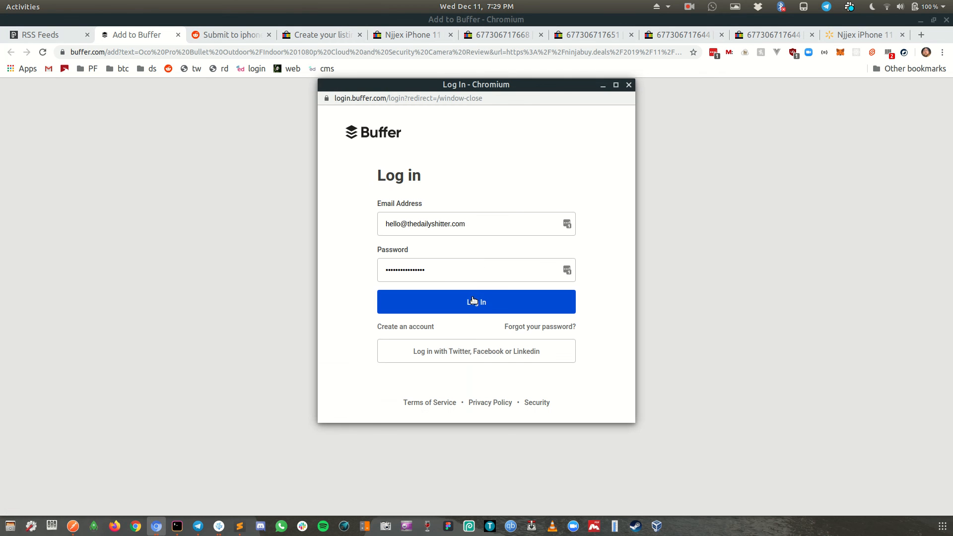
click(476, 302)
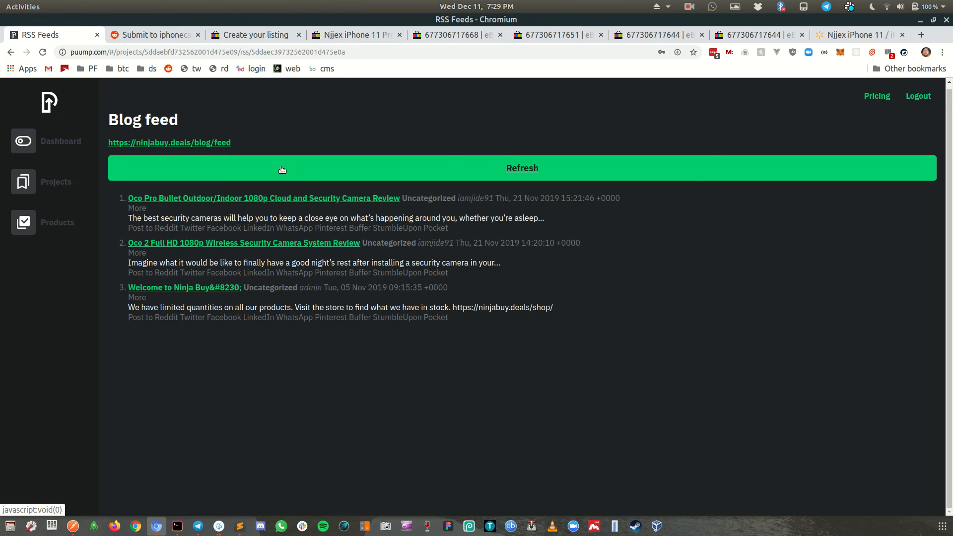
mouse_move(395, 228)
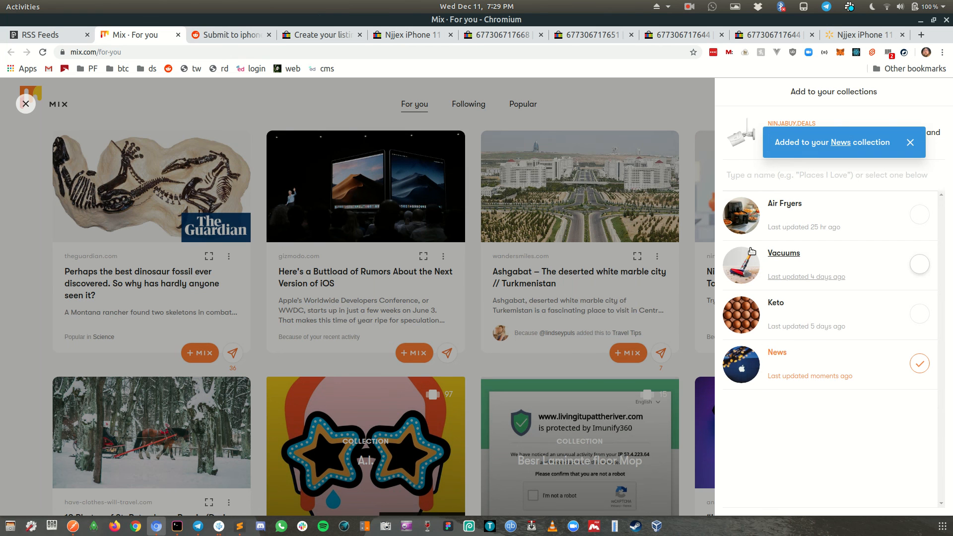
mouse_move(844, 143)
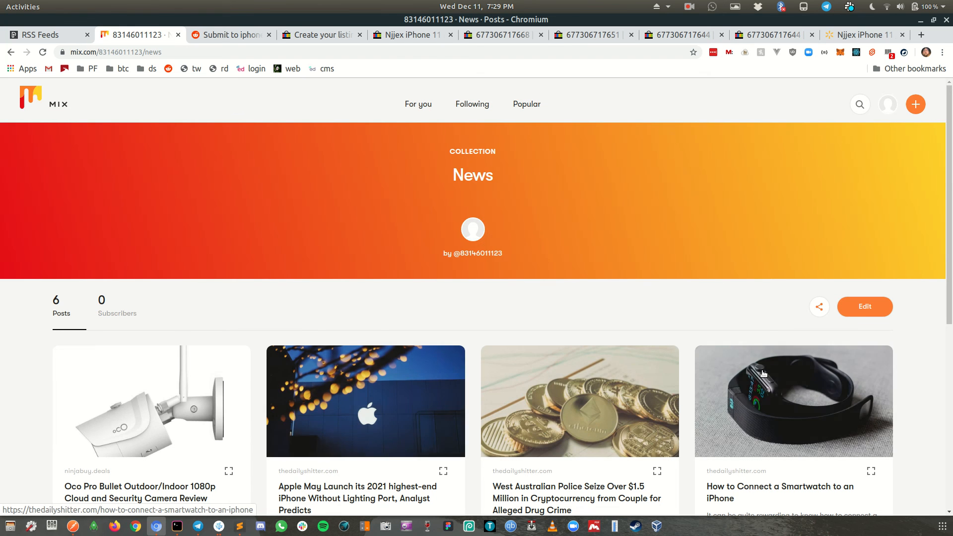
Scroll the Mix News collection to confirm the review, then return to puump's feed
scroll(down, 3)
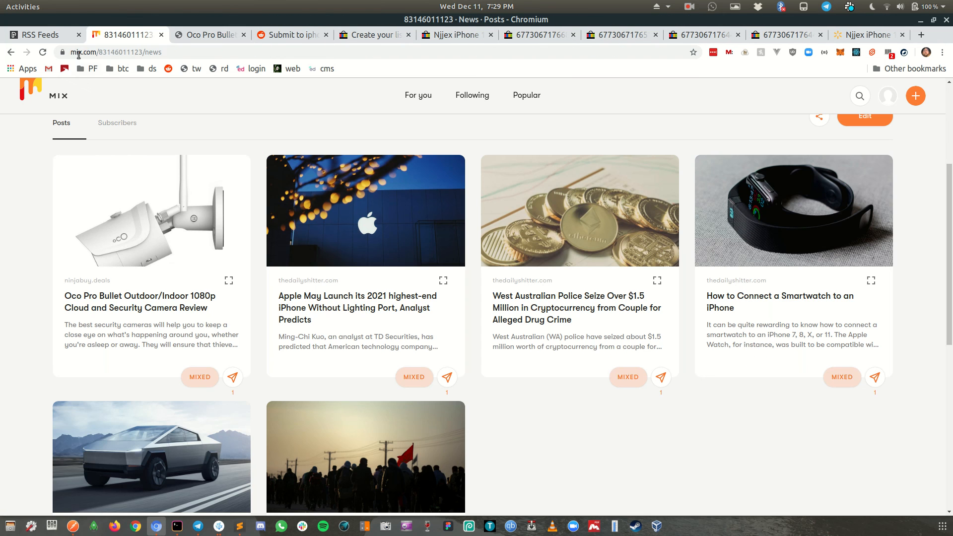
click(37, 35)
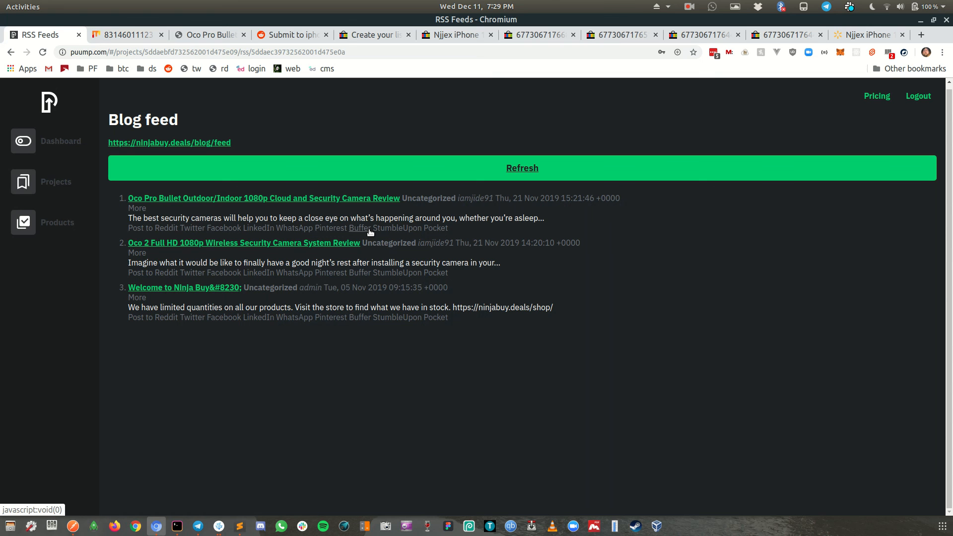
mouse_move(436, 228)
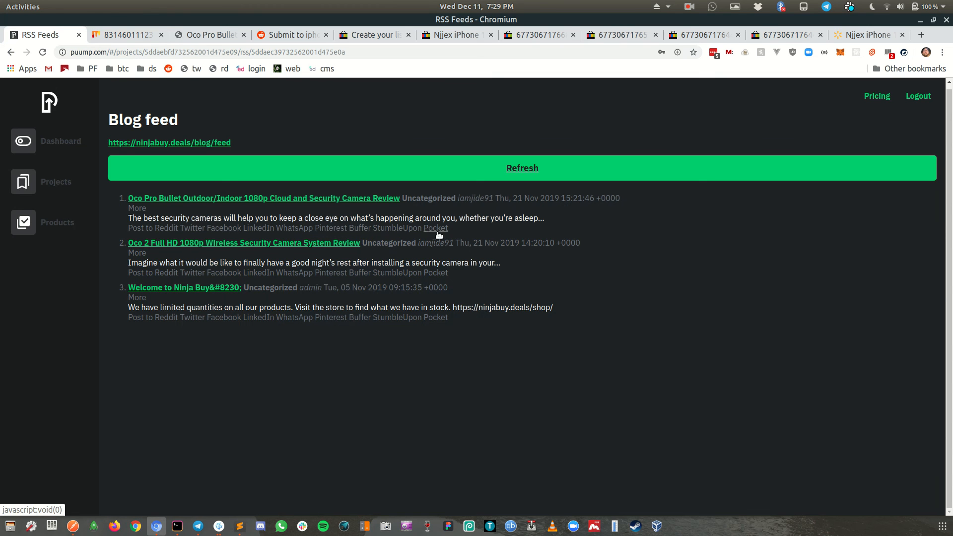
Save the first feed post to Pocket tagged 'store' and 'video camera', then close Pocket
click(435, 228)
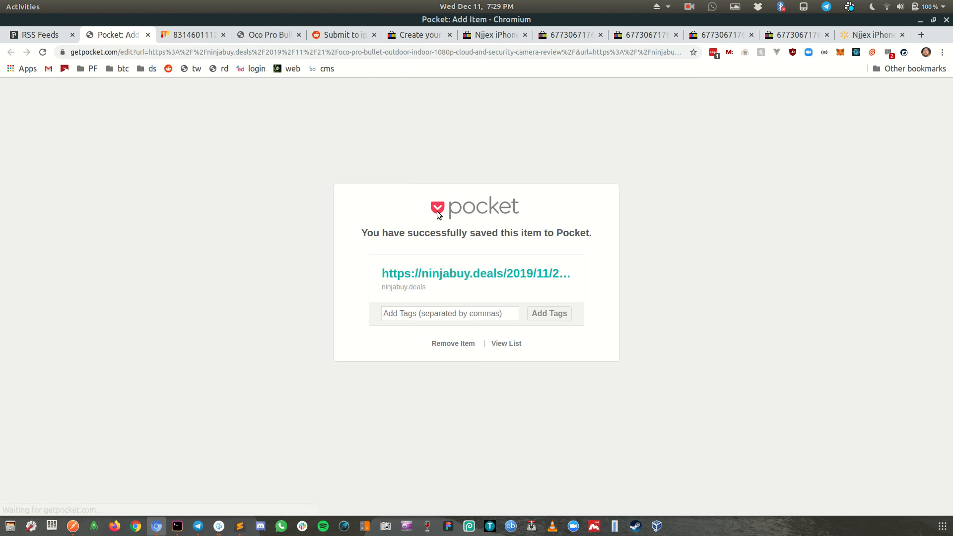
click(449, 313)
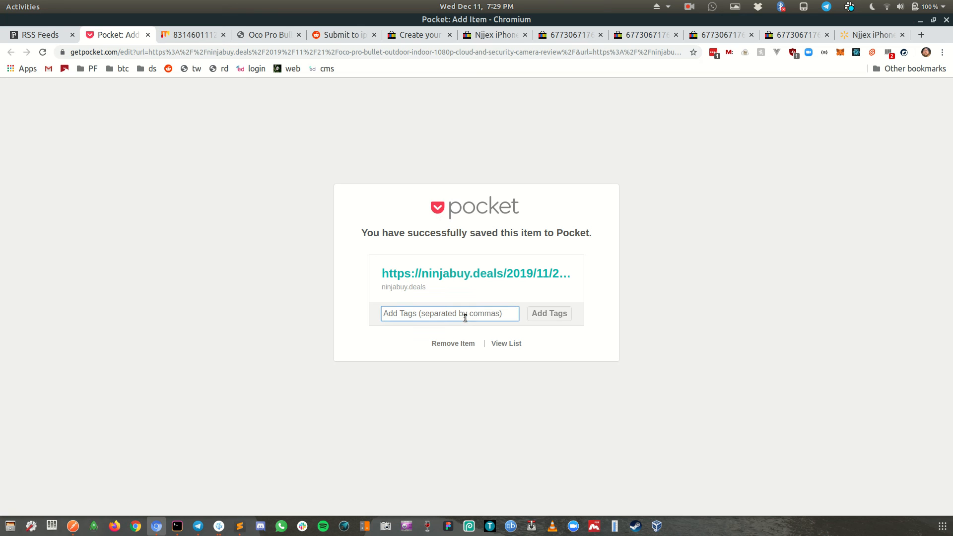
text(store, video ca)
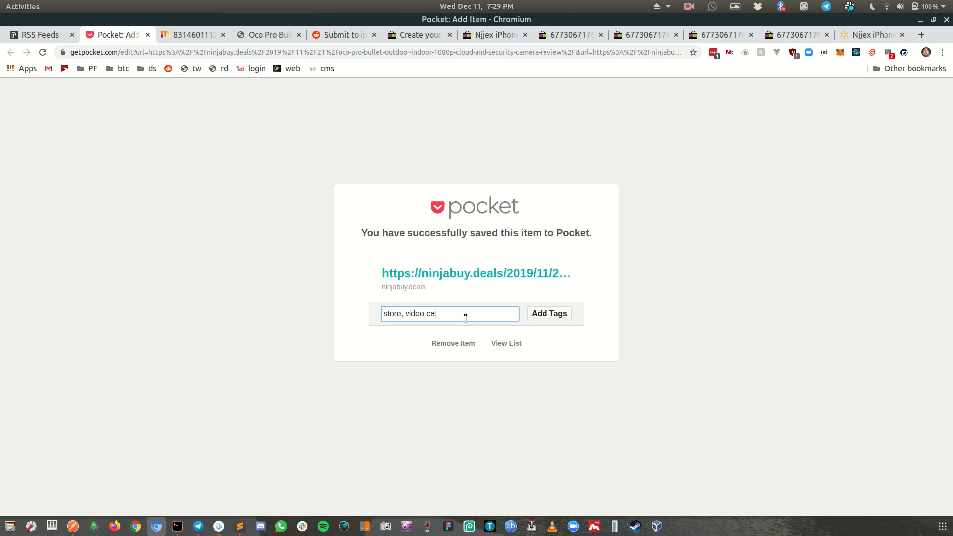
text(mera)
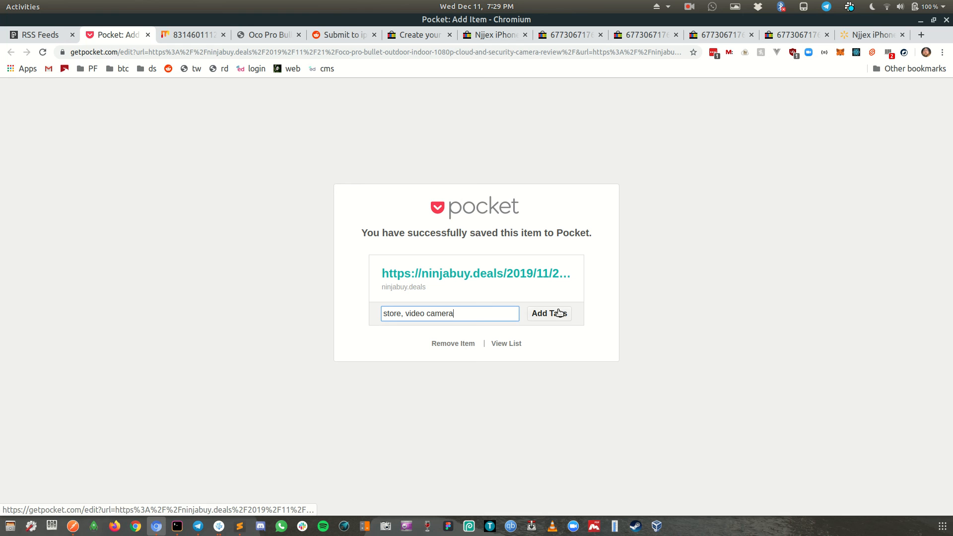
click(548, 313)
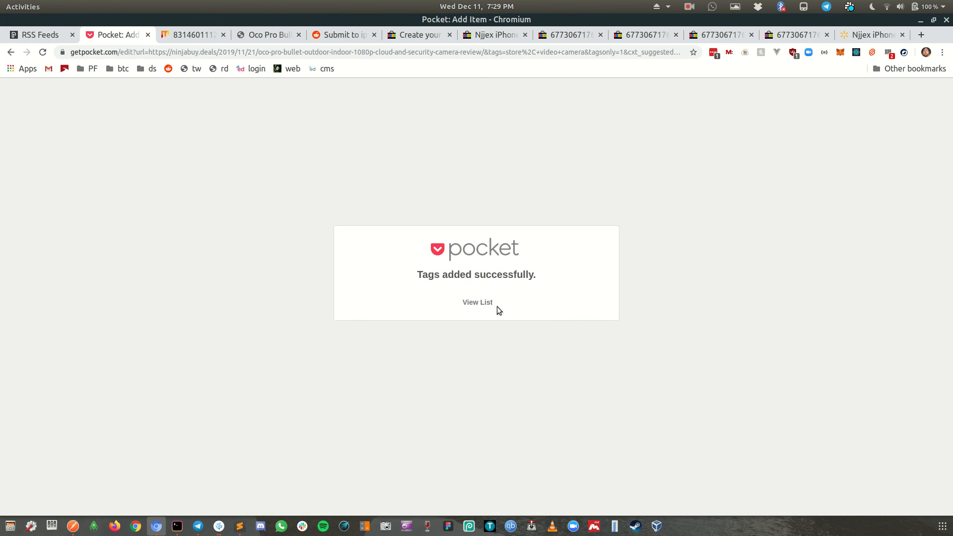
click(476, 302)
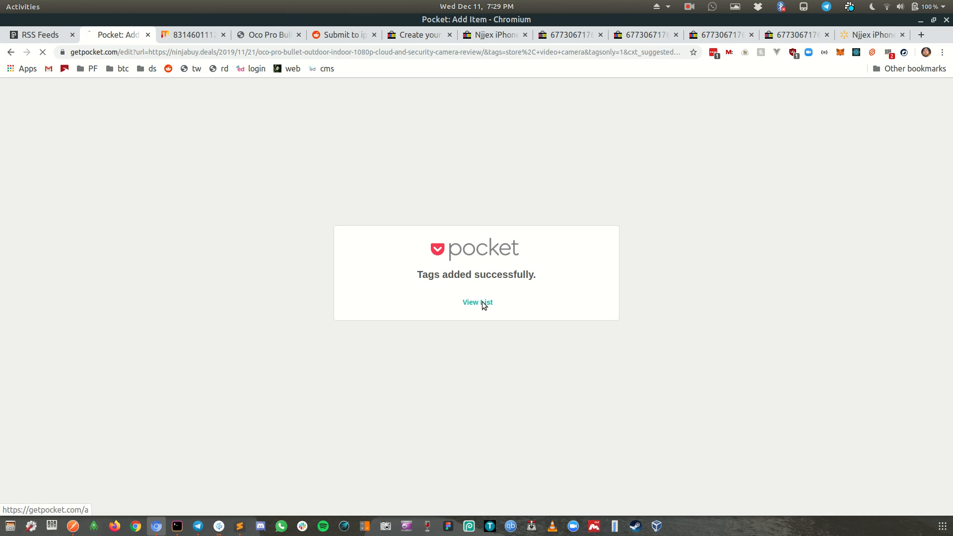
click(477, 303)
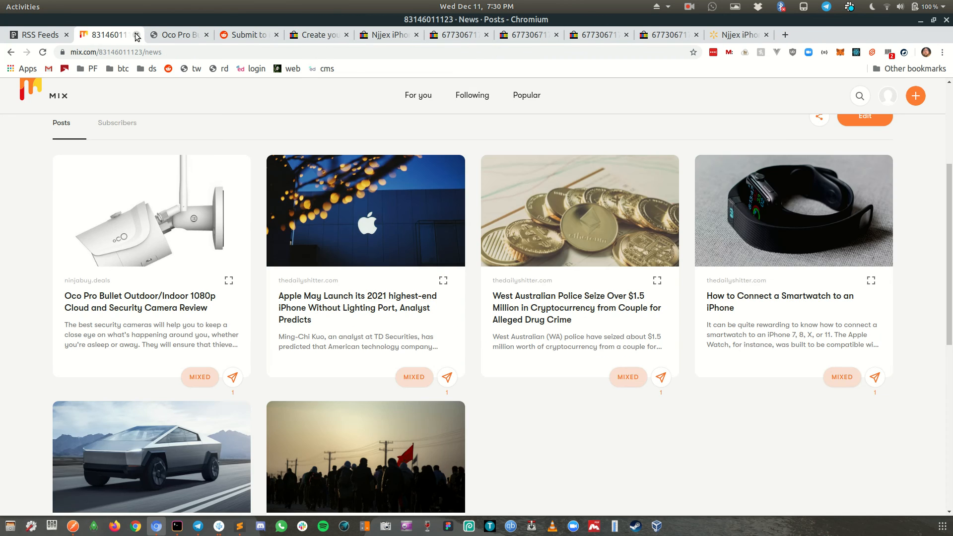
Close the Mix tab and leave Reddit, discarding the unsaved post
click(136, 34)
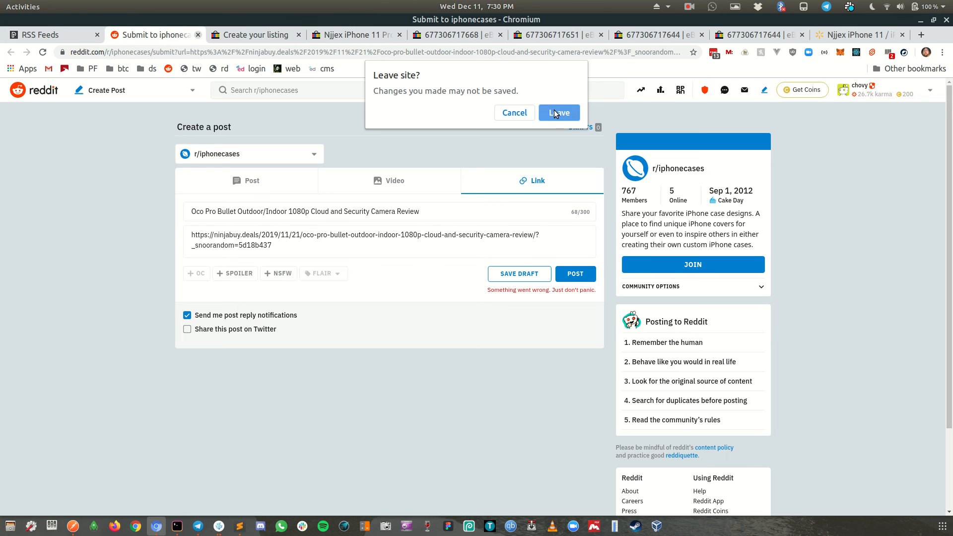
click(558, 113)
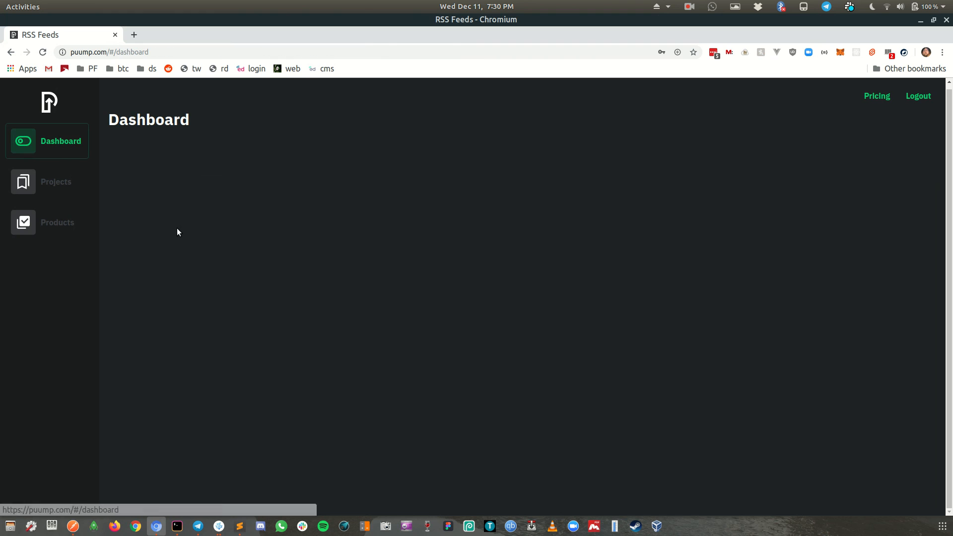
Go from the Projects list to the Products UPC lookup page with an empty barcode field
click(55, 181)
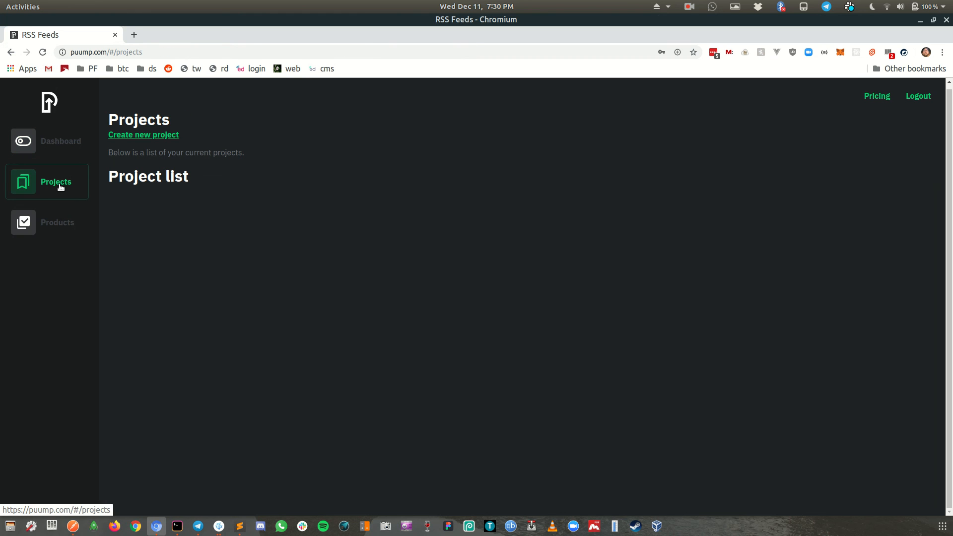
click(55, 182)
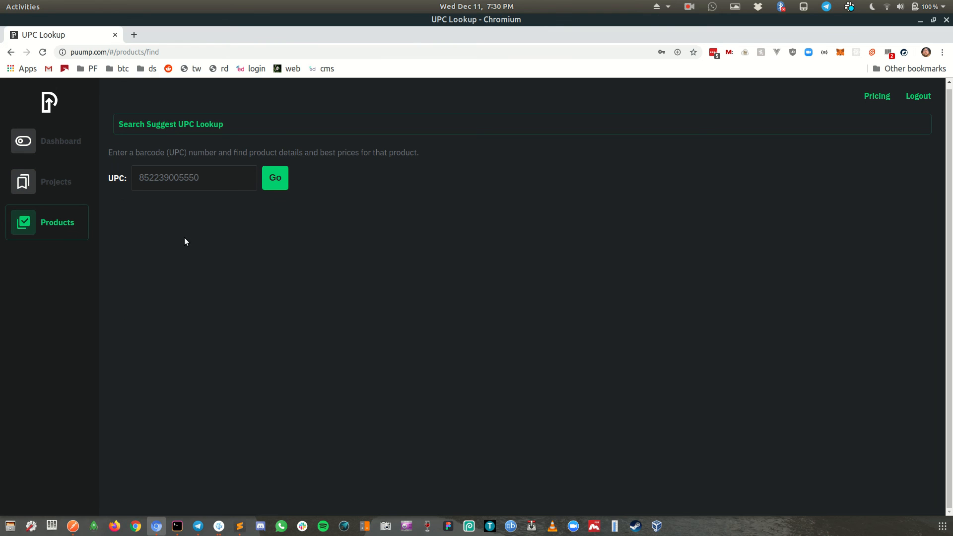
mouse_move(143, 130)
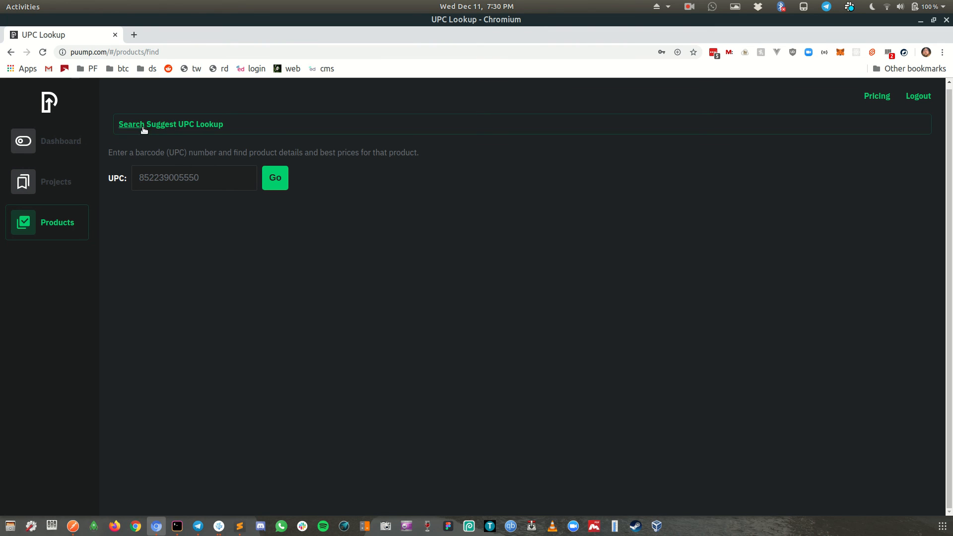